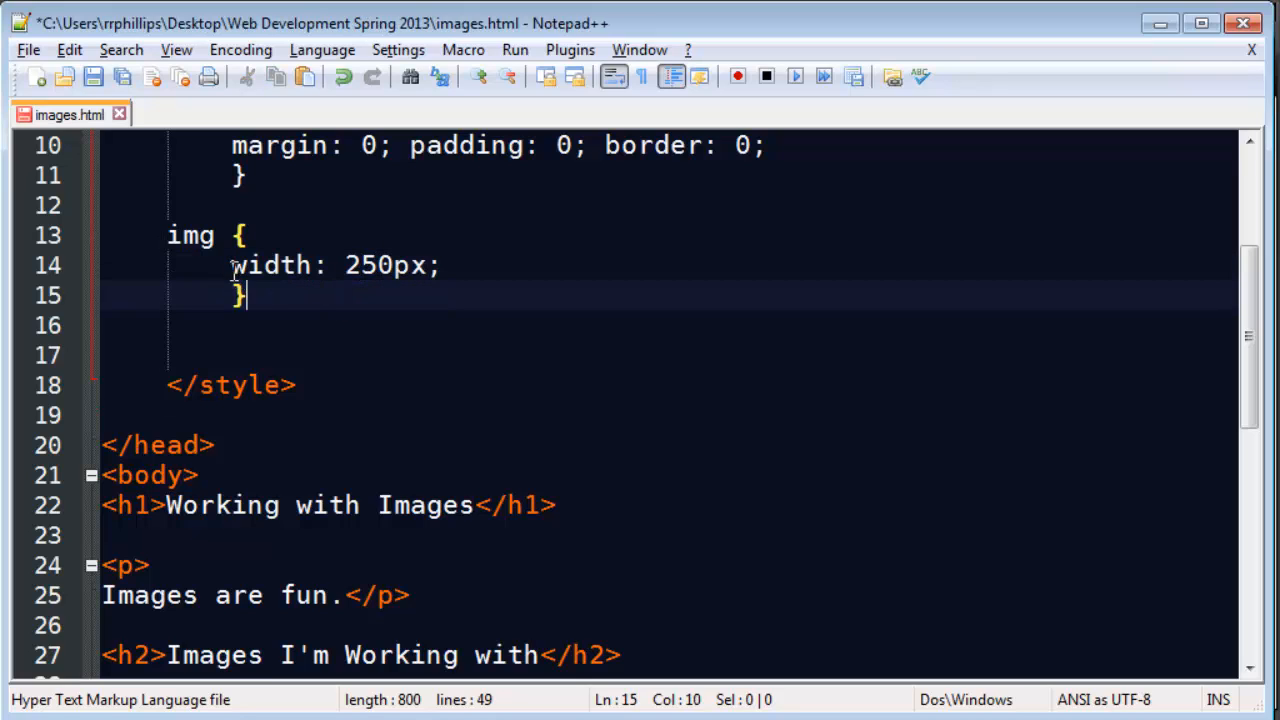
Write a figure rule with border 3px solid #ABC, border-radius 8px and padding 6px
left_click_drag(232, 264, 440, 264)
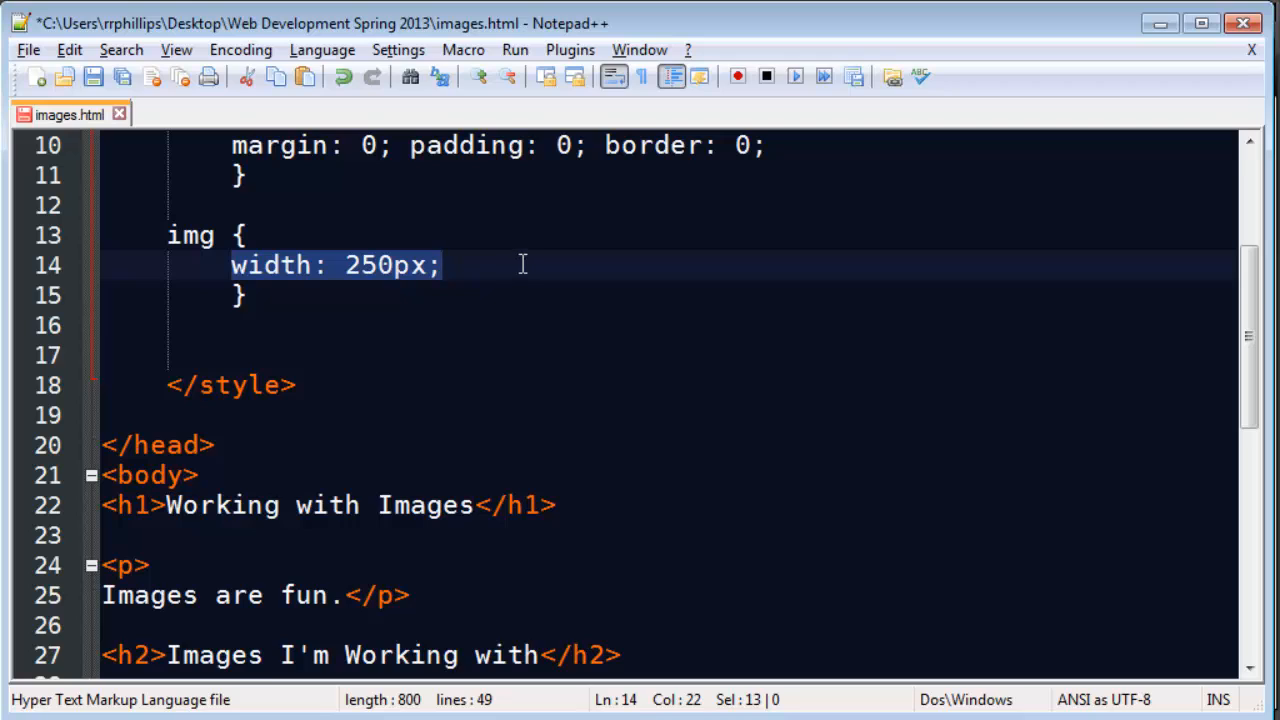
mouse_move(480, 278)
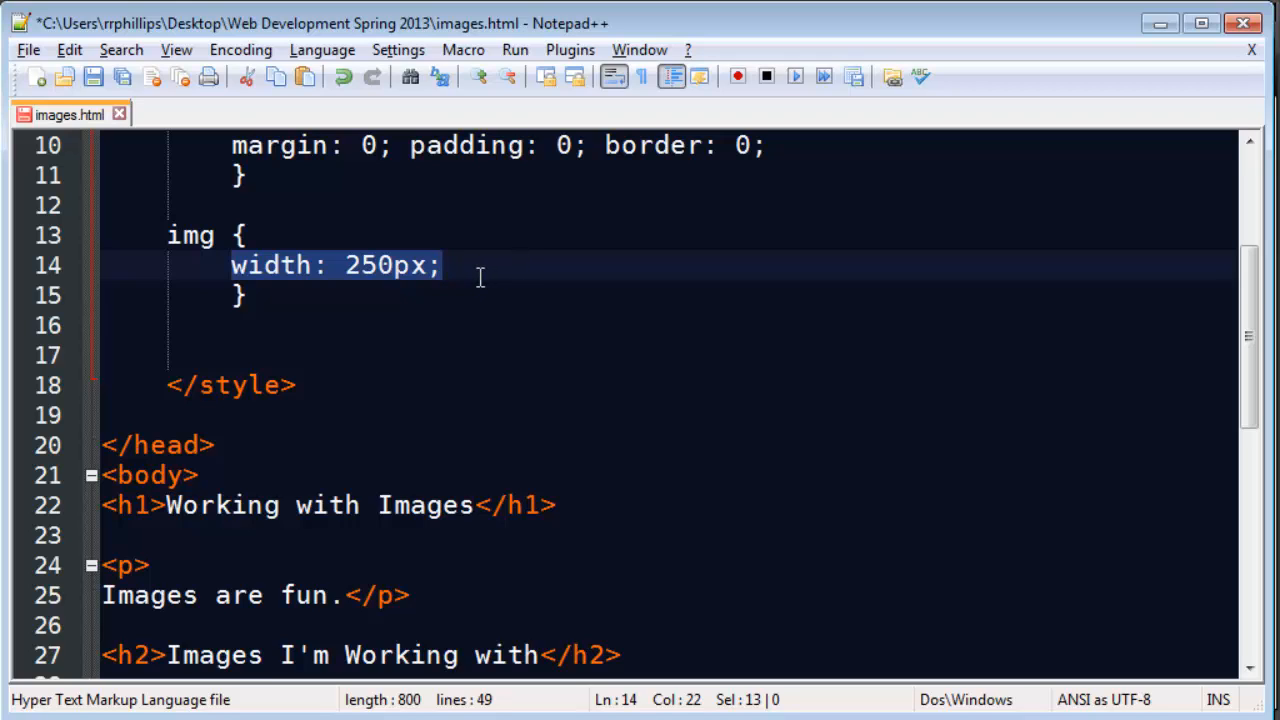
left_click(248, 296)
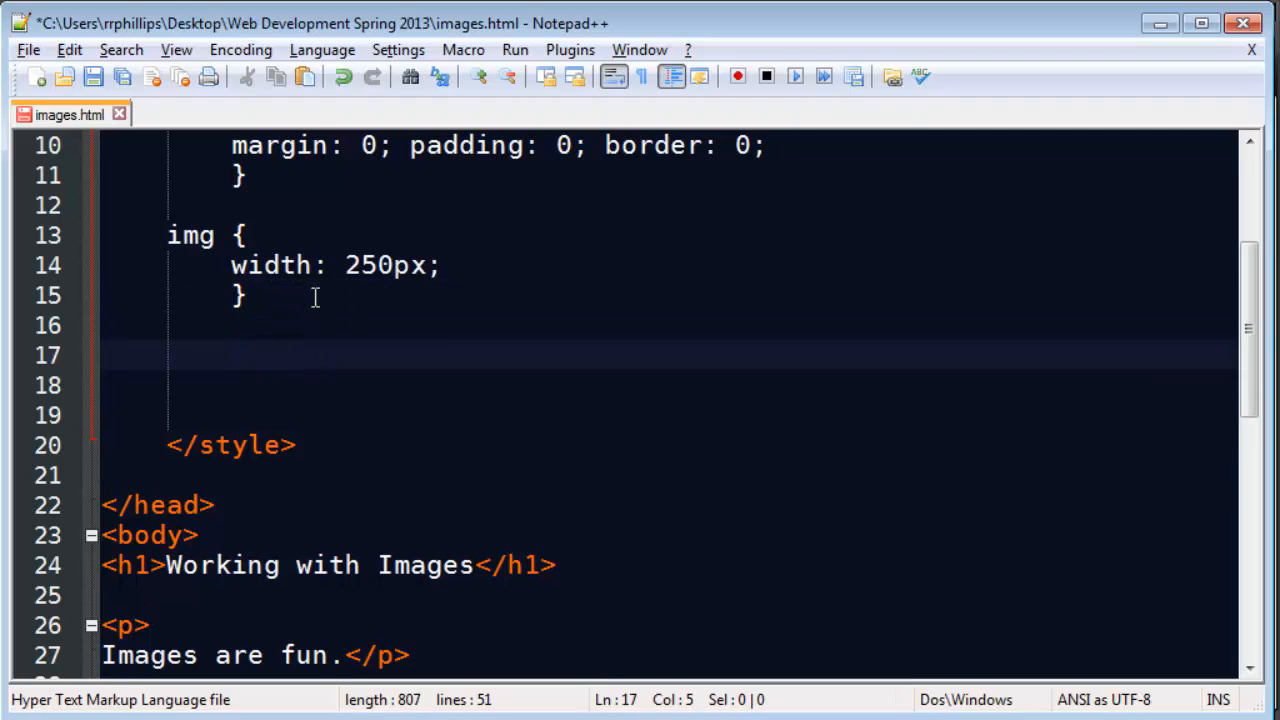
type("figure {")
left_click(668, 386)
type("bo")
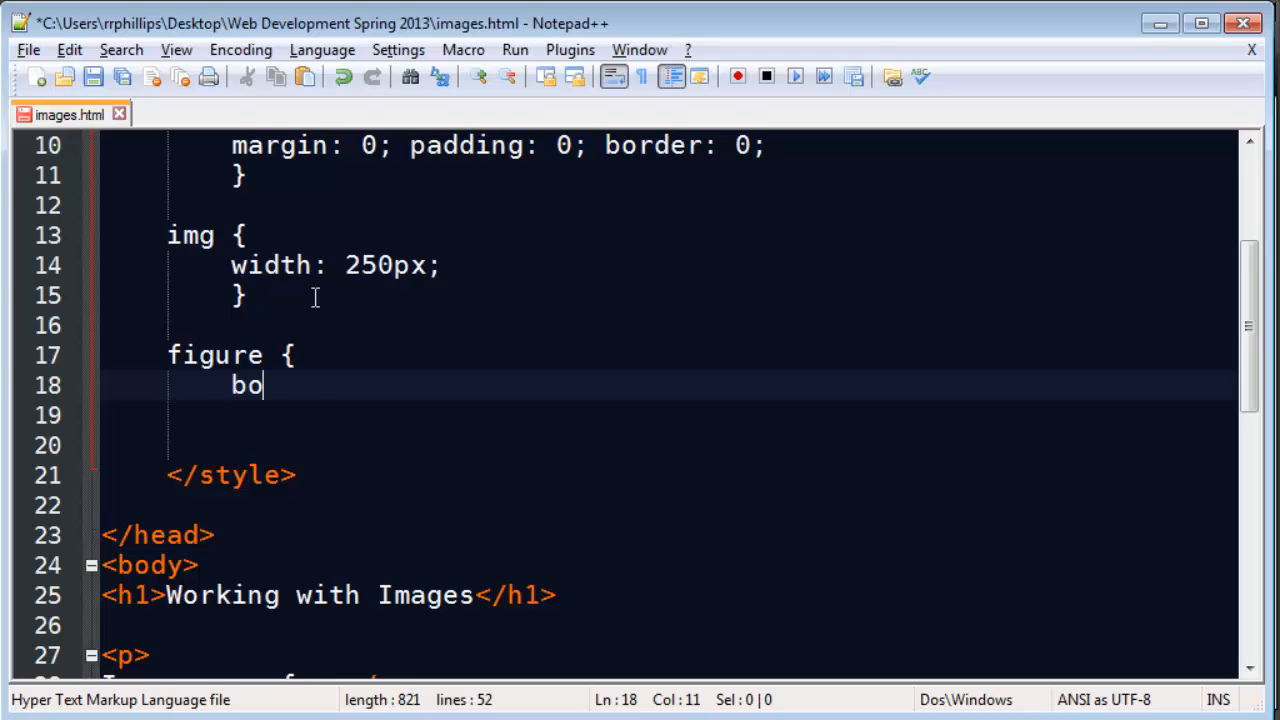
type("rder: 3px solid #ABC;")
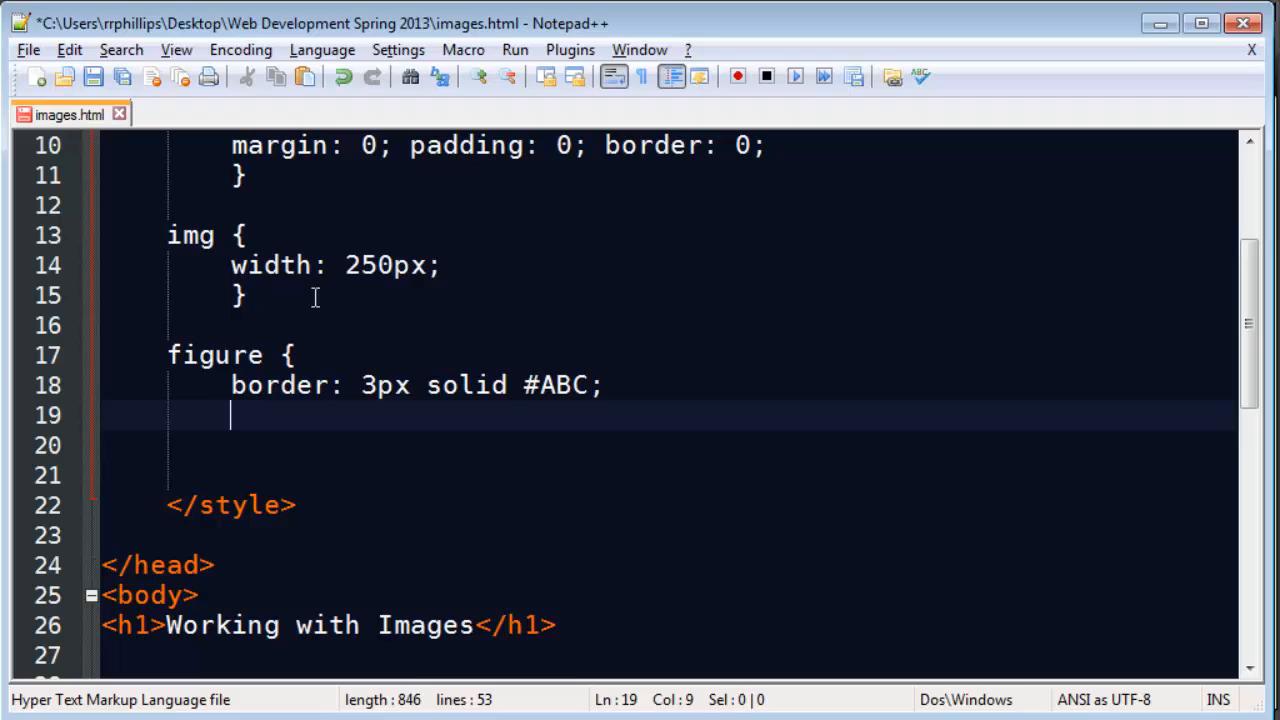
type("border-radius:")
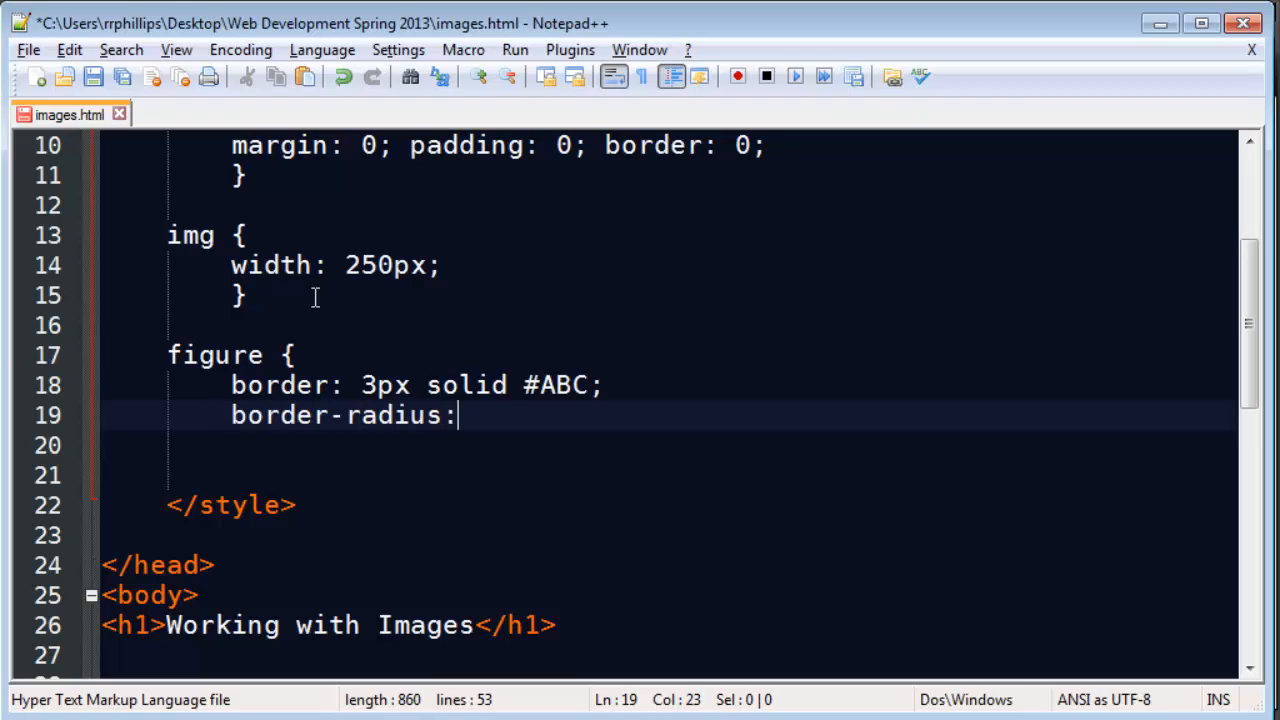
type("8px;")
left_click(668, 444)
type("pa")
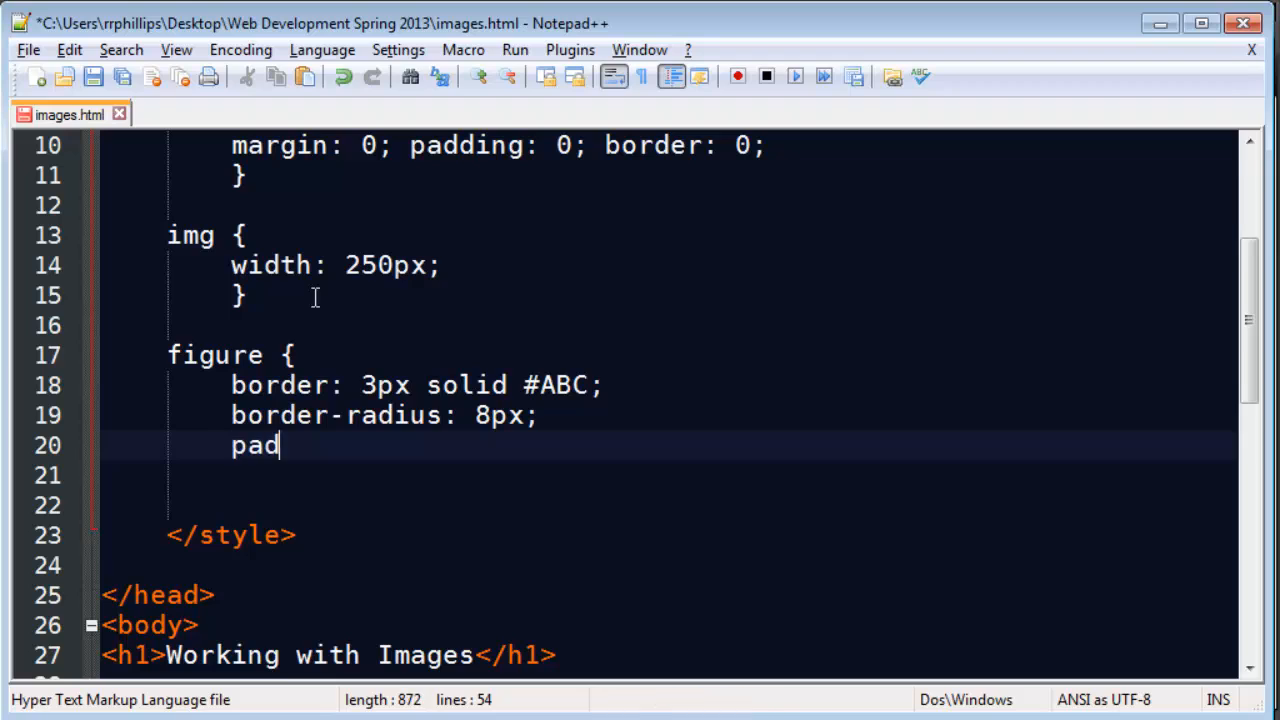
type("ding: 6p")
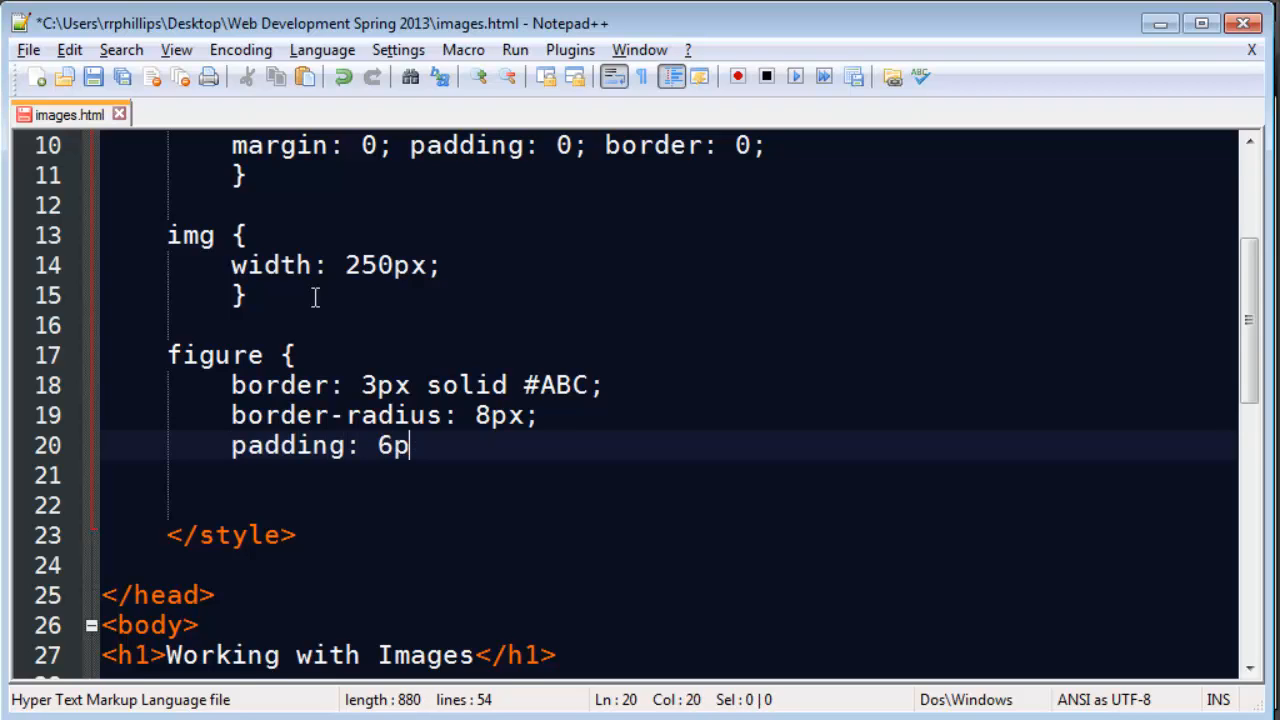
type("x;")
left_click(668, 474)
type("}")
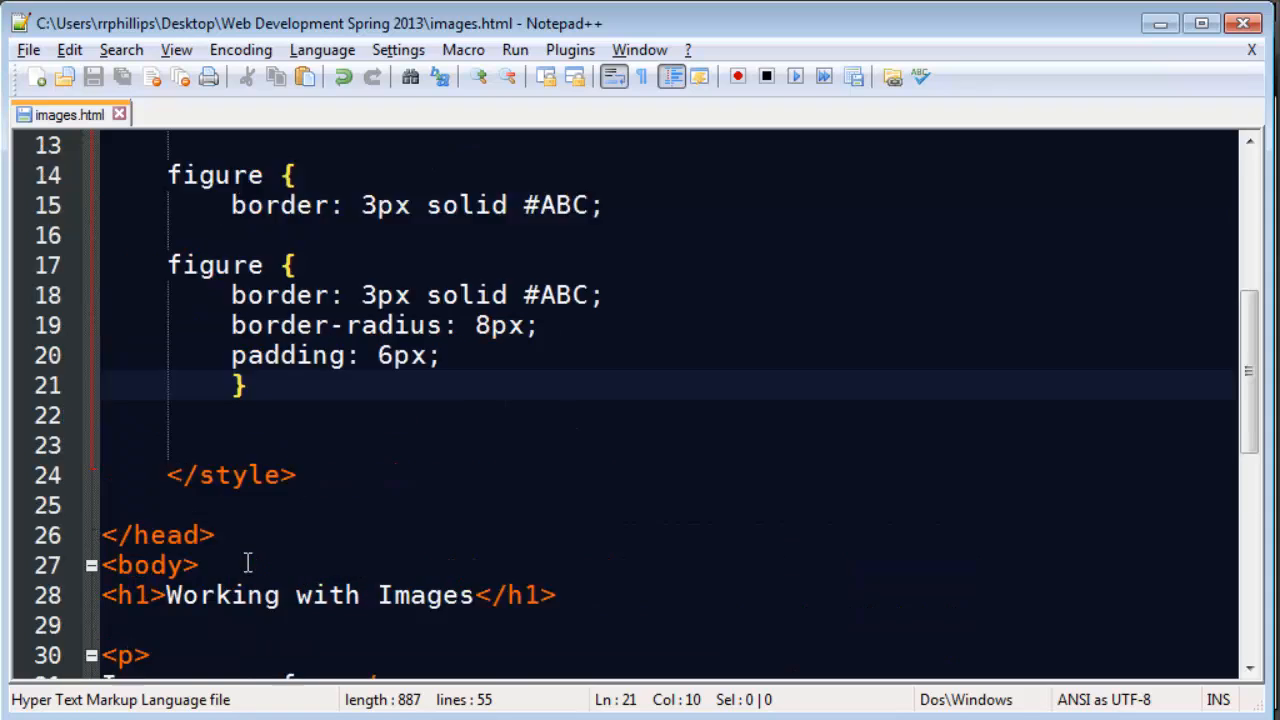
Add border: 5px solid red to the img rule and reload Chrome to see it
scroll("up", 3)
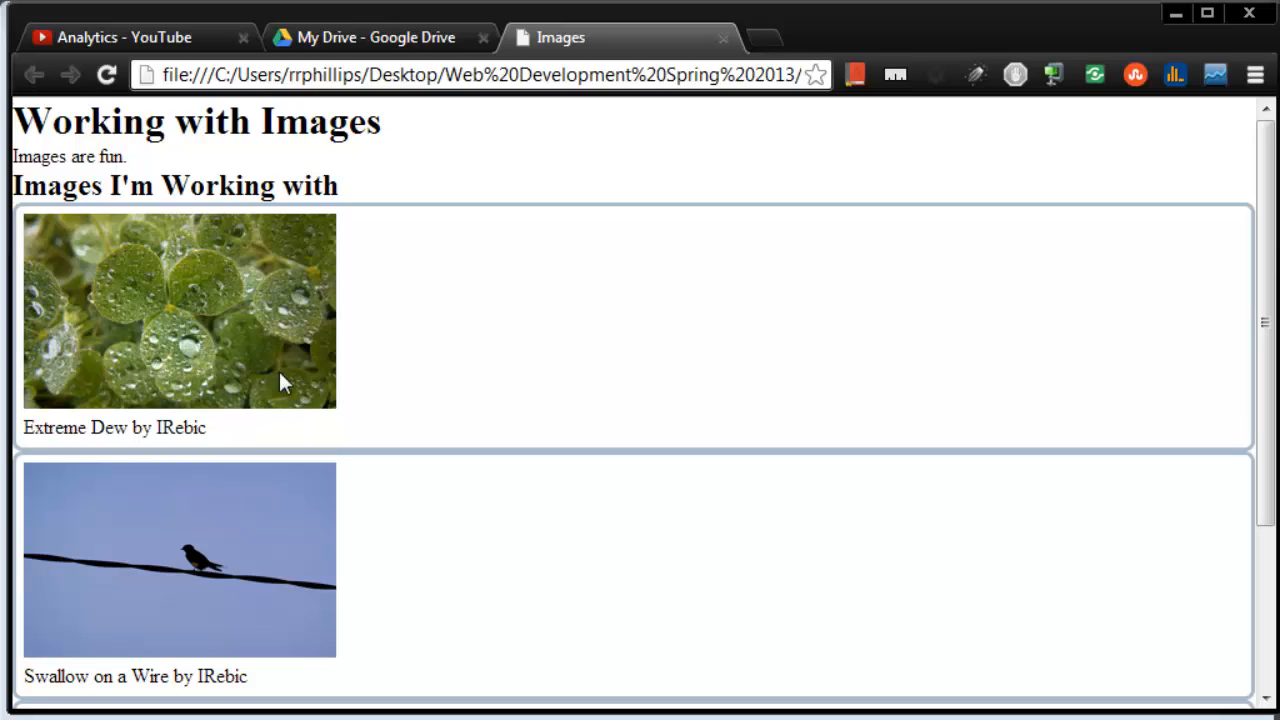
mouse_move(230, 240)
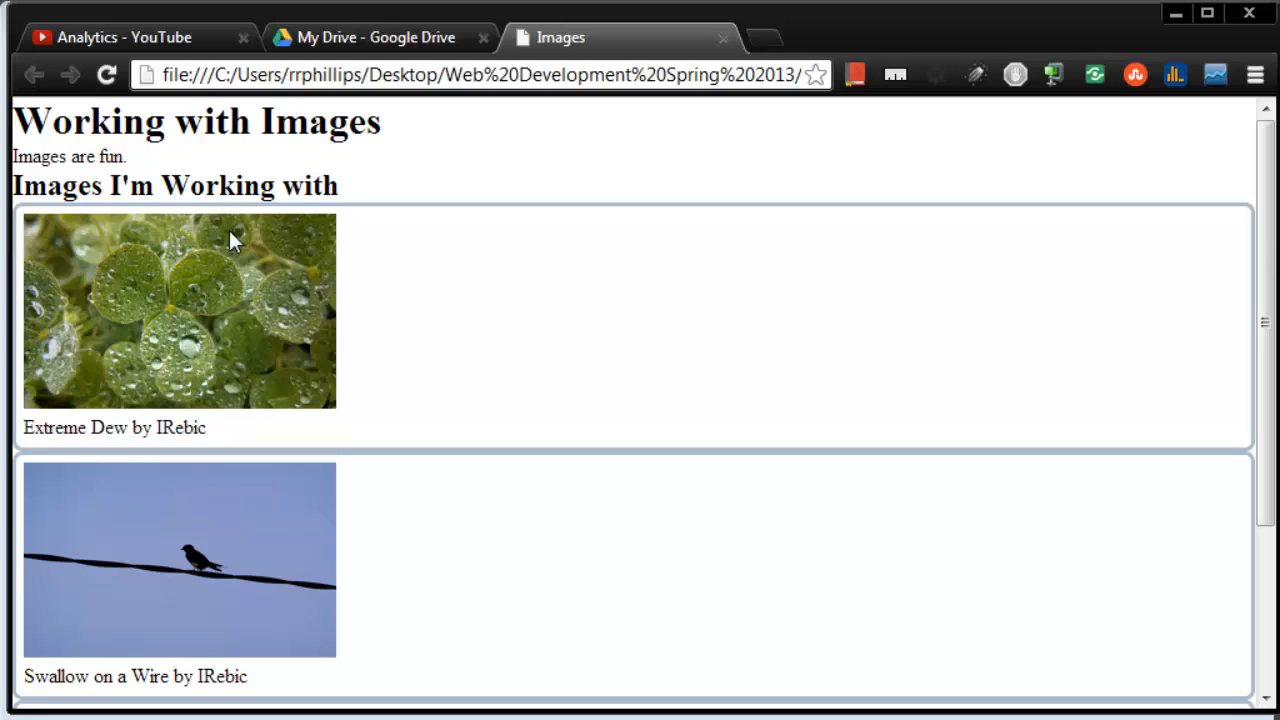
mouse_move(1204, 236)
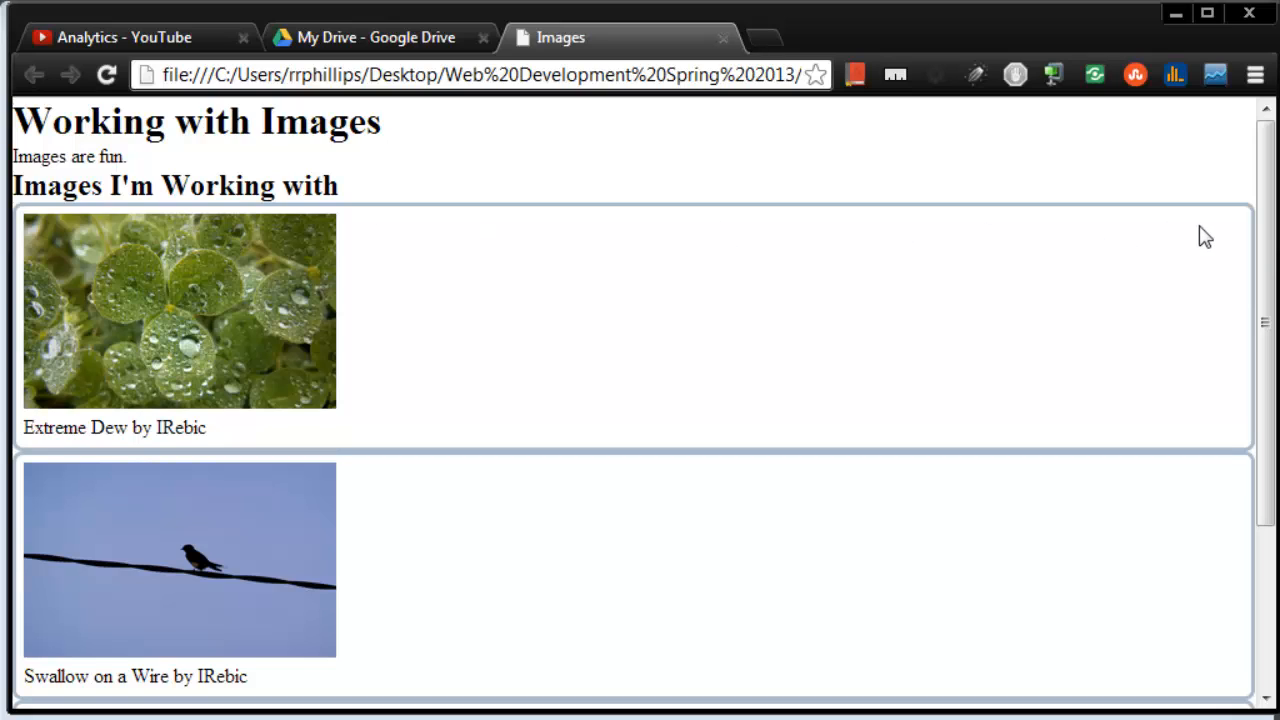
mouse_move(1244, 328)
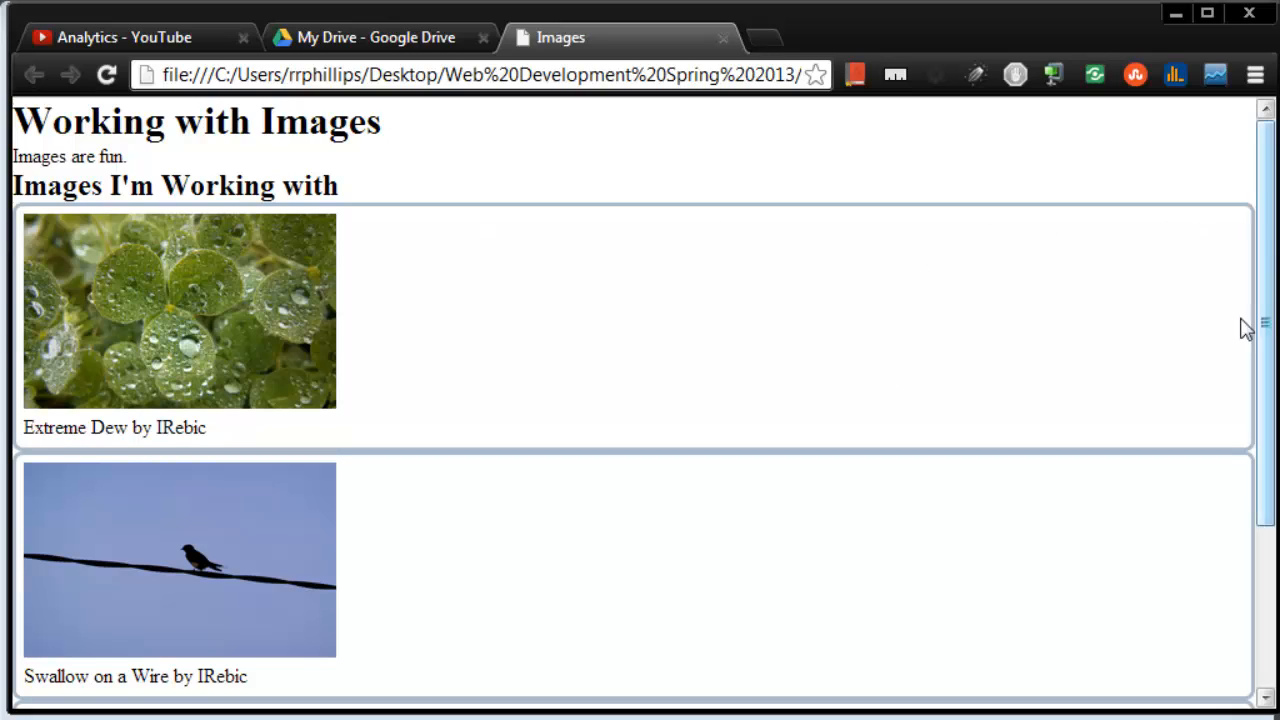
mouse_move(1234, 376)
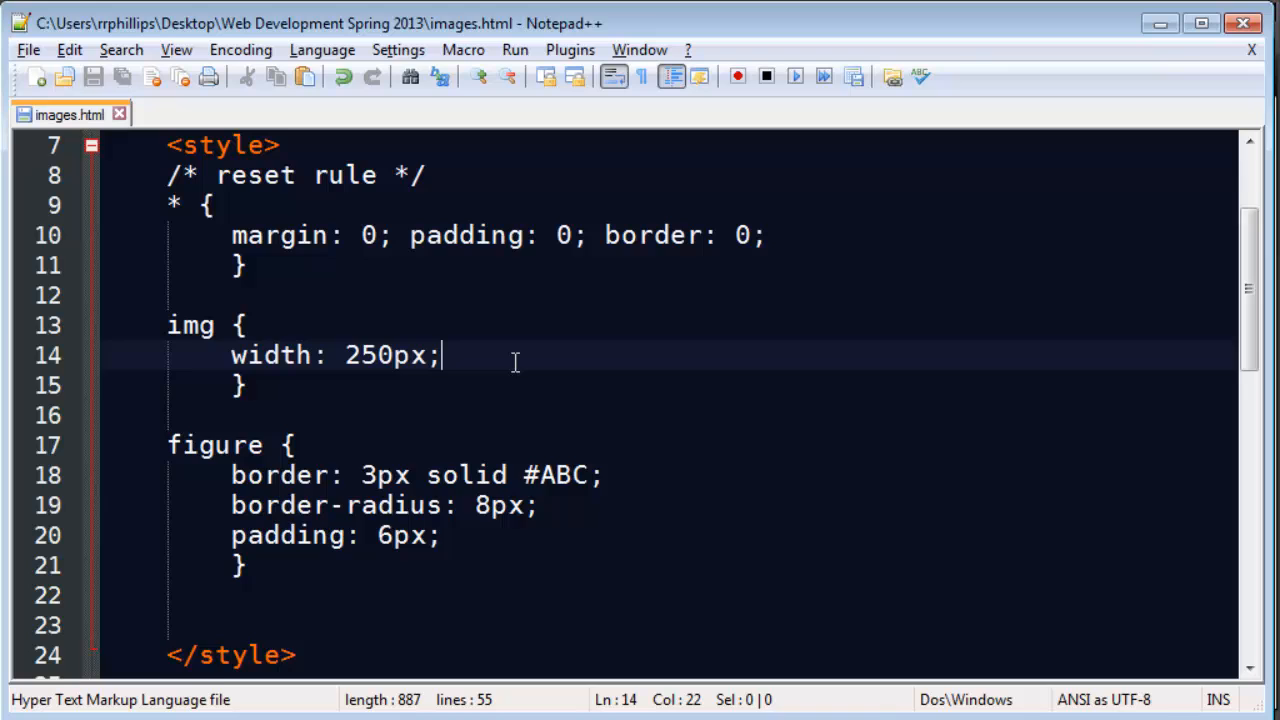
type("border: 54")
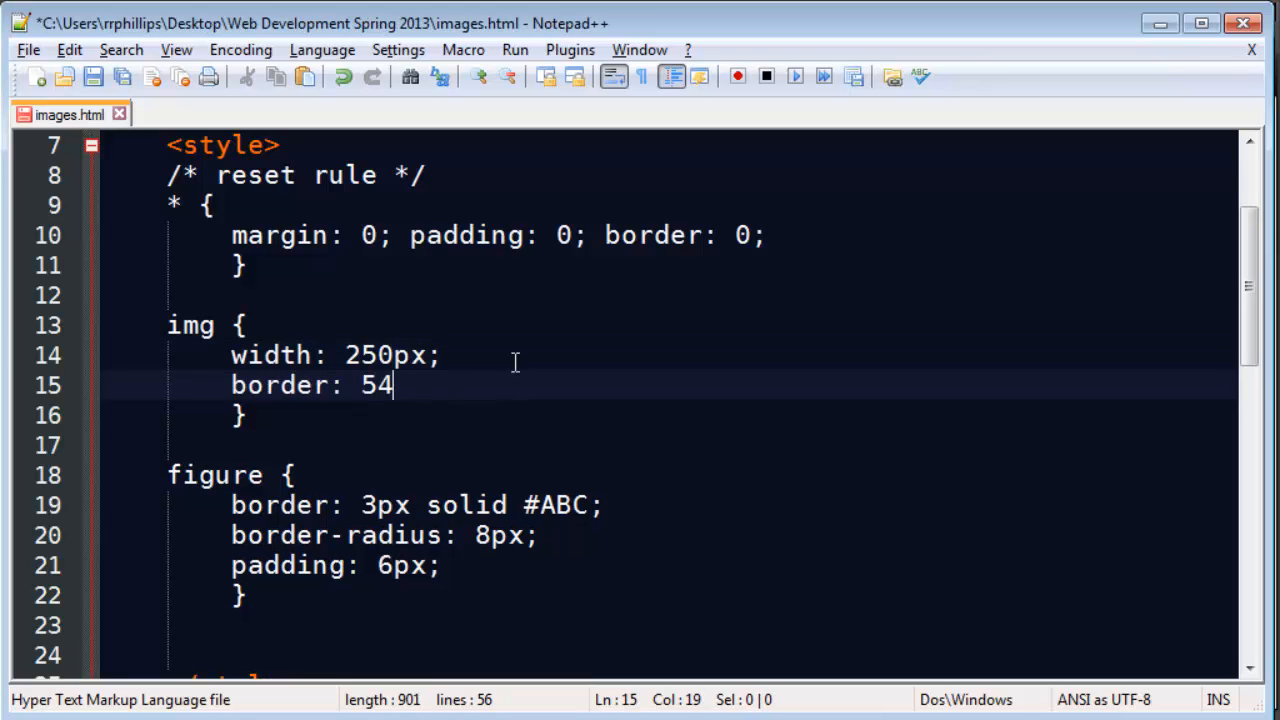
type("px solid red;")
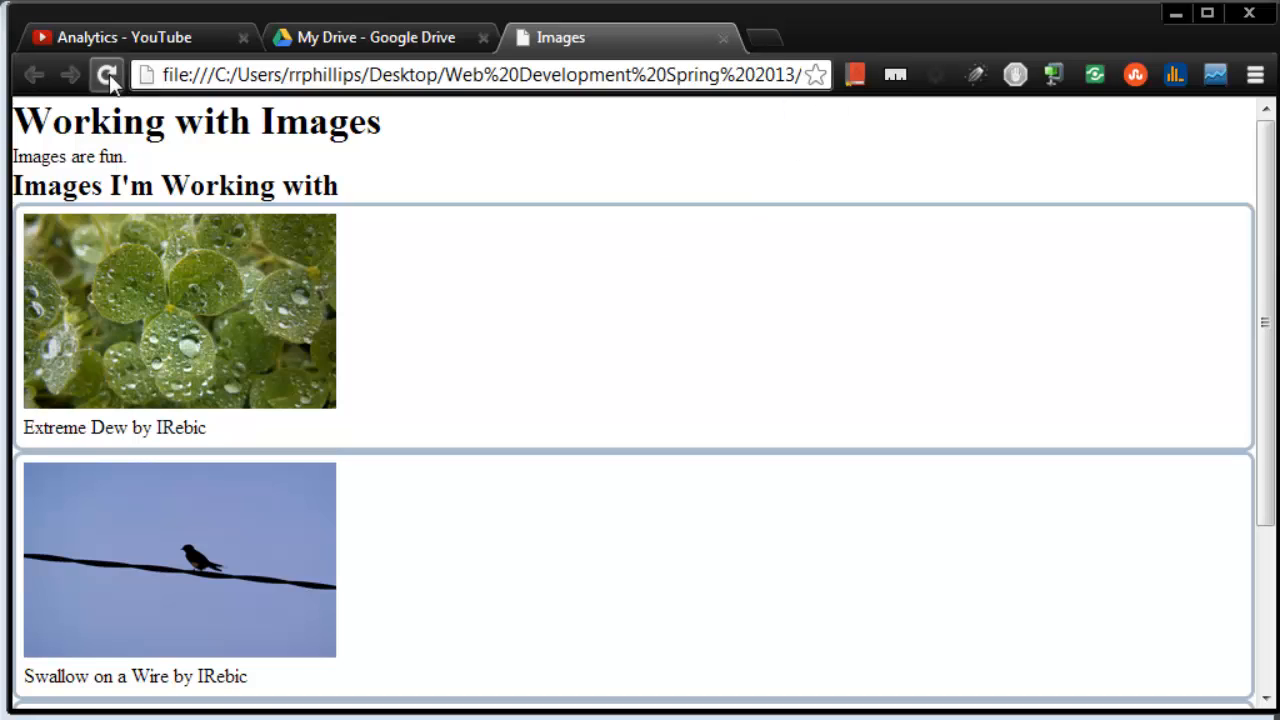
left_click(108, 70)
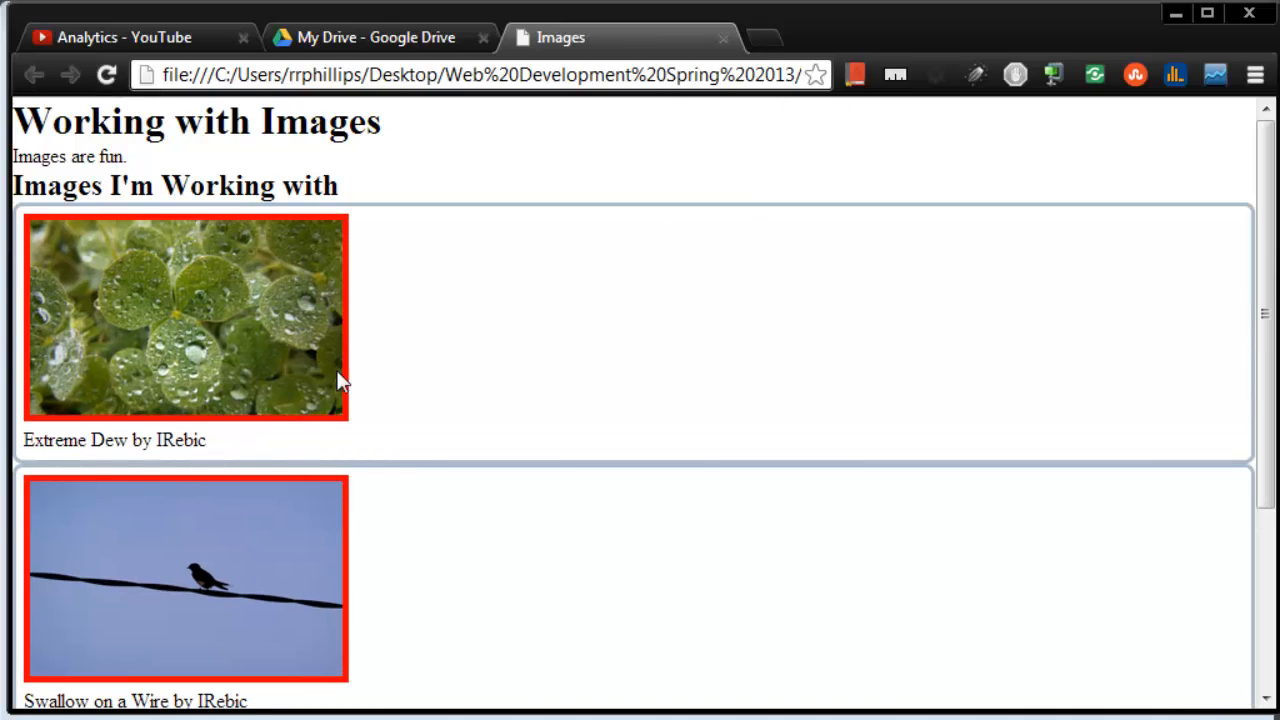
mouse_move(316, 384)
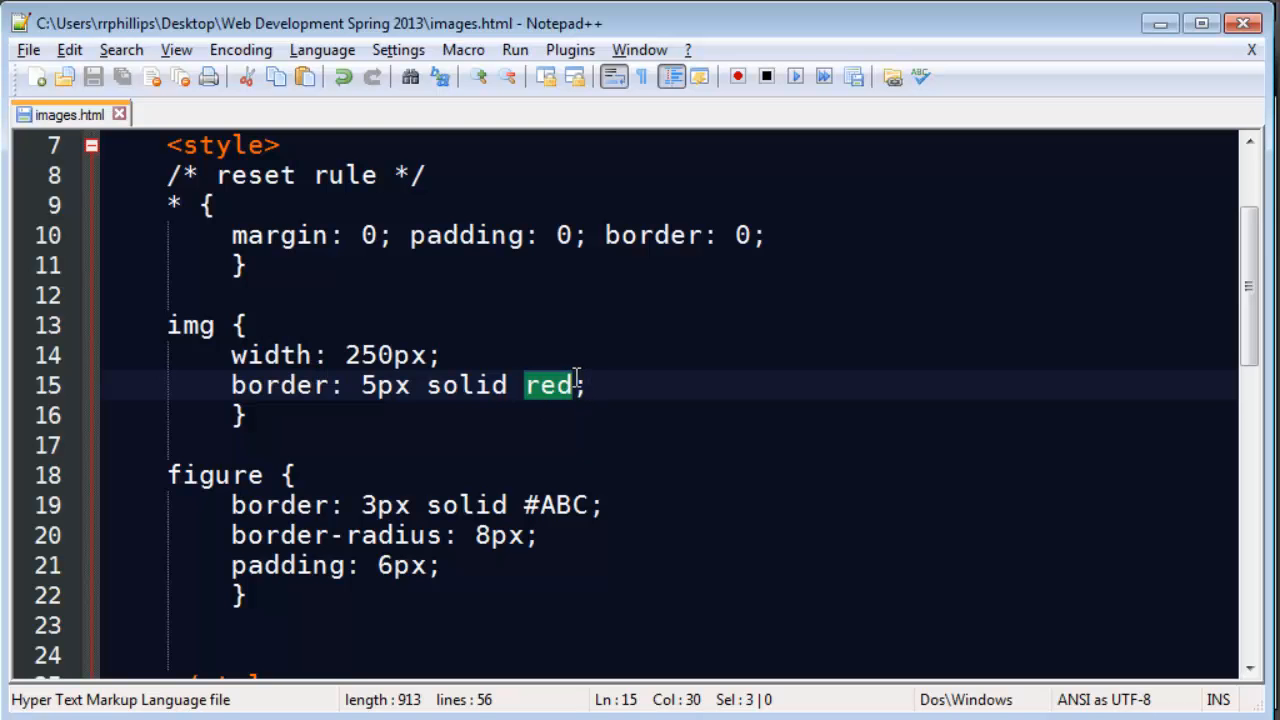
Change the img border colour to #000 and give figures a fixed pixel width
type("0")
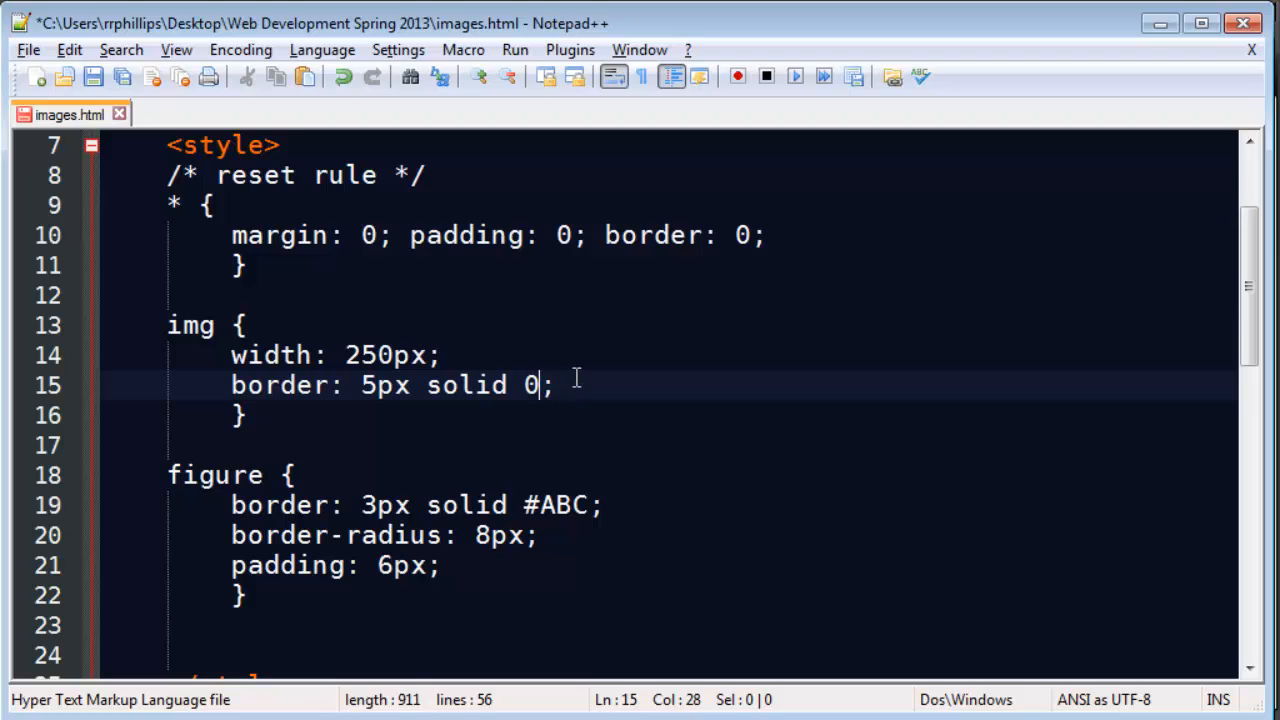
type("#000")
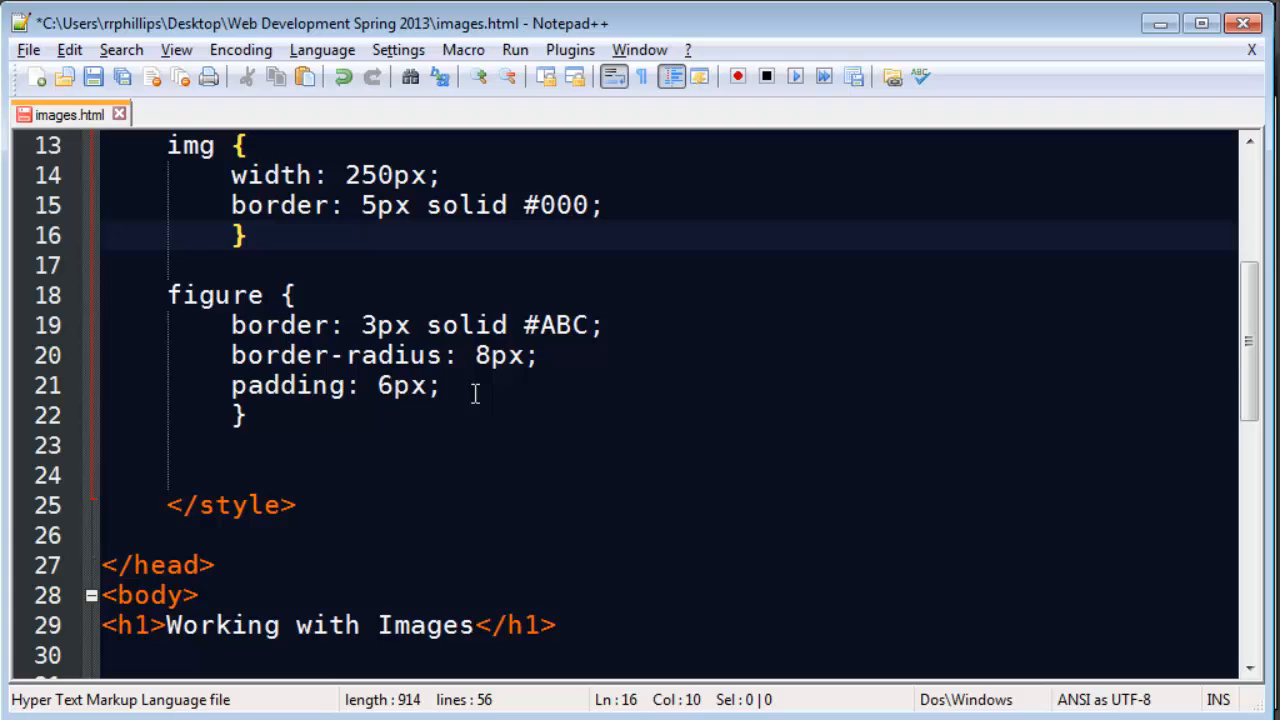
key("Enter")
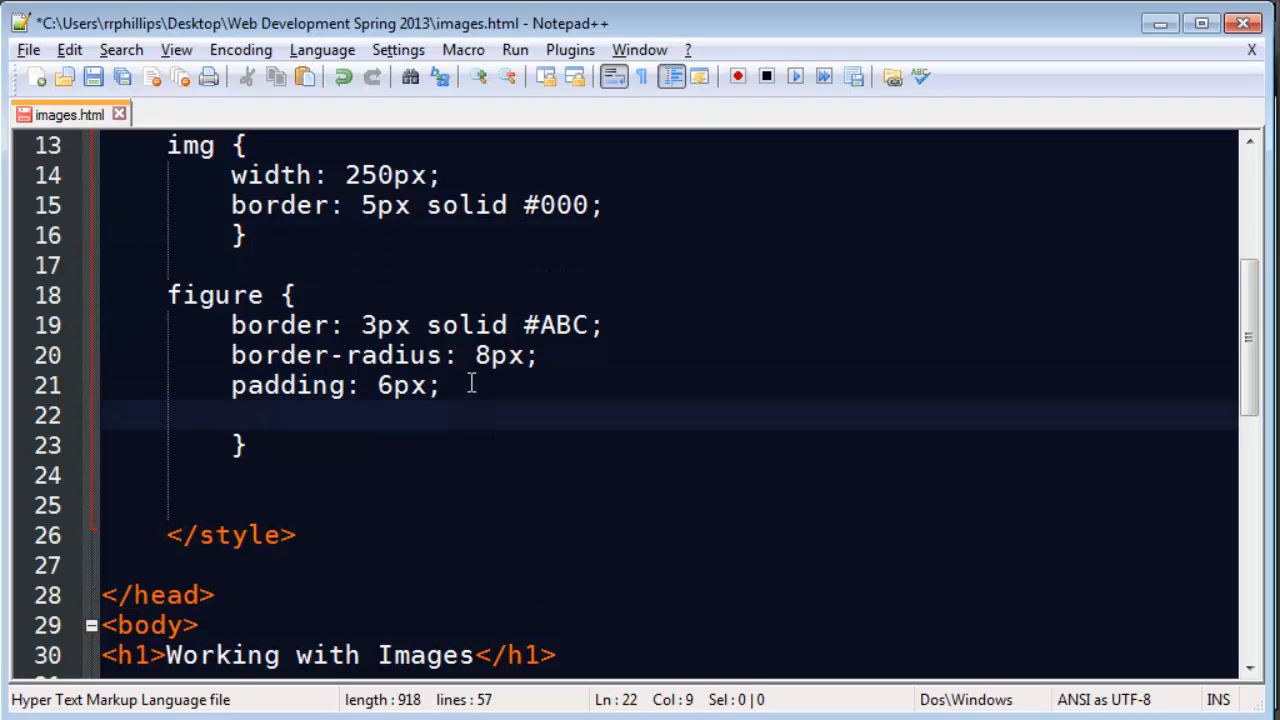
type("width:")
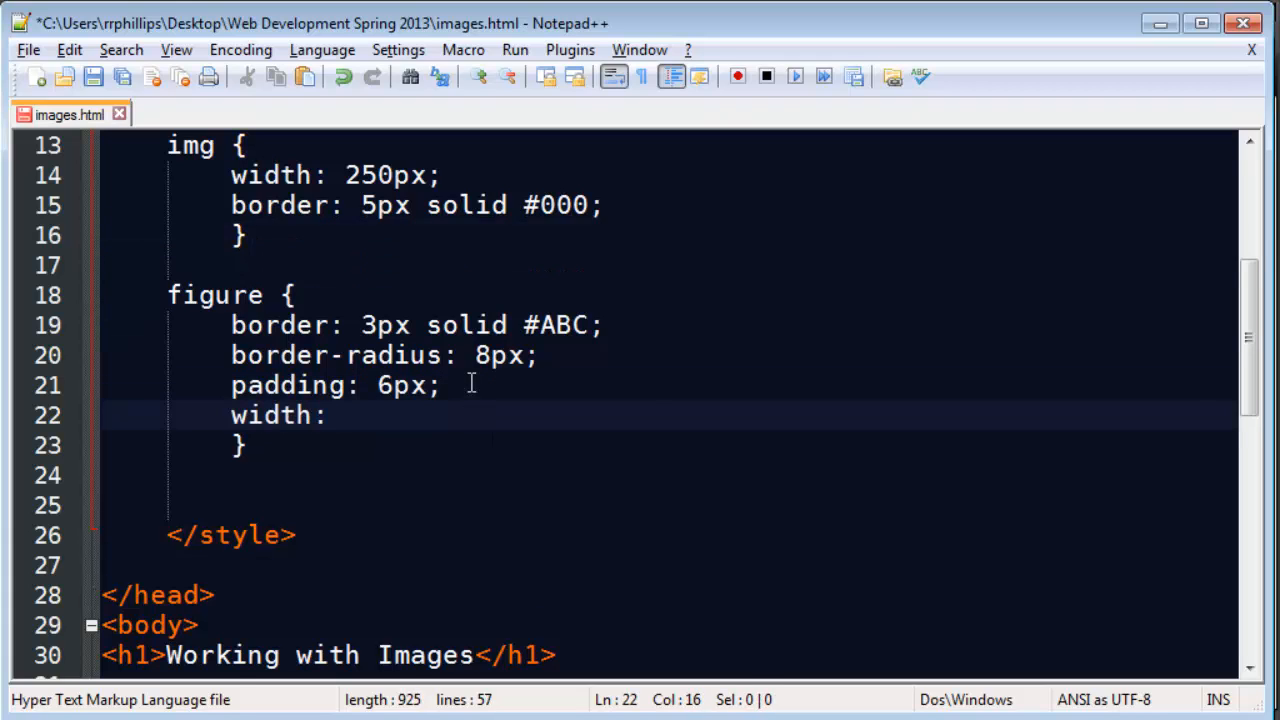
type("260pxc")
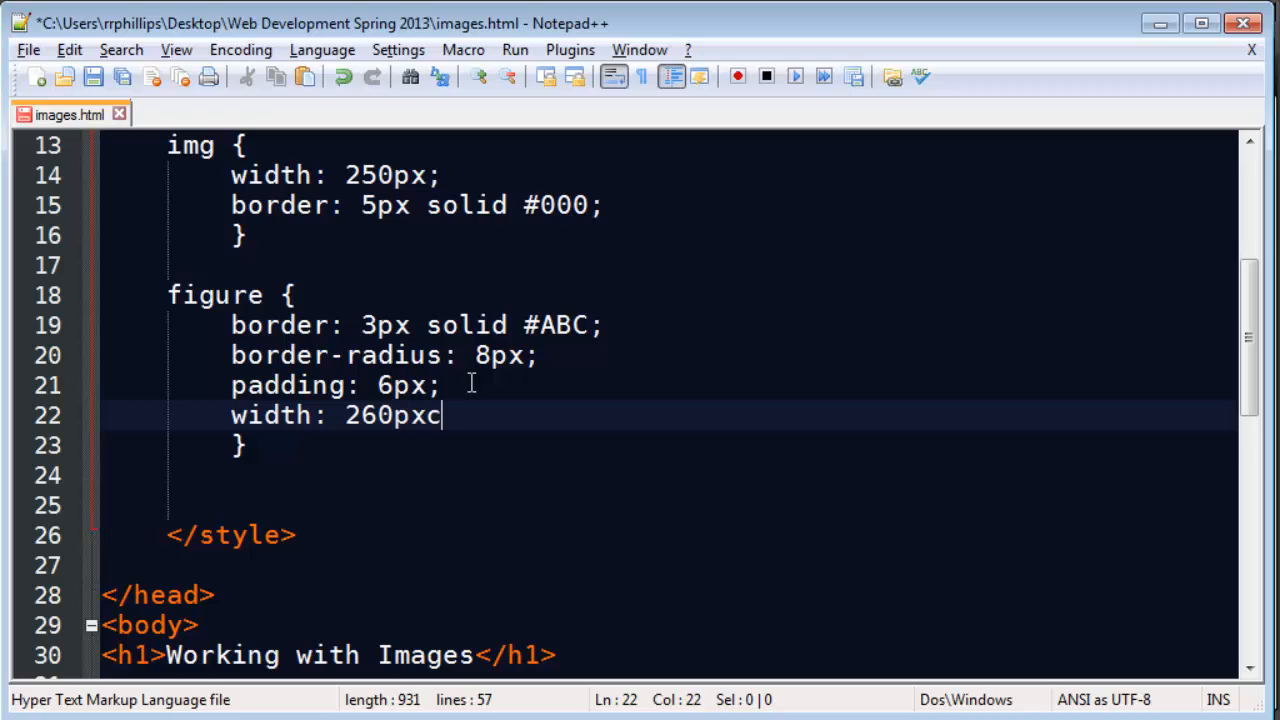
key("Backspace")
type("text")
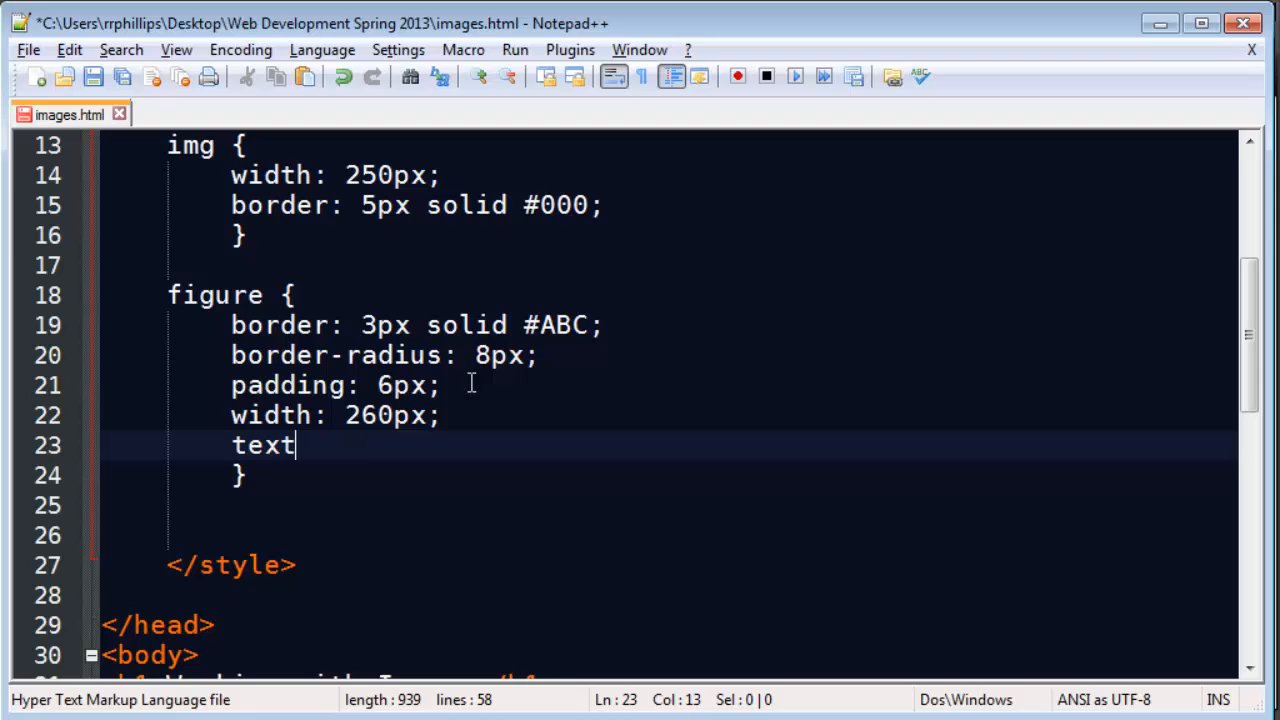
key("Backspace")
type("9")
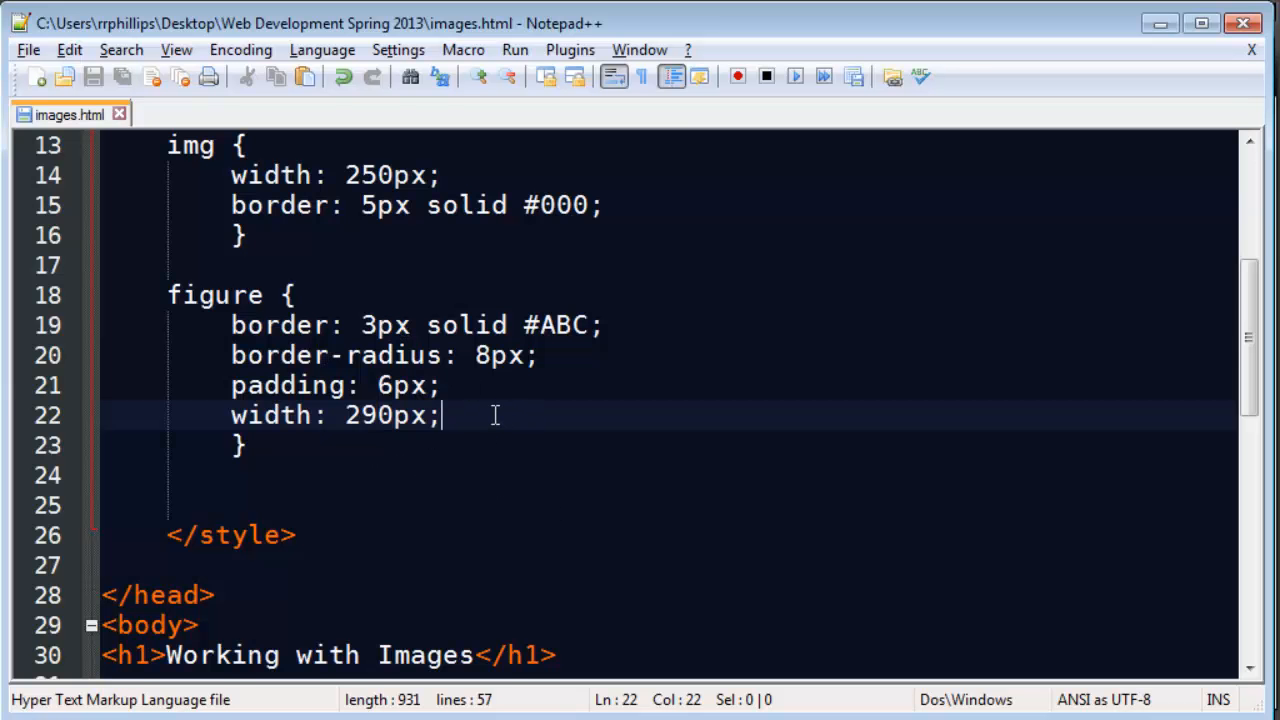
Add text-align: center to the figure rule
type("text-")
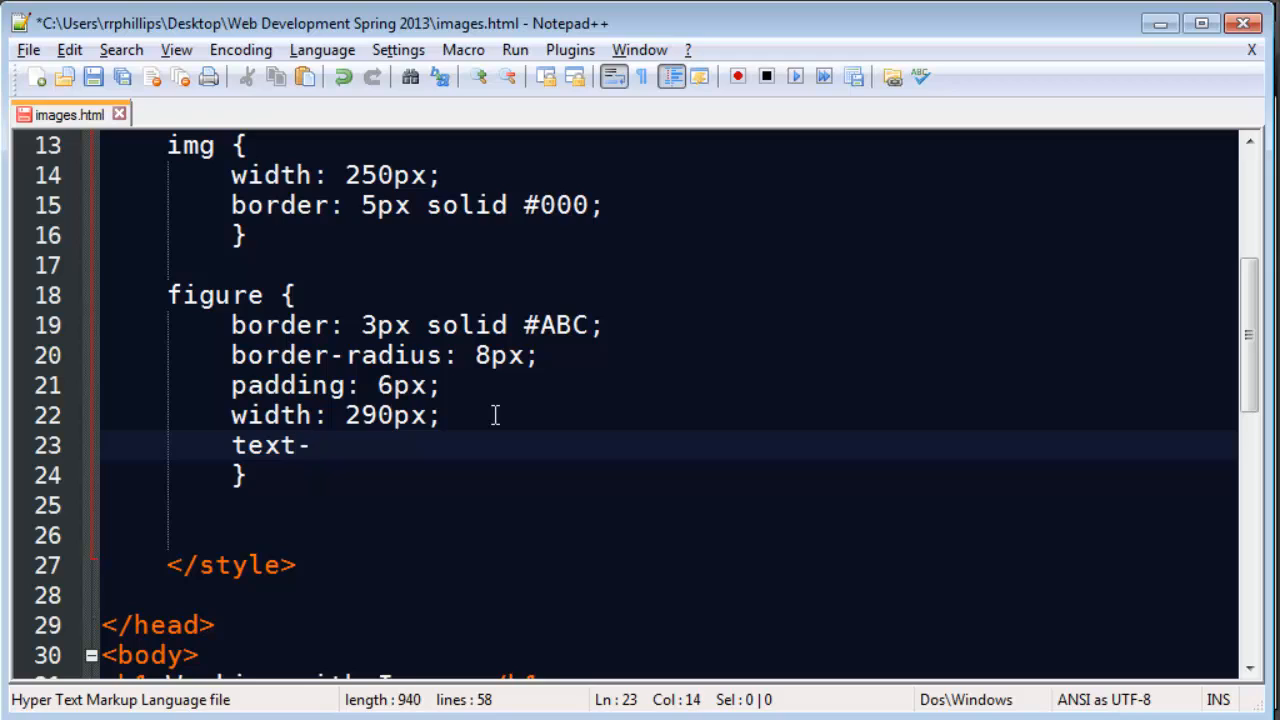
type("align: center;")
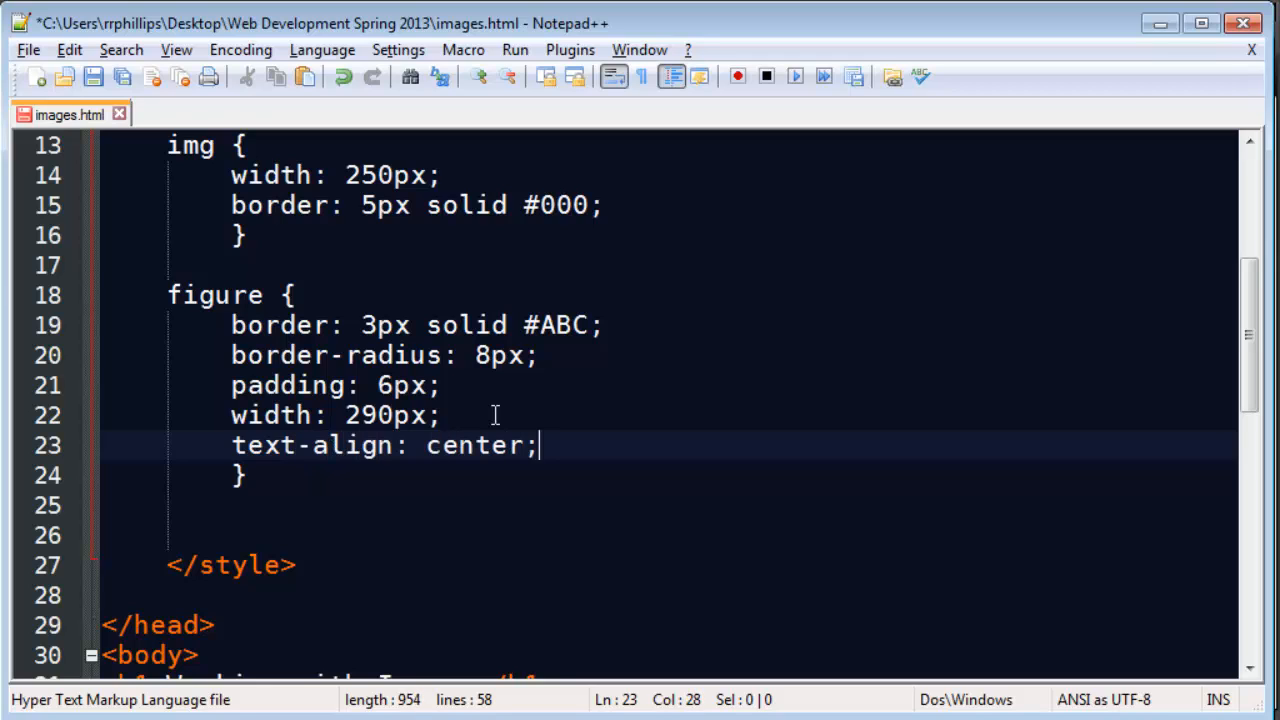
left_click_drag(232, 444, 536, 444)
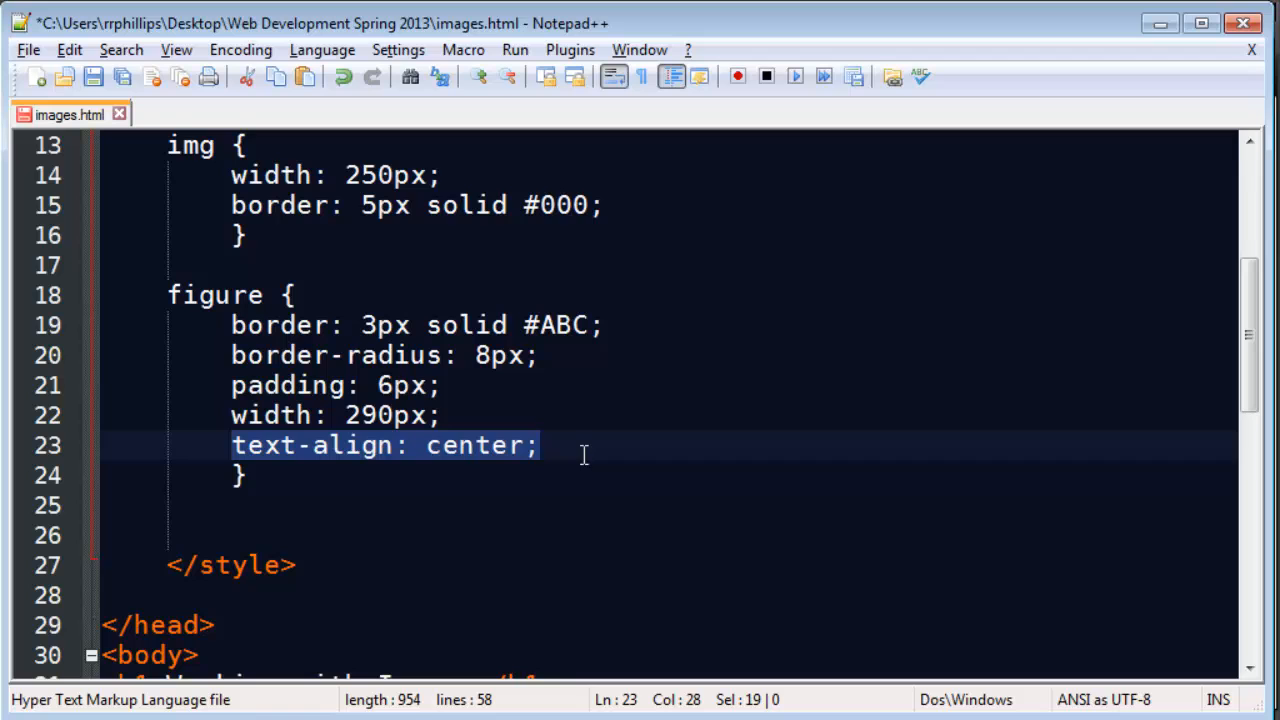
left_click(204, 294)
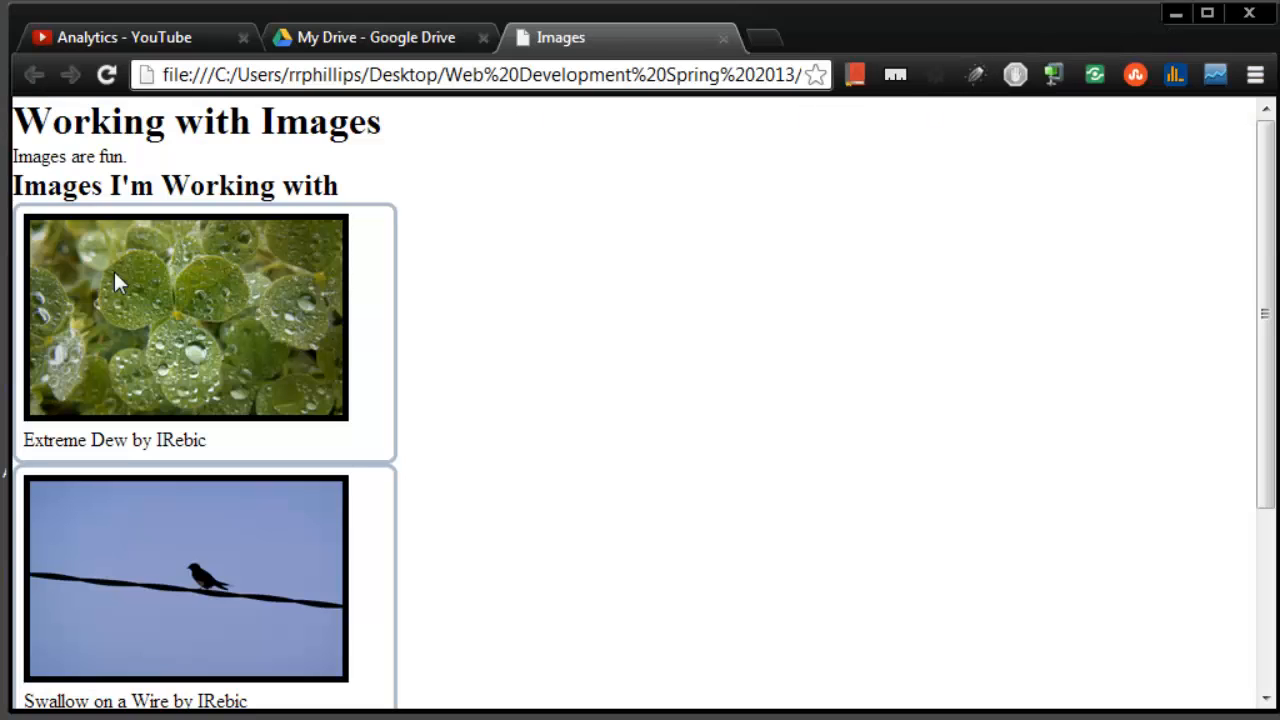
mouse_move(400, 266)
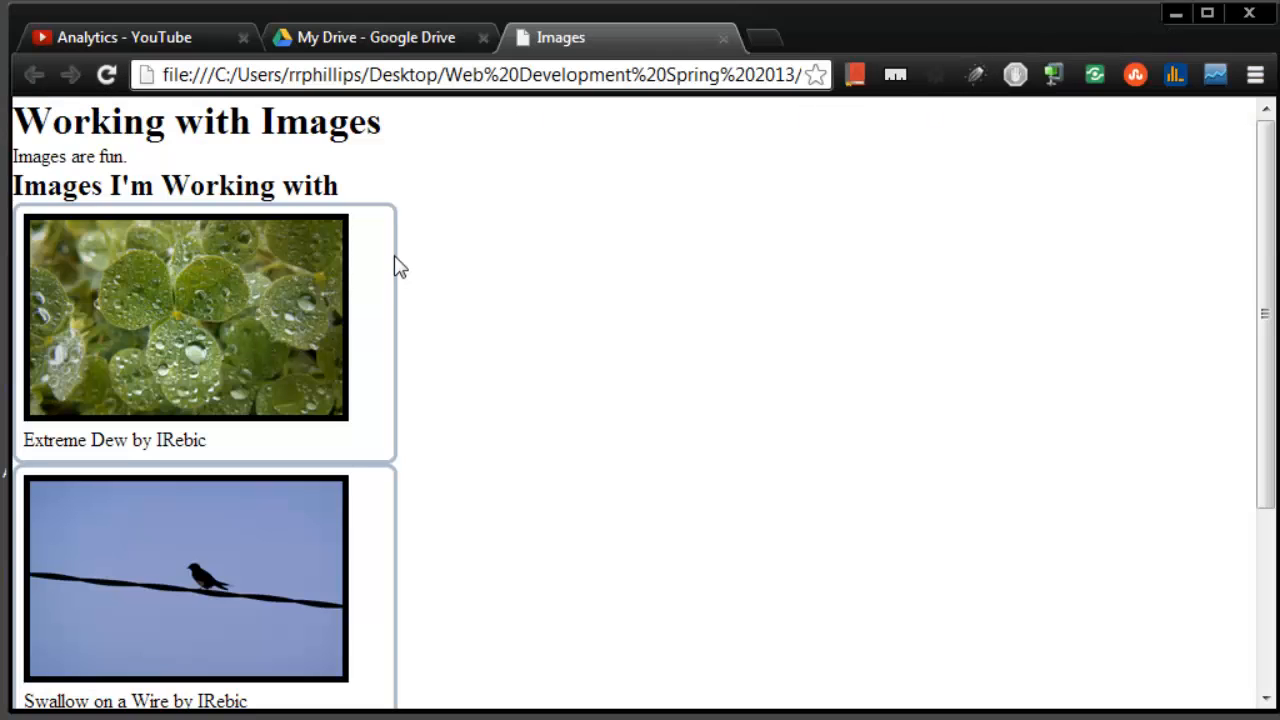
Reload images.html in Chrome to check the figure styling
left_click(104, 76)
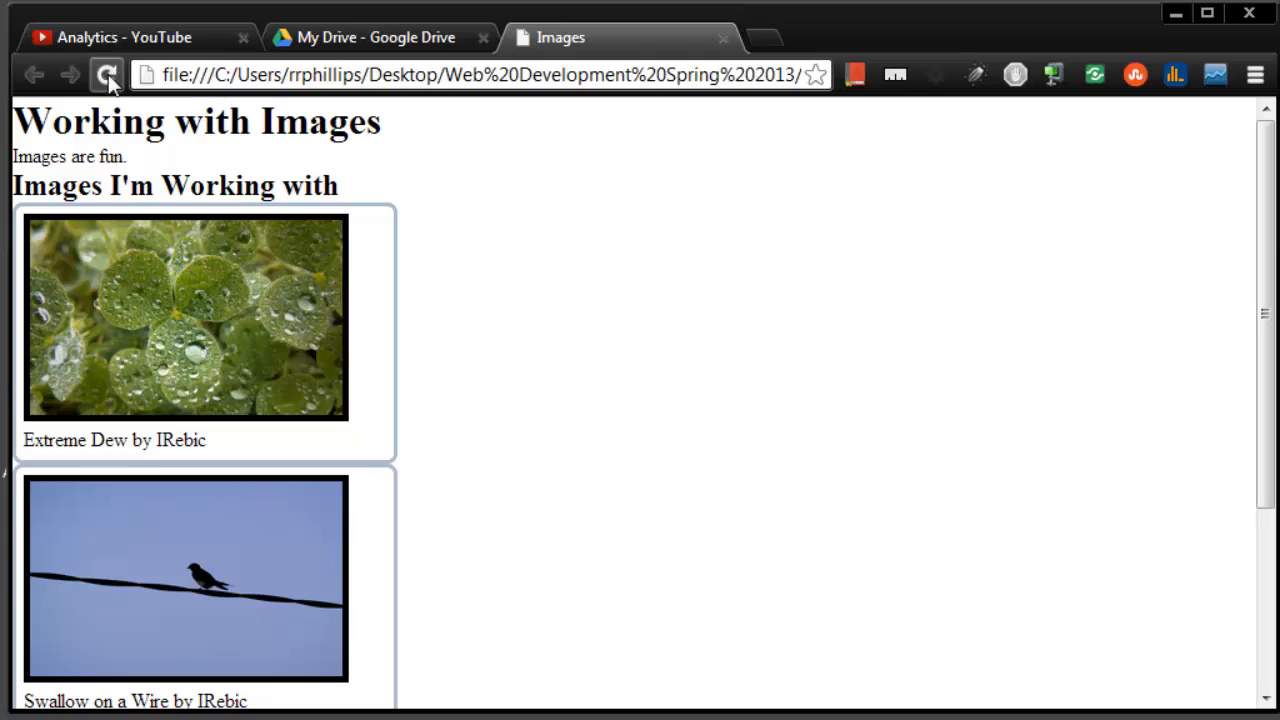
left_click(104, 72)
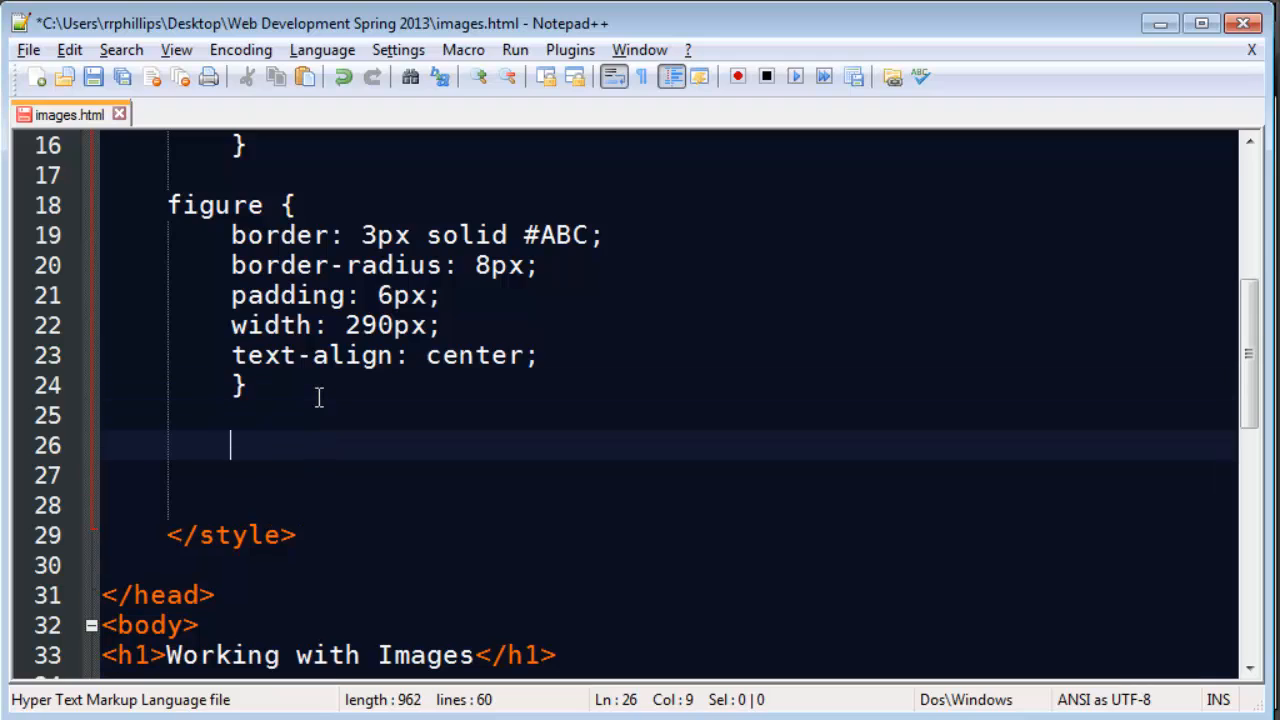
Write a figcaption rule with background-color #123, color #EEE and font-family verdana
type("fic")
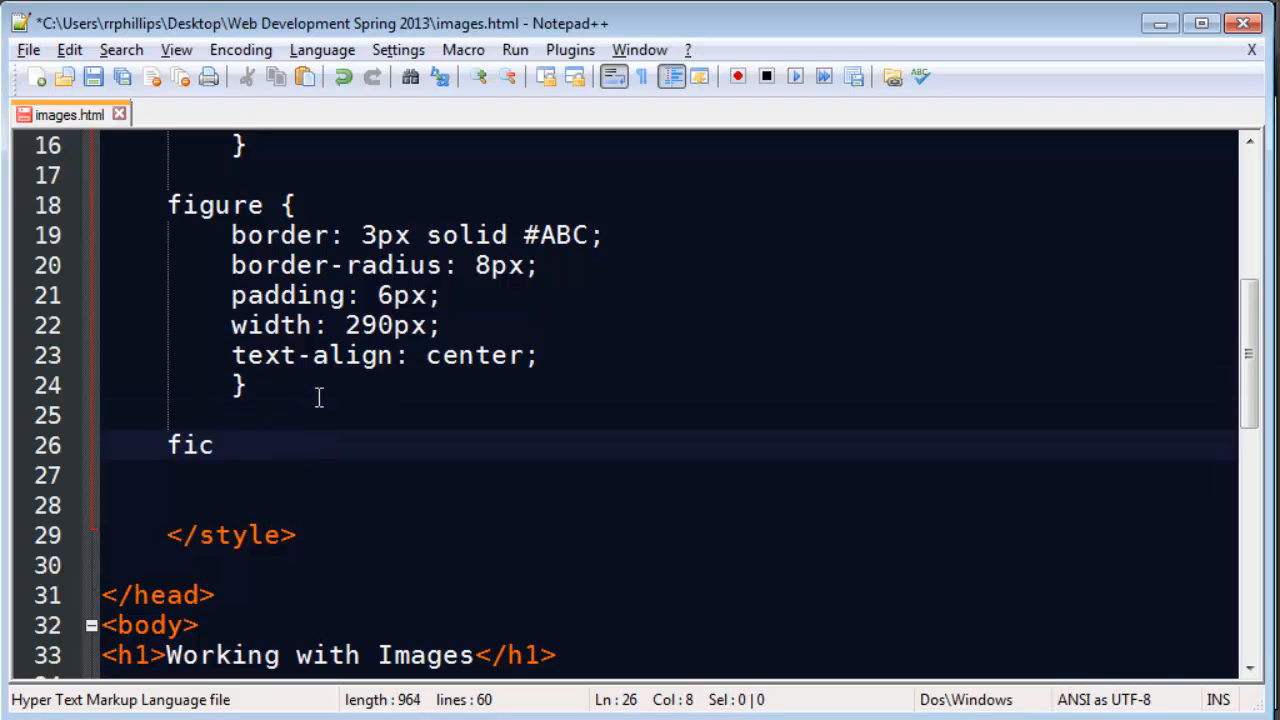
type("gcaption")
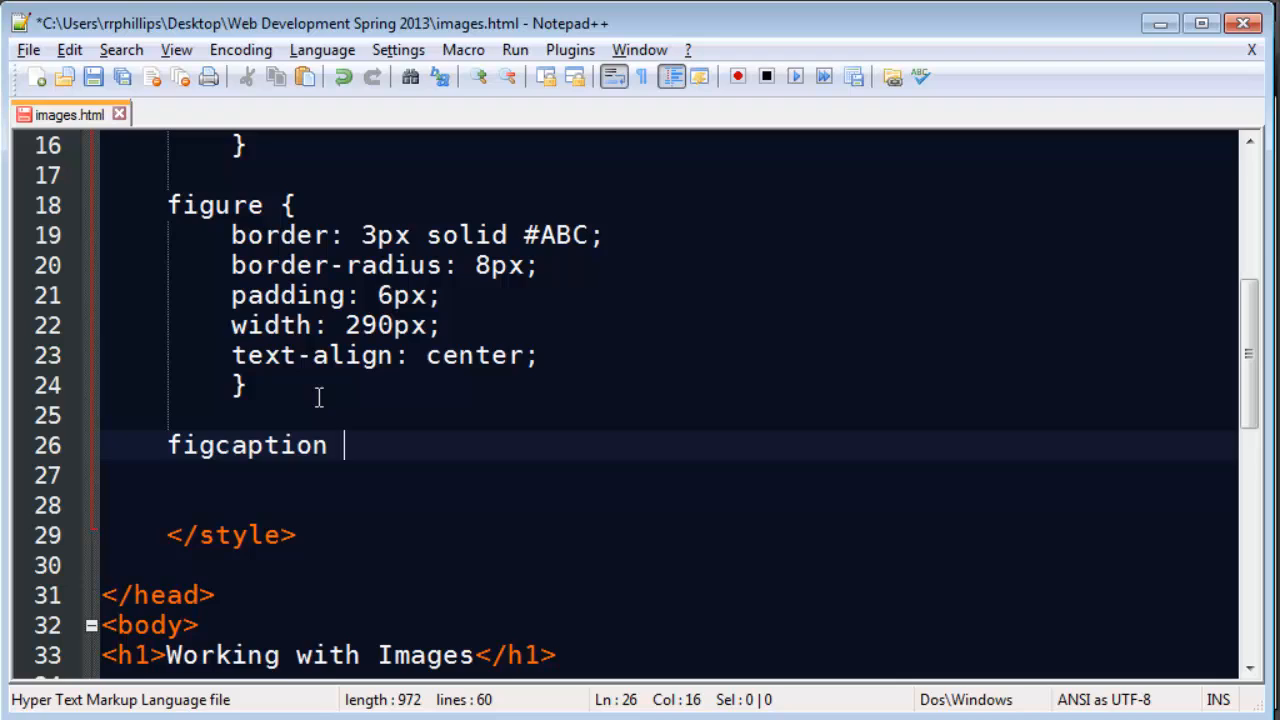
type("{")
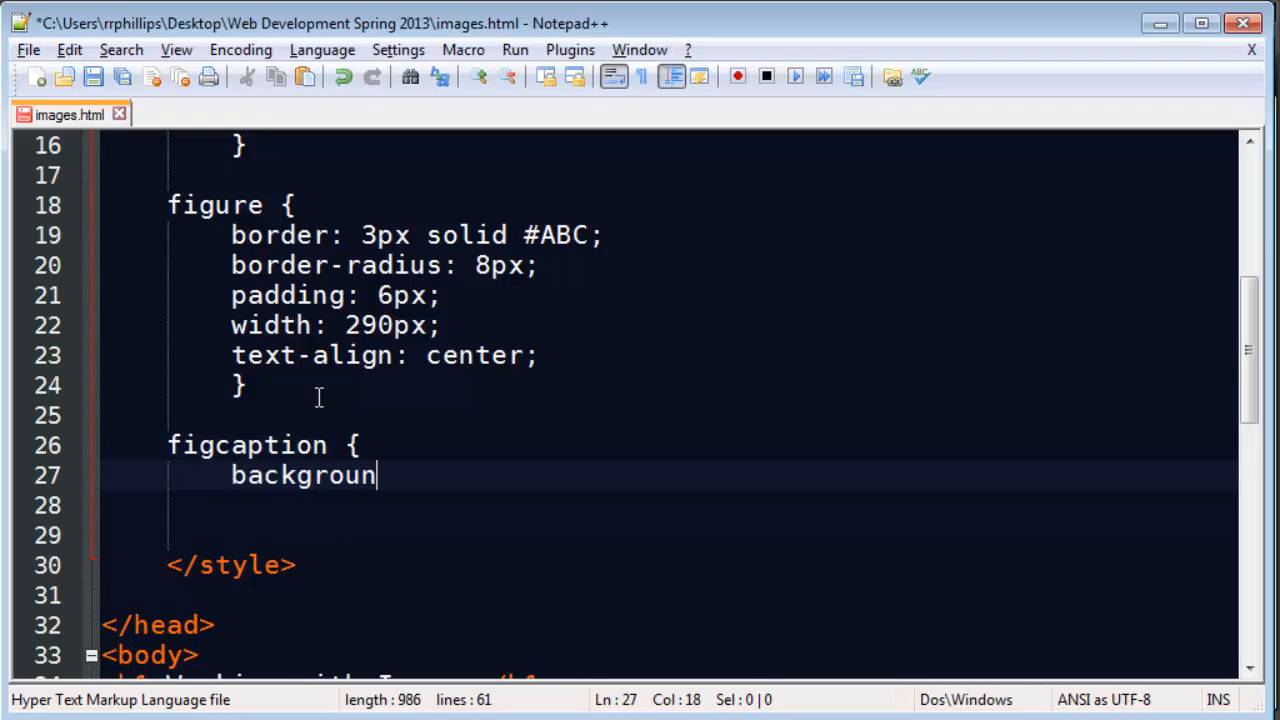
type("d-color: #")
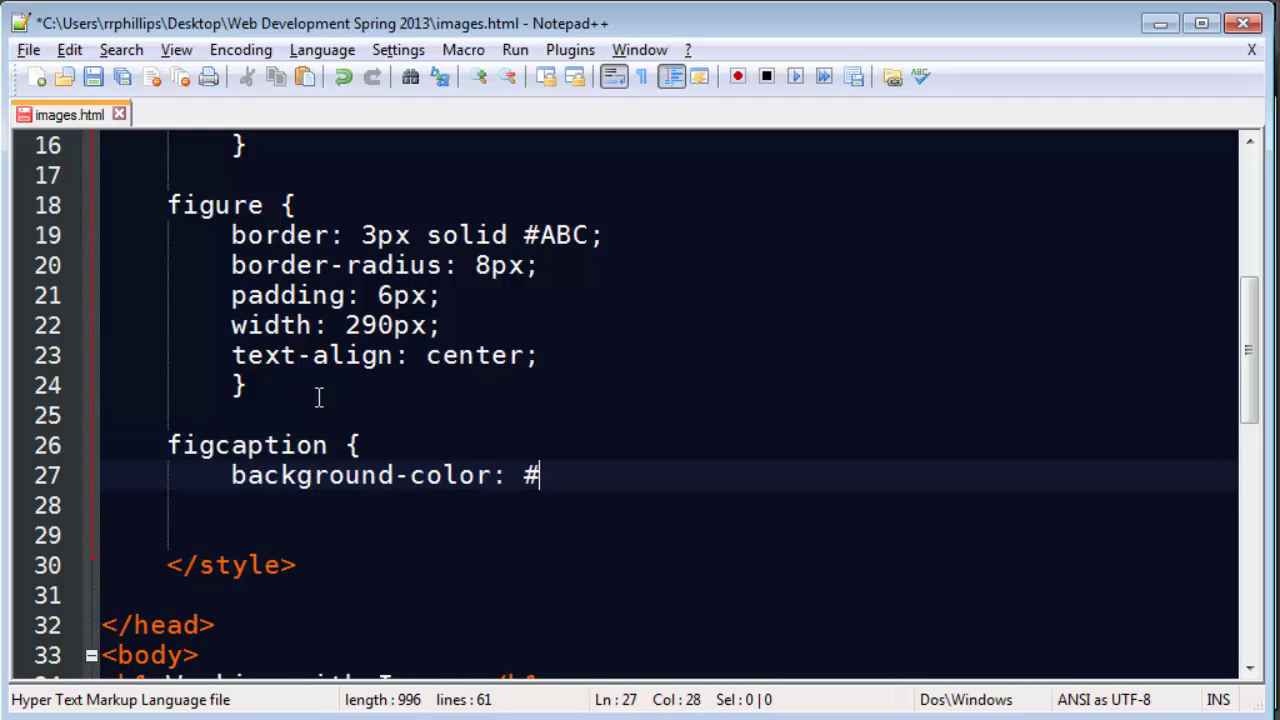
type("123;")
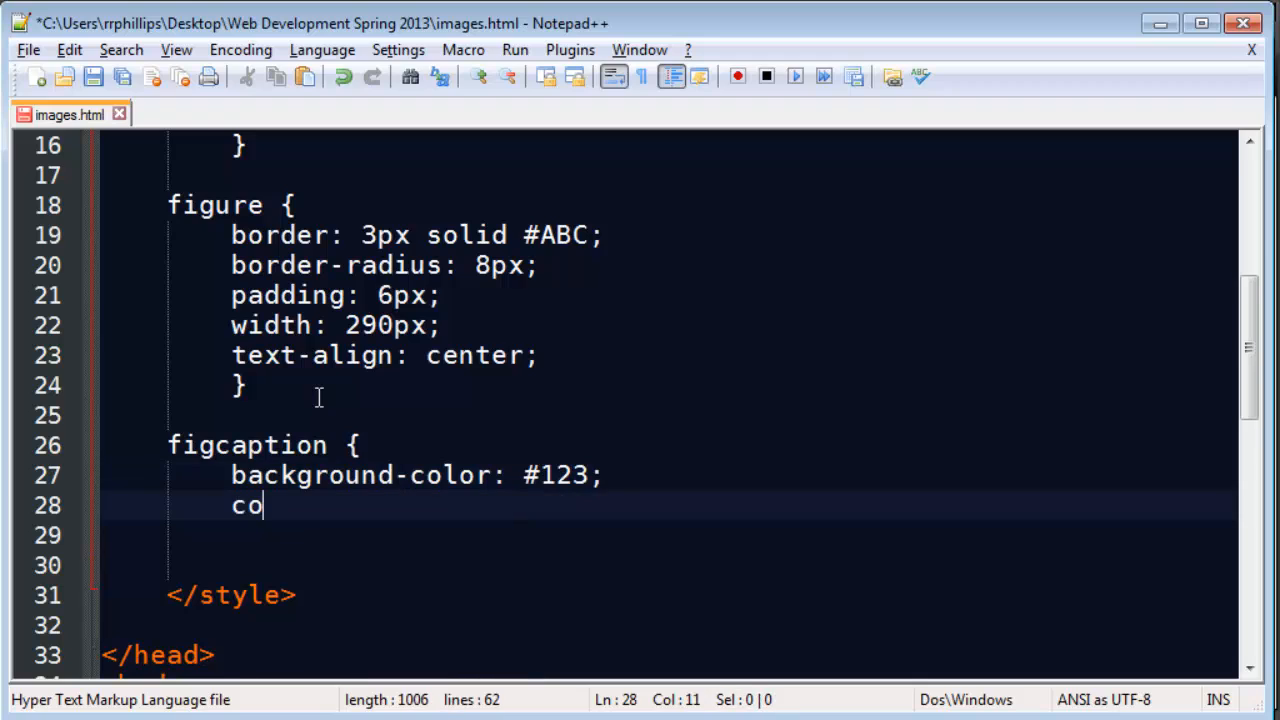
type("lor: #")
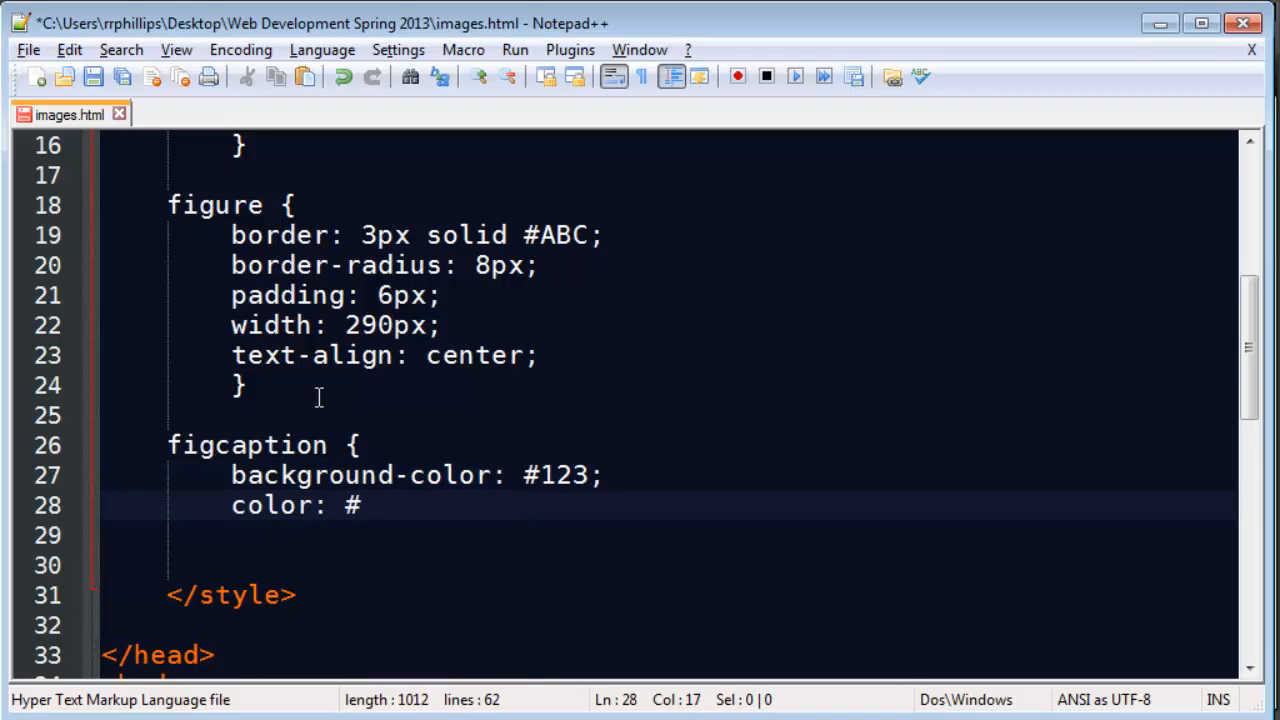
type("EEE;")
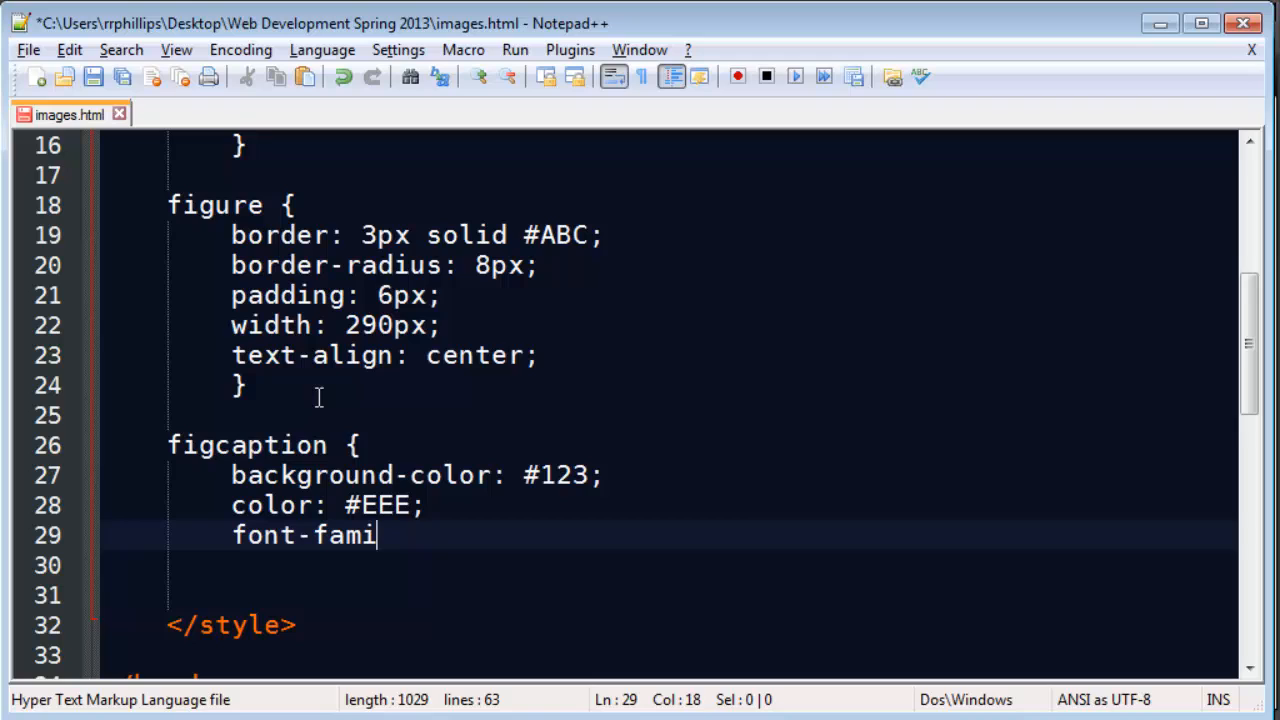
type("ly: verdana;")
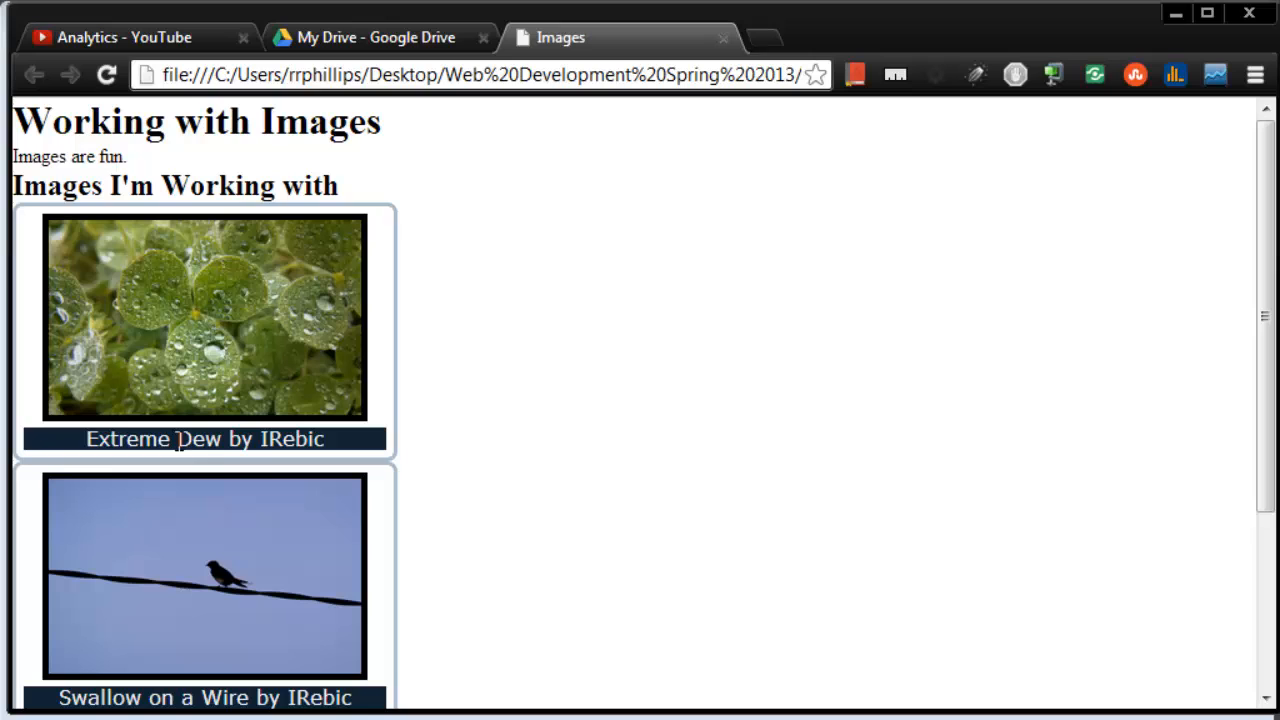
mouse_move(210, 440)
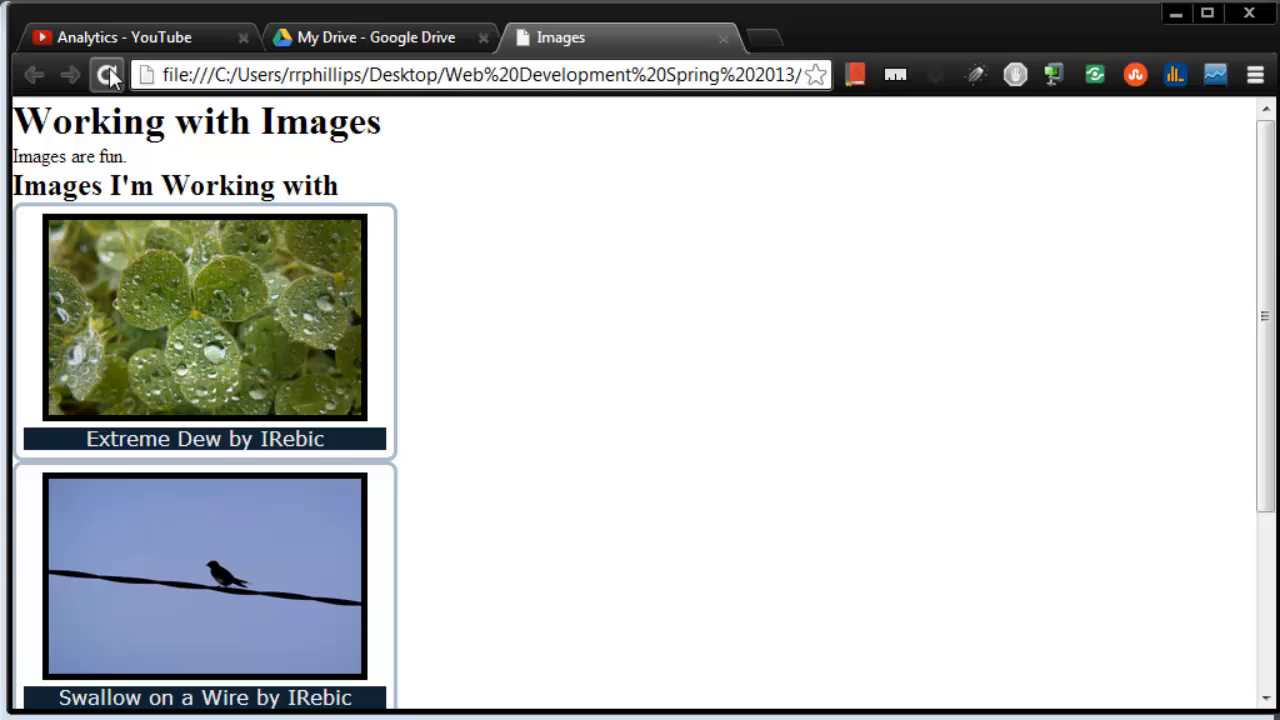
Reload Chrome, then add border-radius: 8px to the figcaption rule
left_click(108, 72)
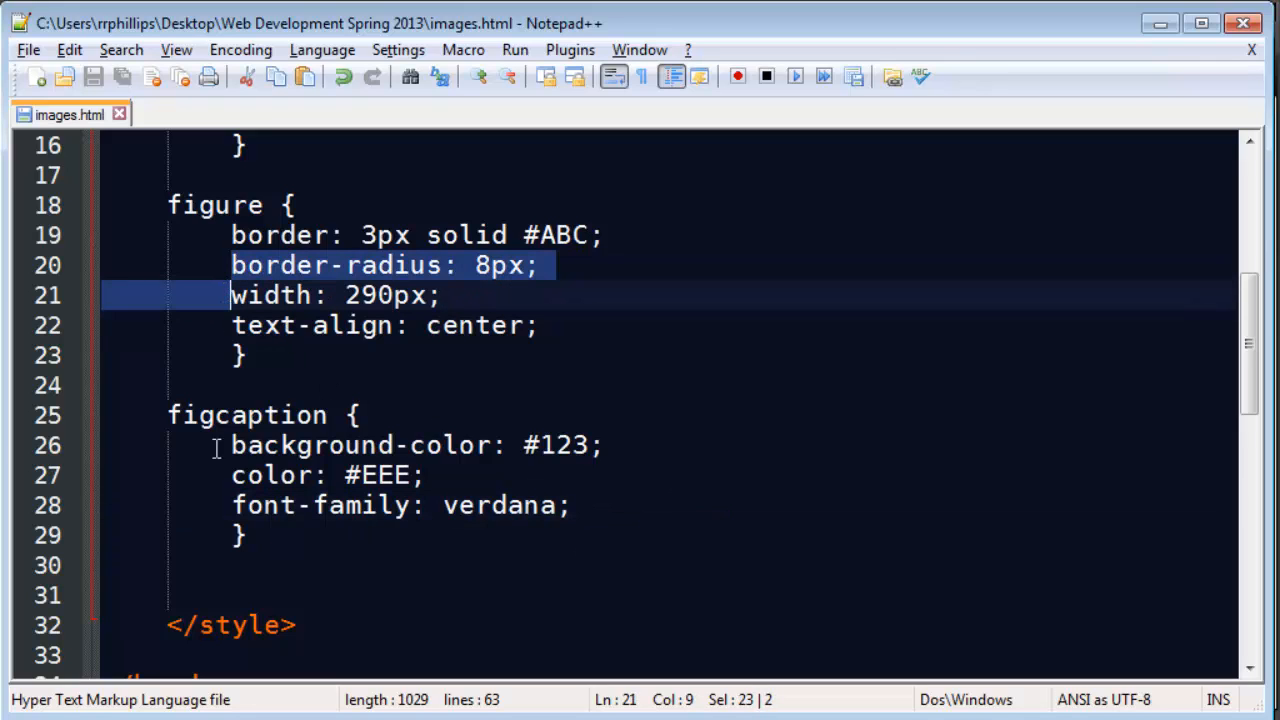
type("border-radius: 8px;")
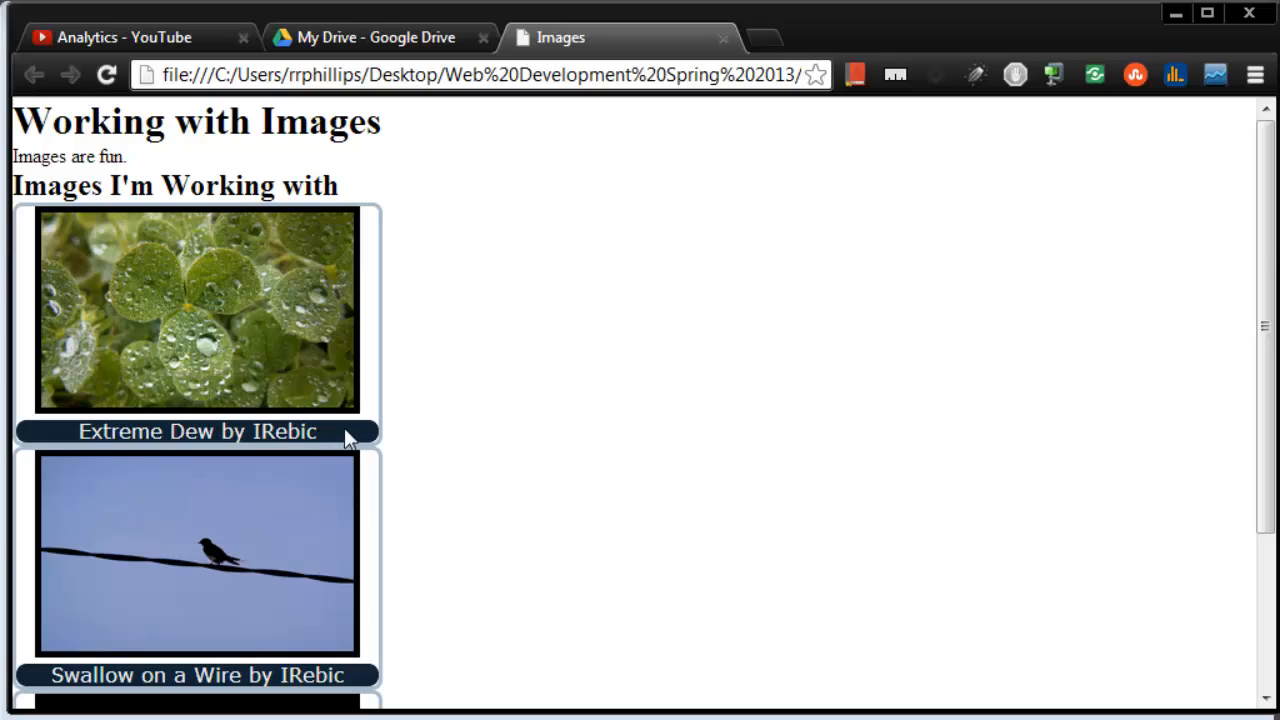
mouse_move(364, 608)
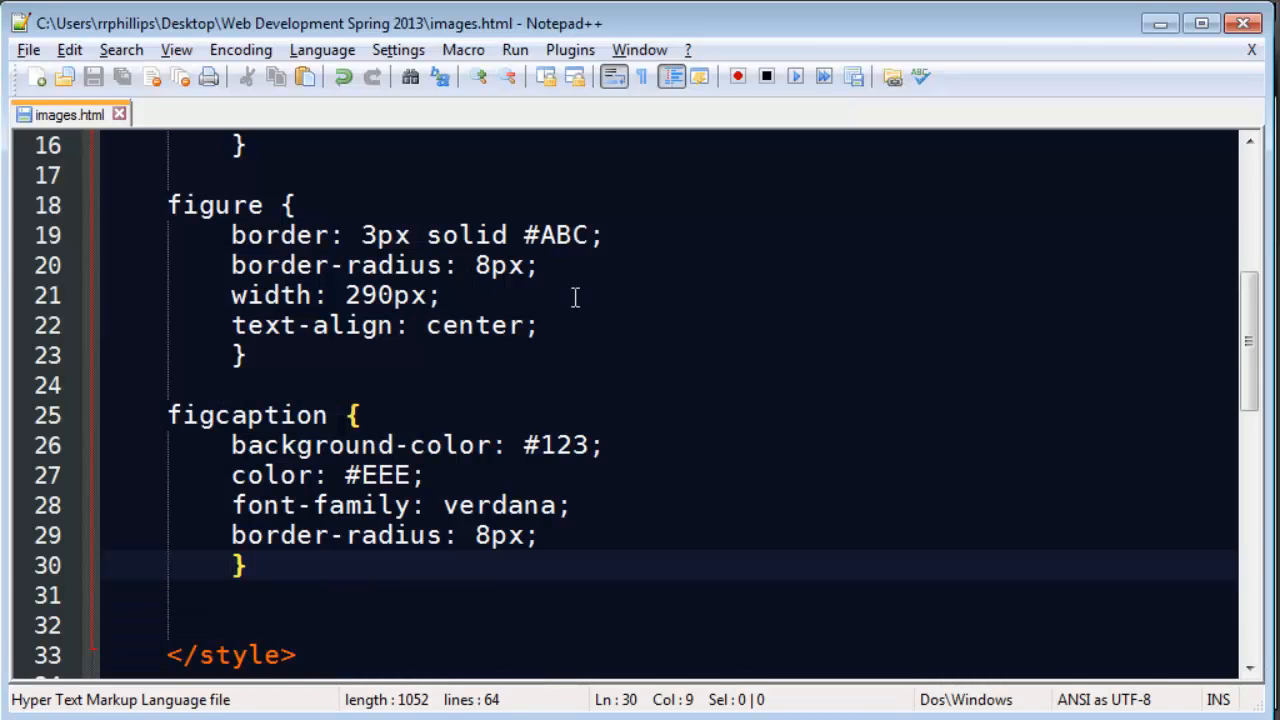
Add a margin and float: left to the figure rule so figures sit side by side
type("margin: 20px;")
type("fl")
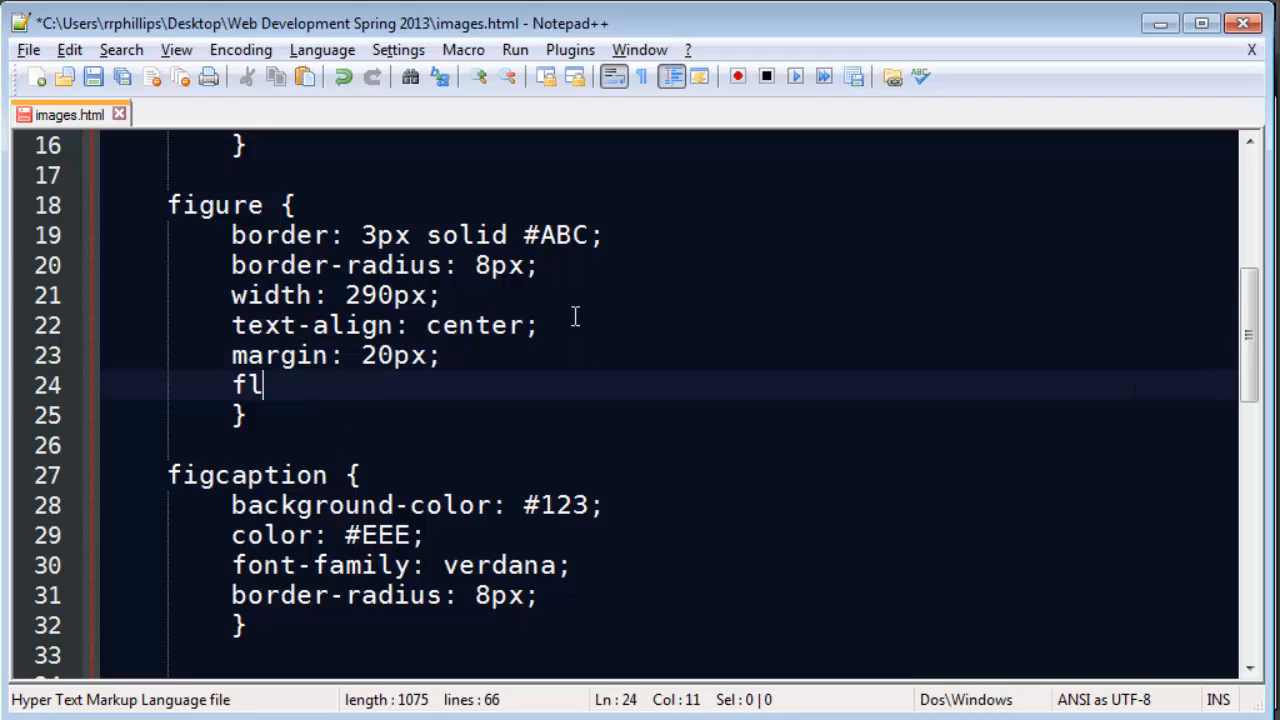
type("oat: left;")
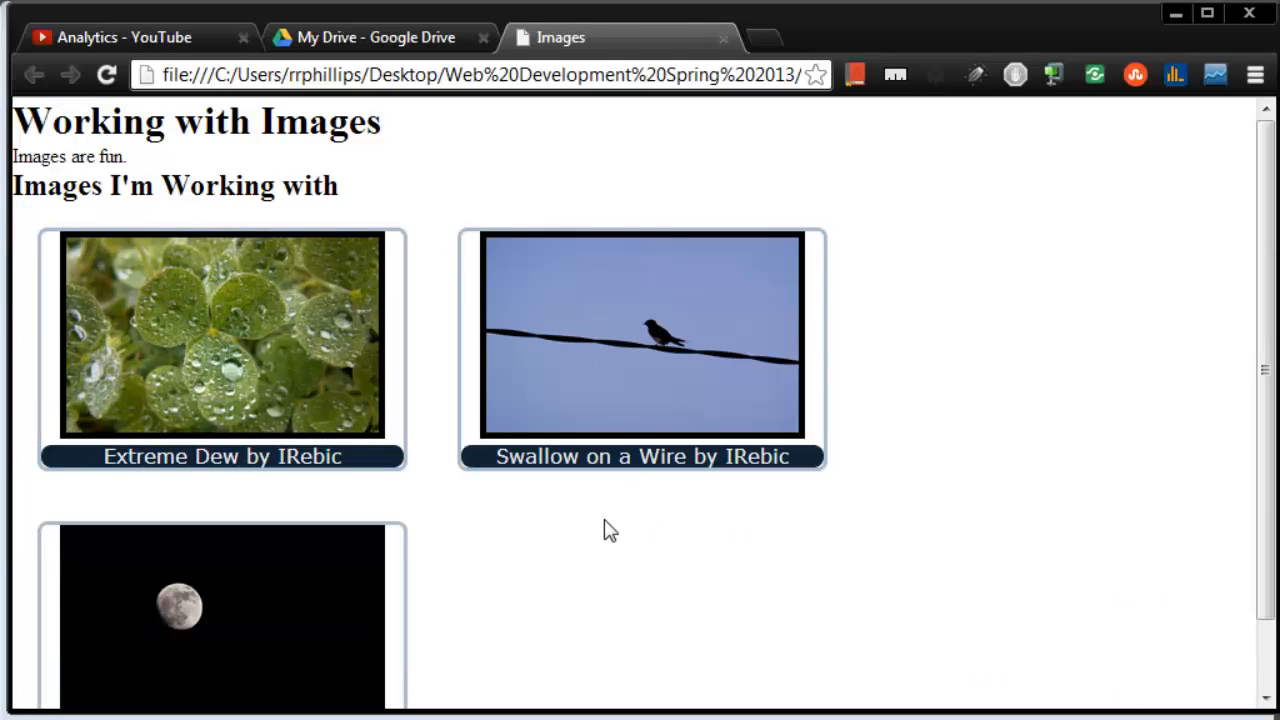
mouse_move(488, 460)
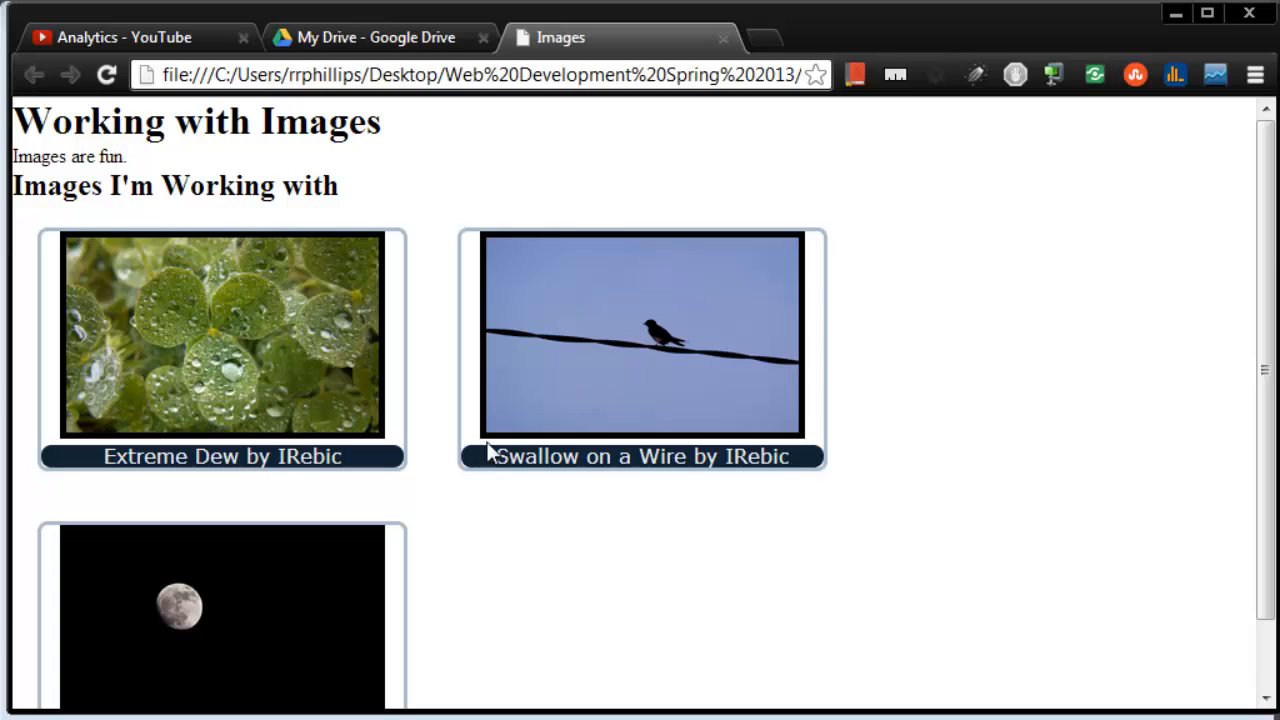
mouse_move(598, 500)
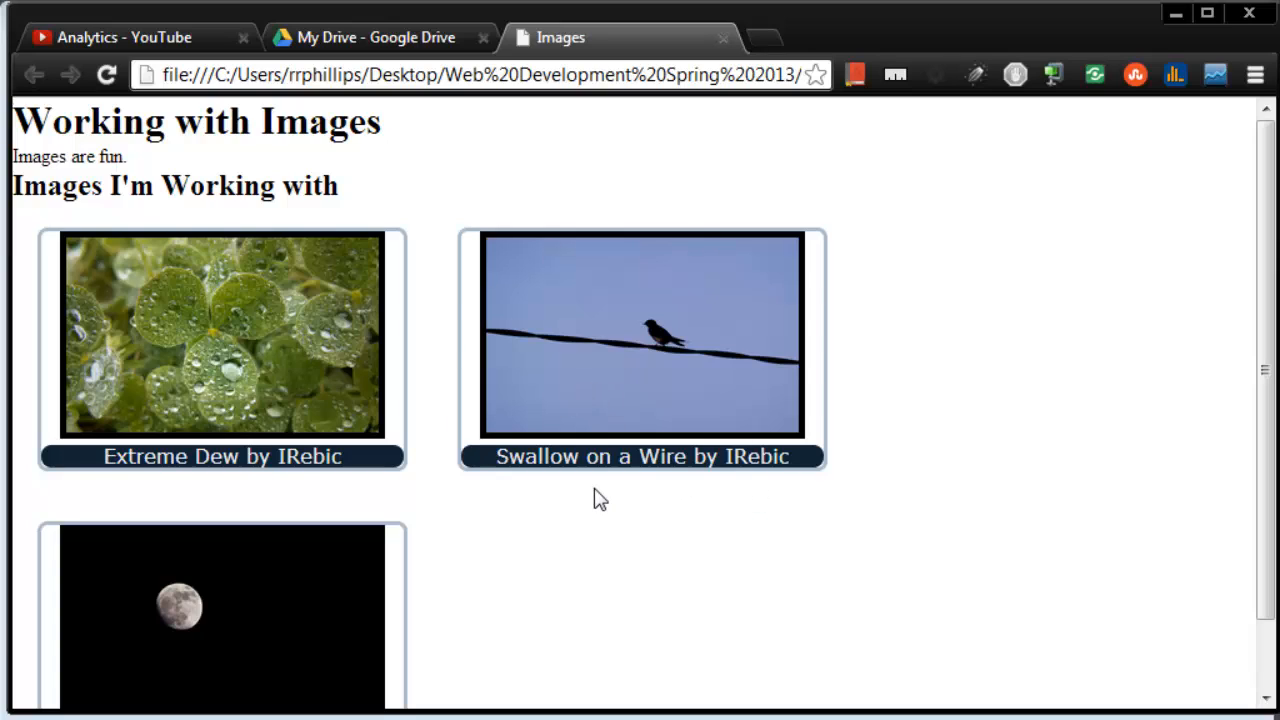
mouse_move(184, 352)
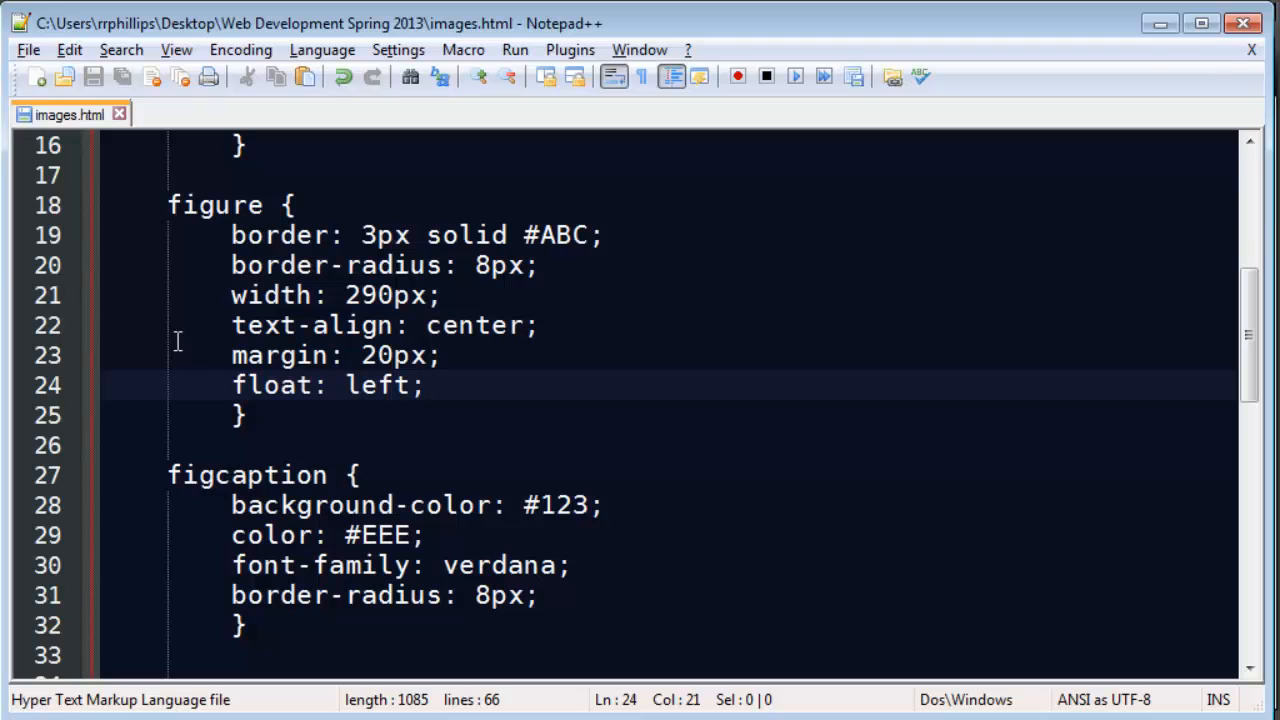
mouse_move(256, 474)
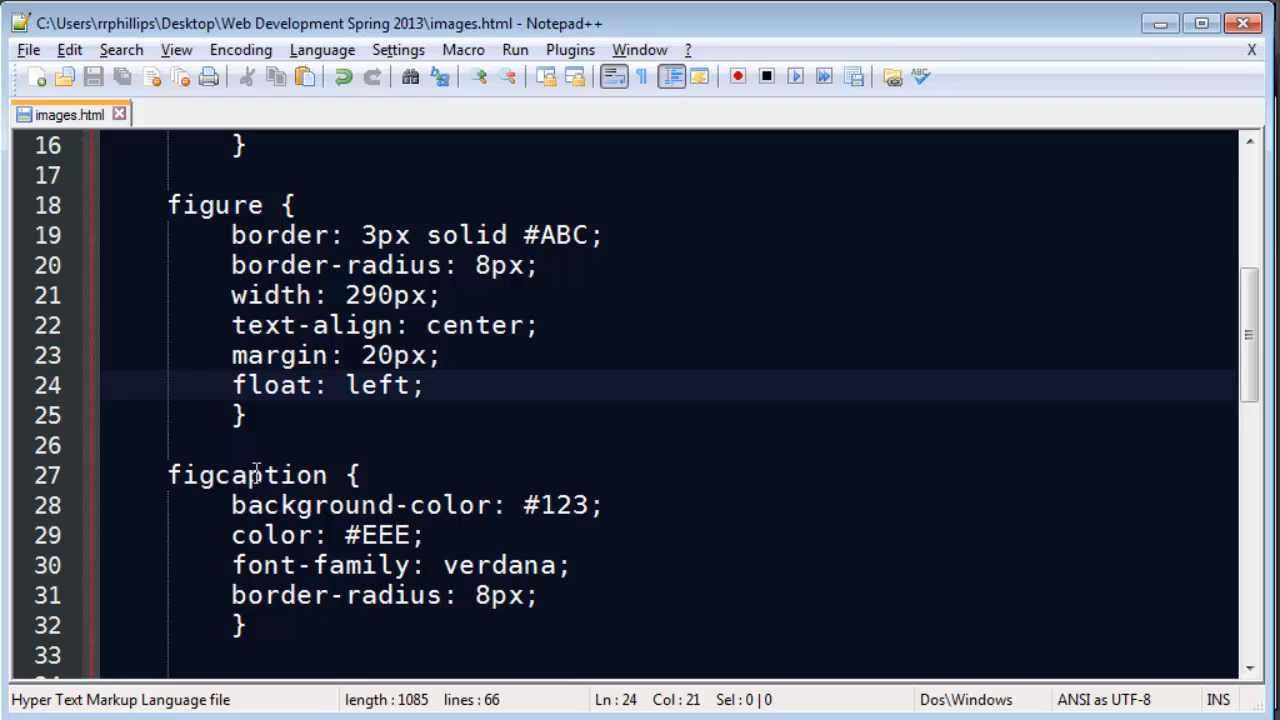
scroll("down", 3)
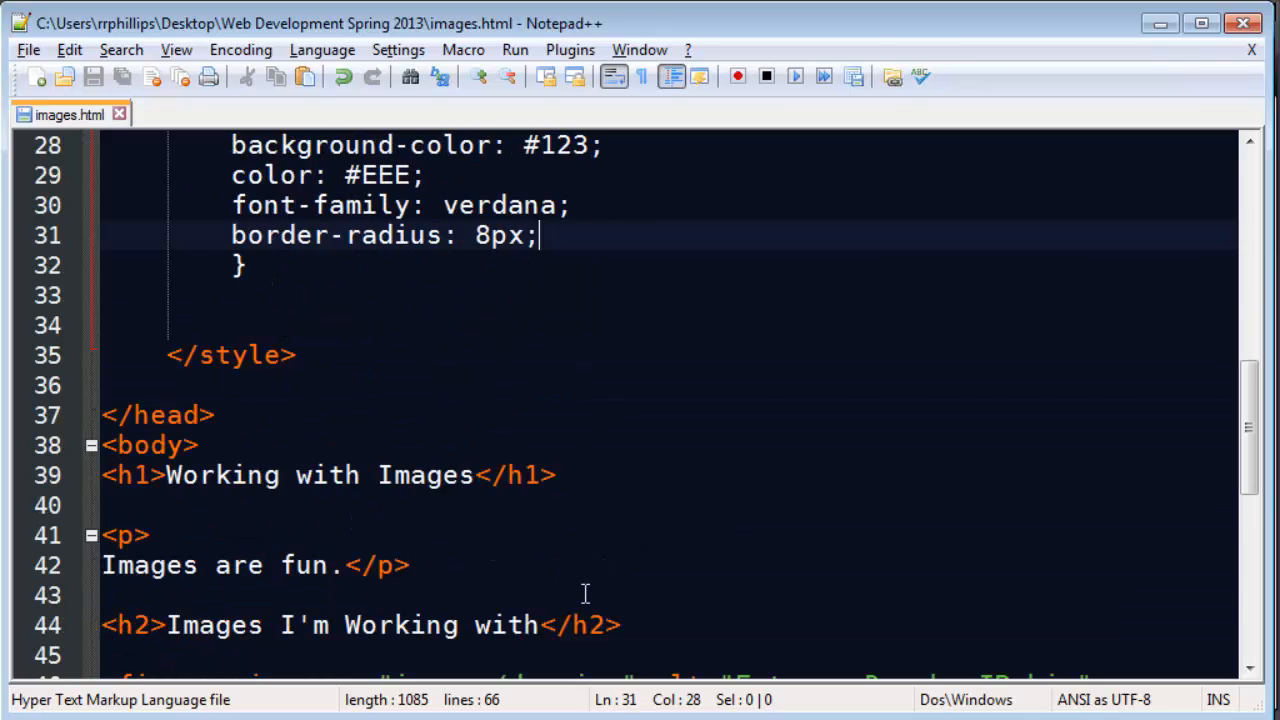
Give the h1 rule text-align: center and a fixed height
scroll("down", 3)
type("h1 {")
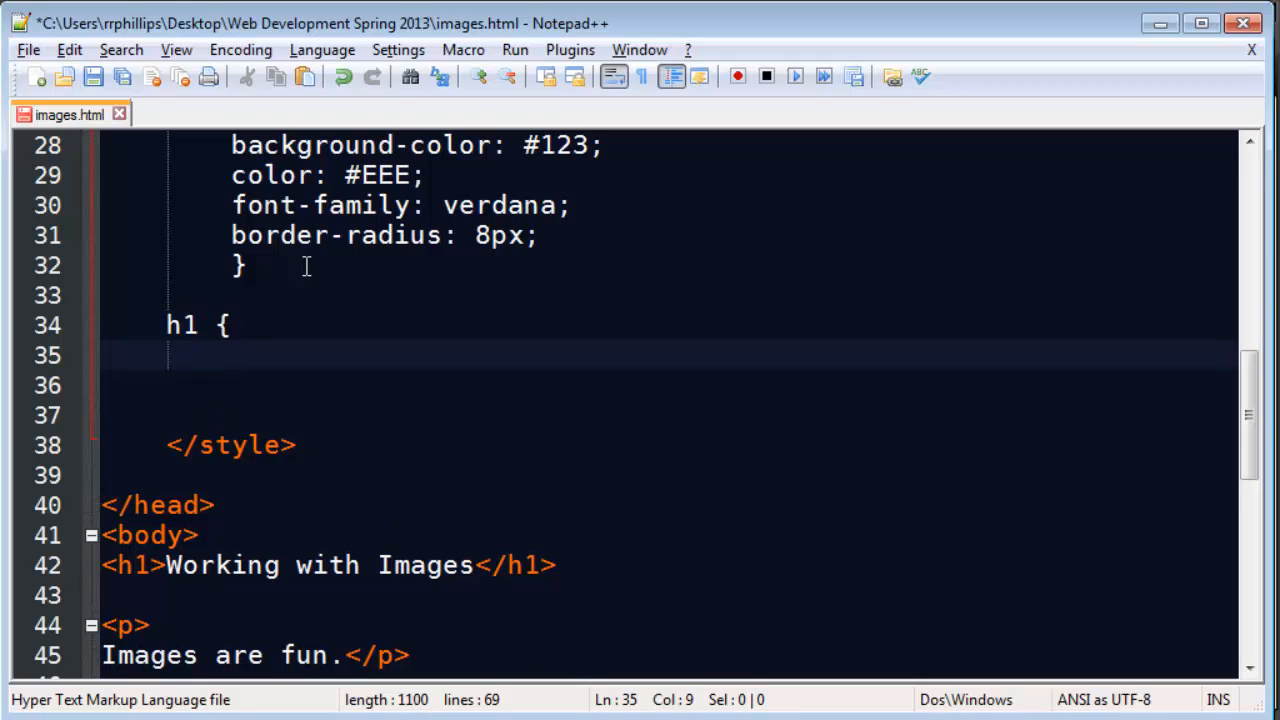
type("text-a")
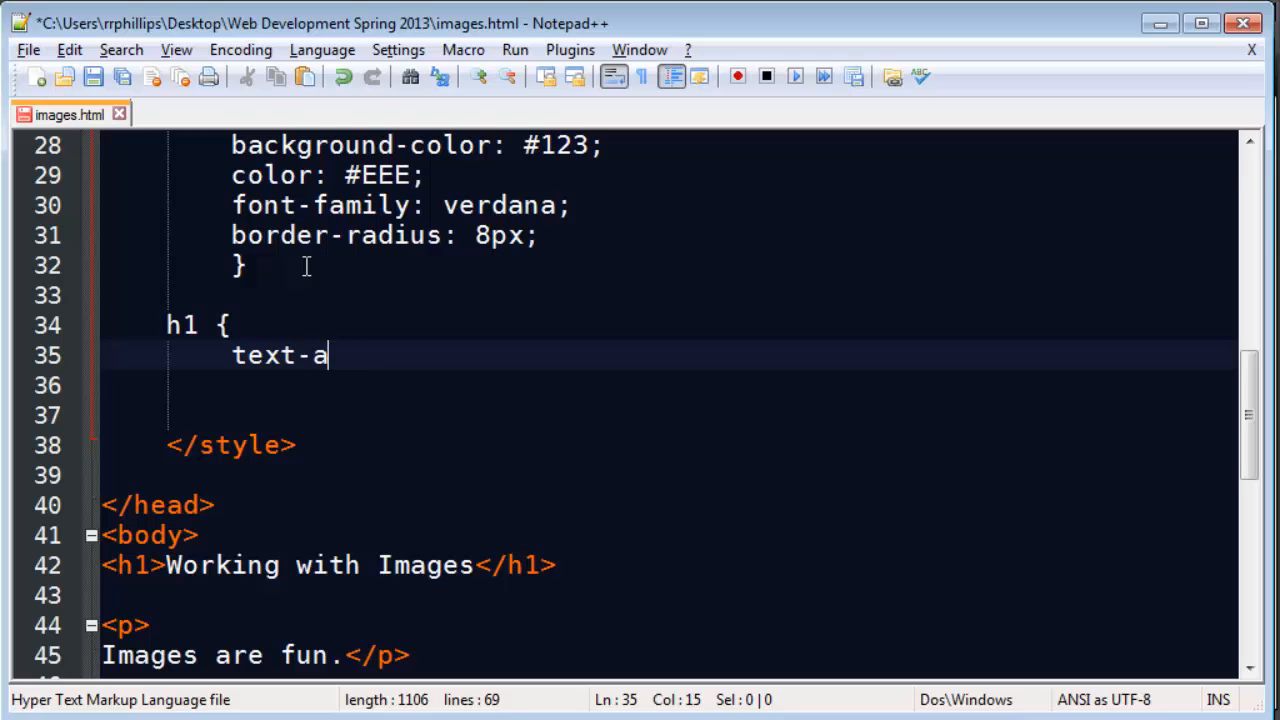
type("lign: center;")
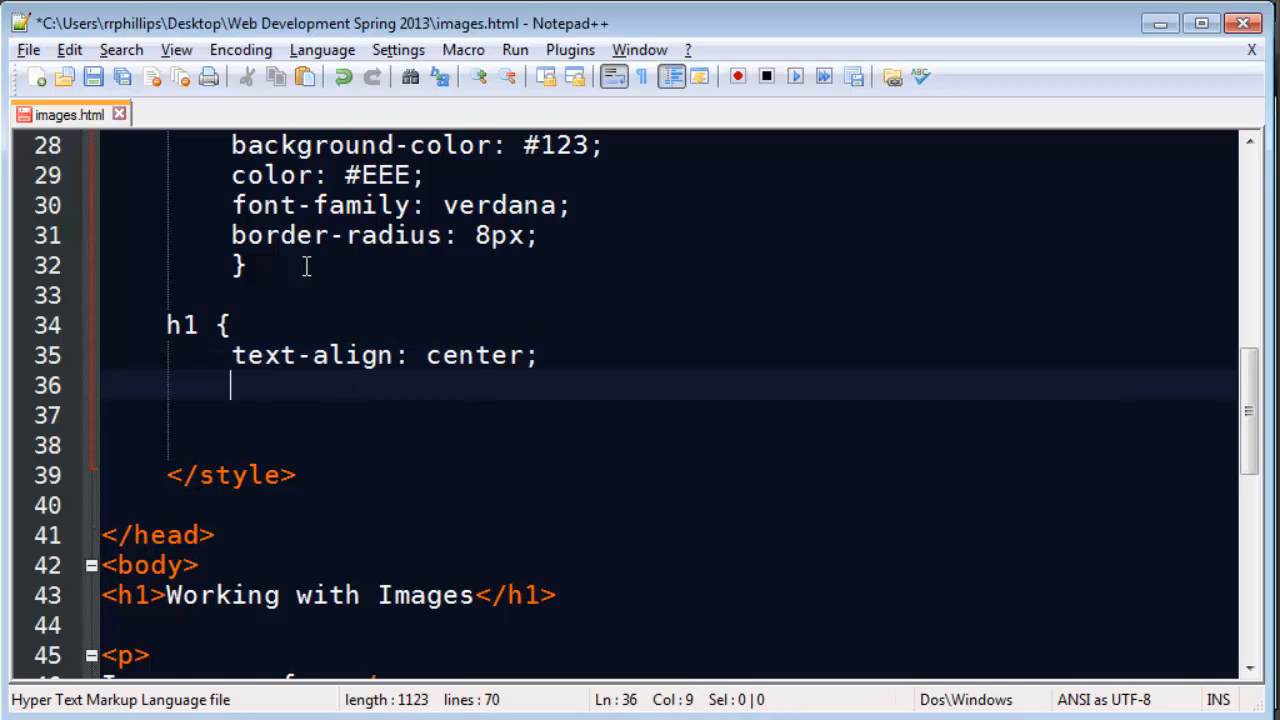
type("heigh")
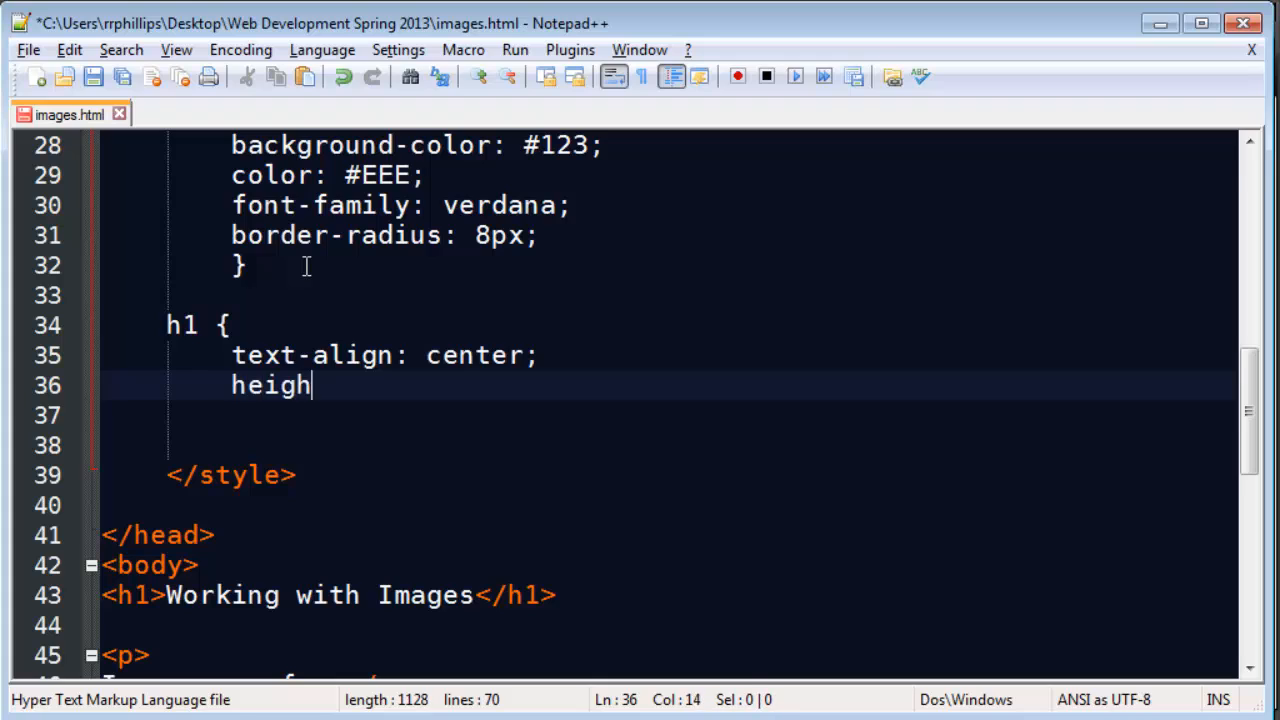
type("t: 190")
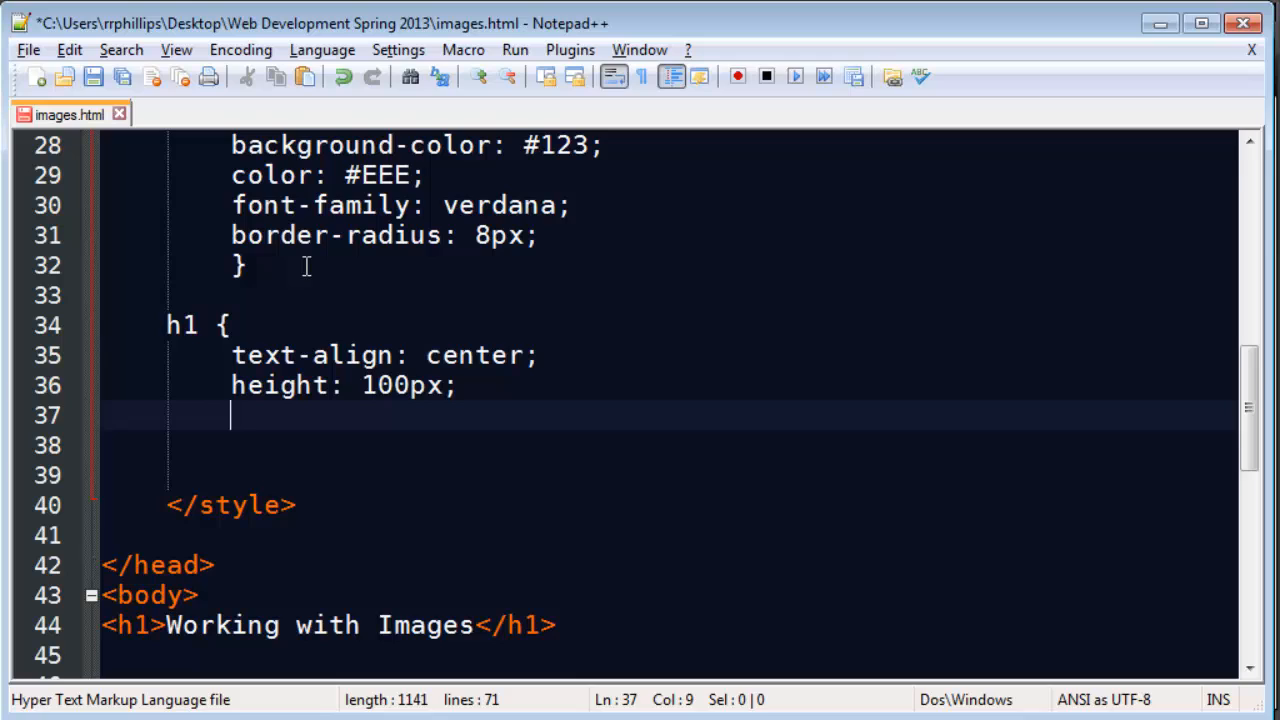
Set the h1 background-image to url(moon.jpg) and close the rule
type("background-i")
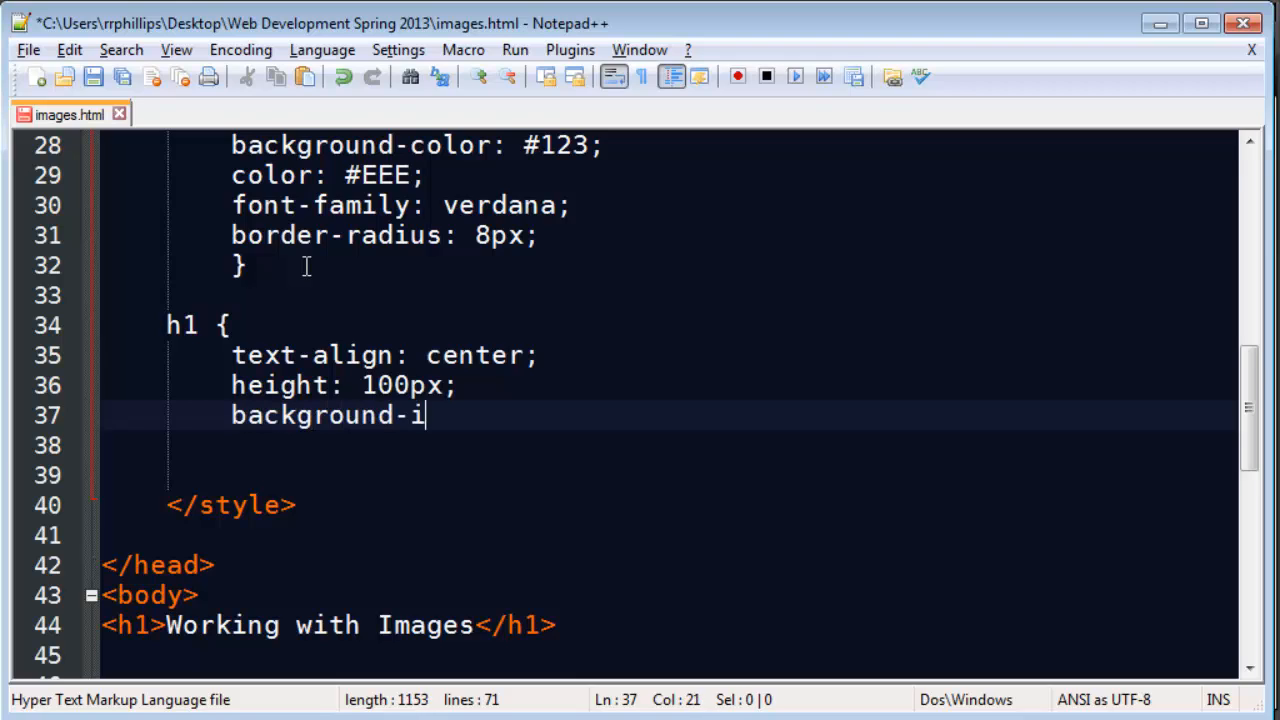
type("mage:")
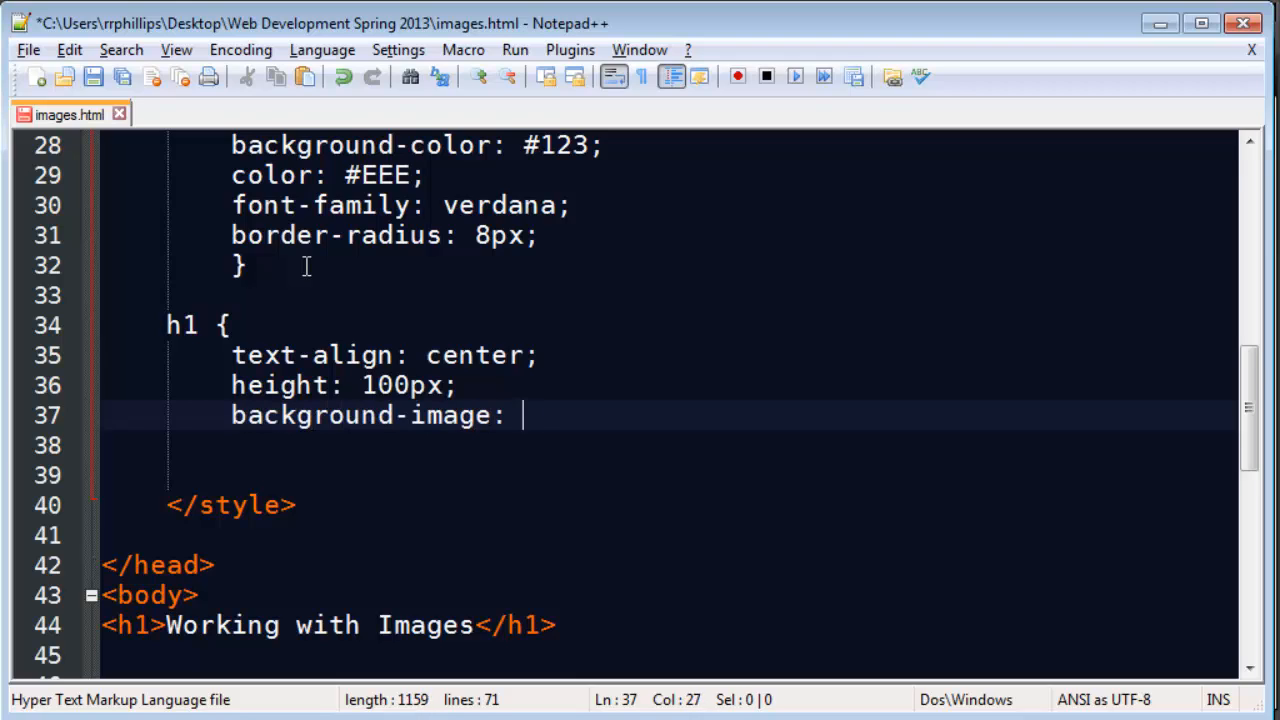
type("url(moon/")
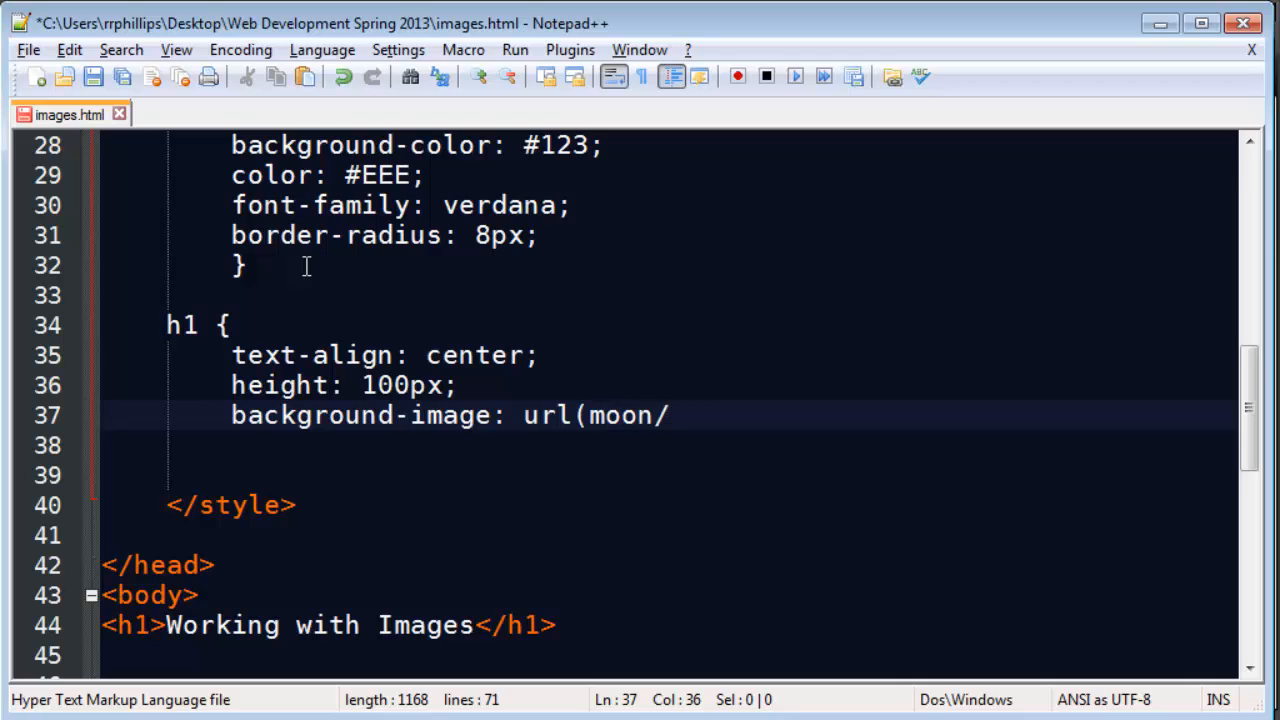
key("Backspace")
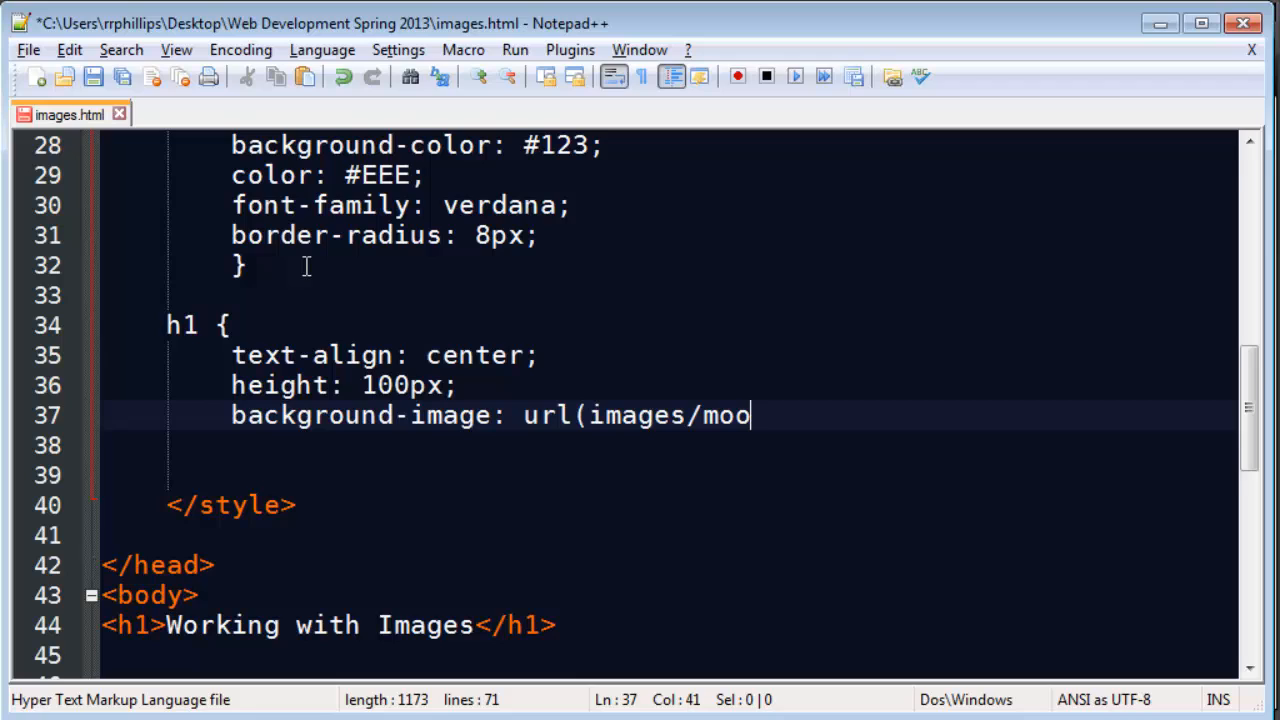
type("n.jpg);")
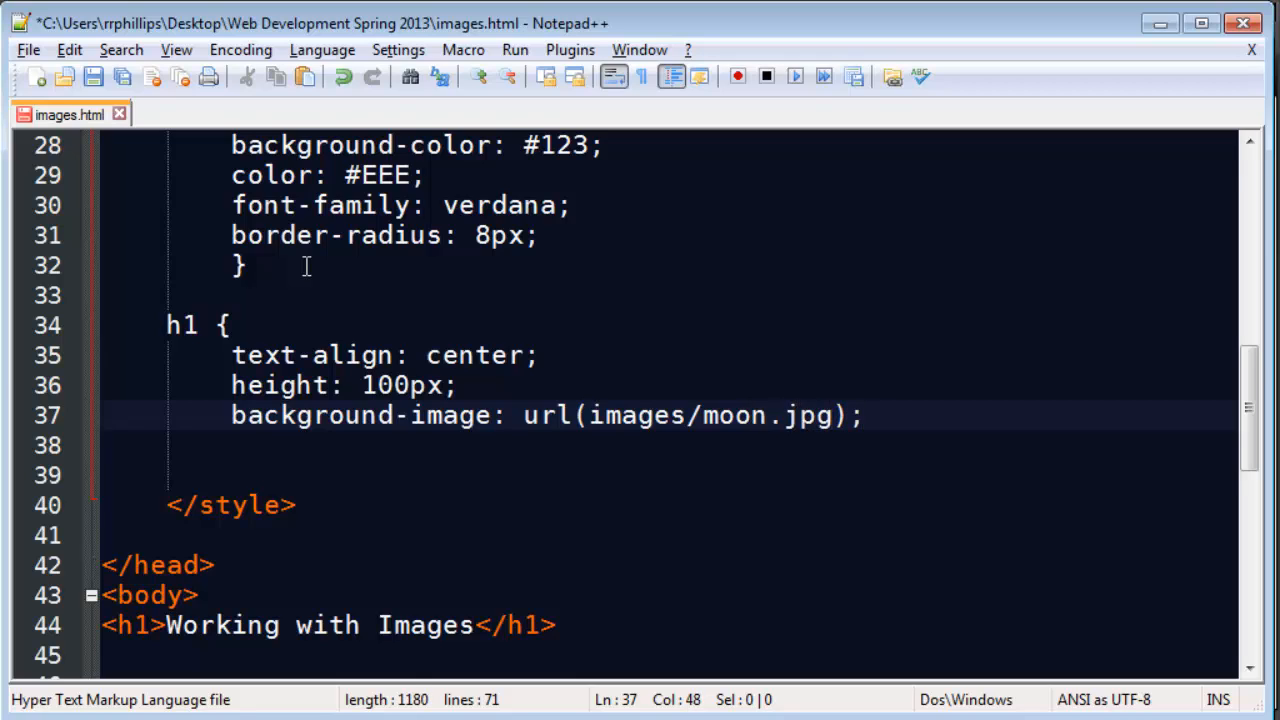
mouse_move(638, 424)
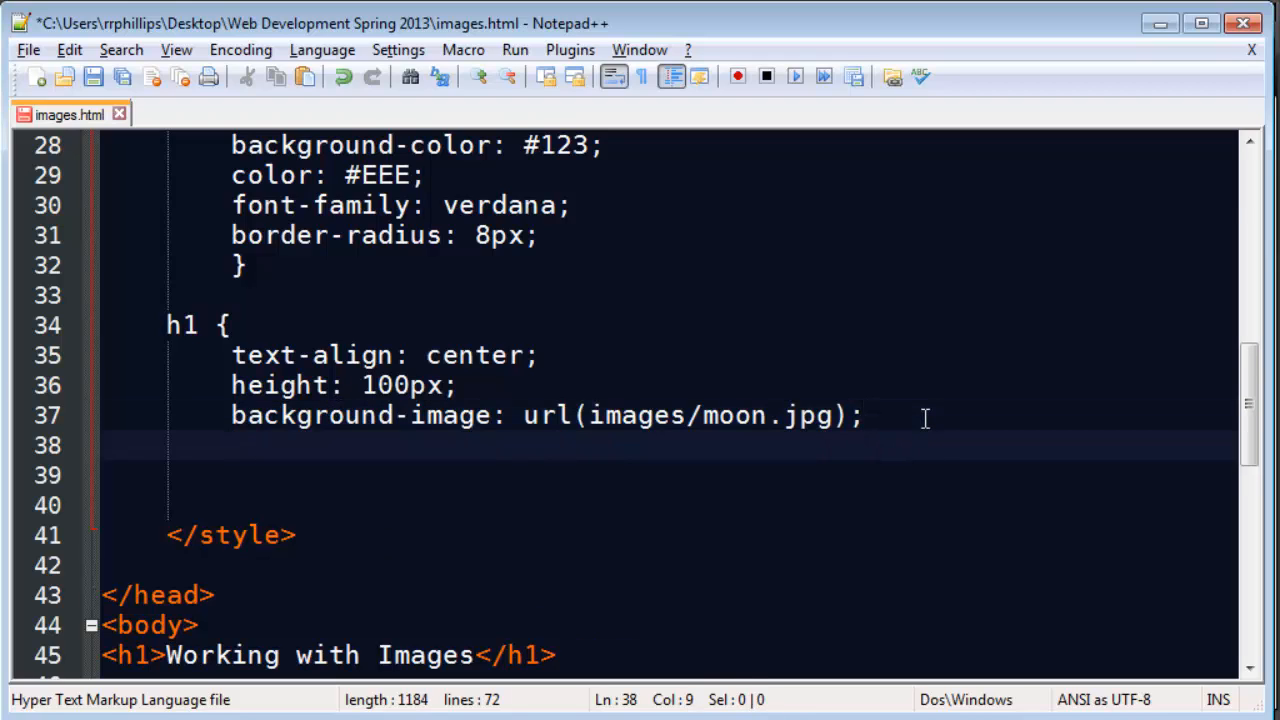
type("}")
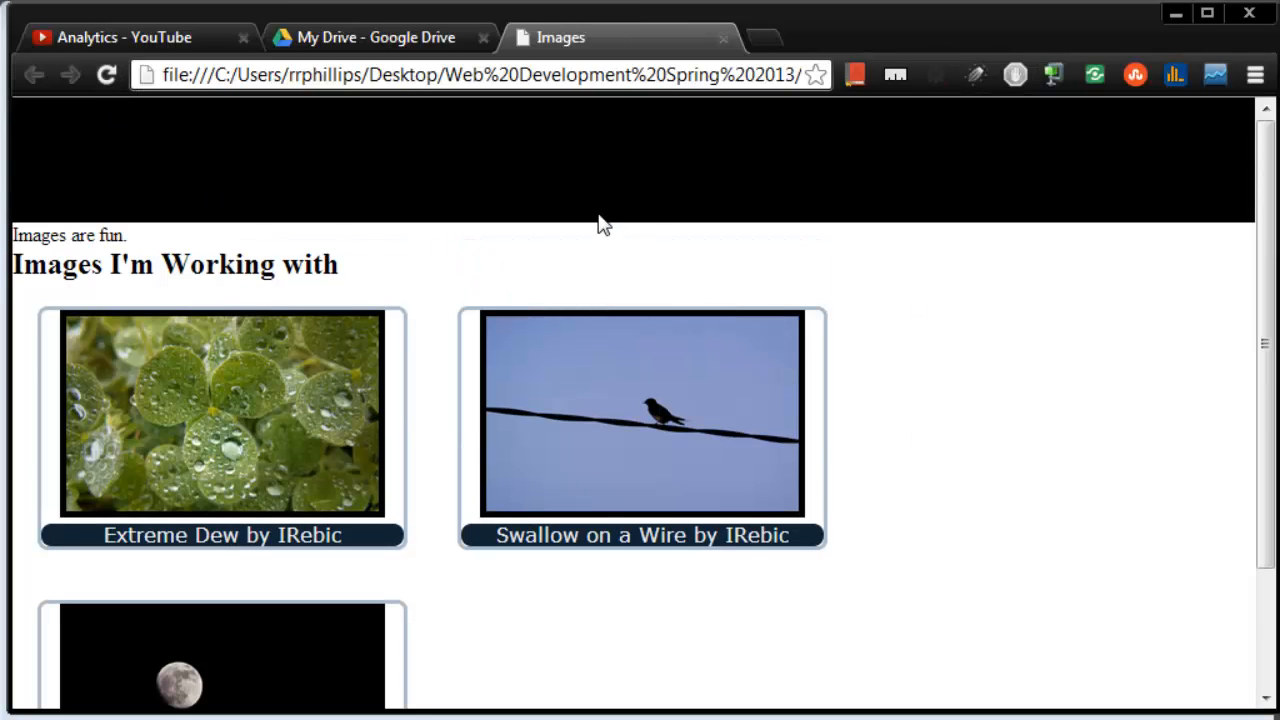
mouse_move(1104, 248)
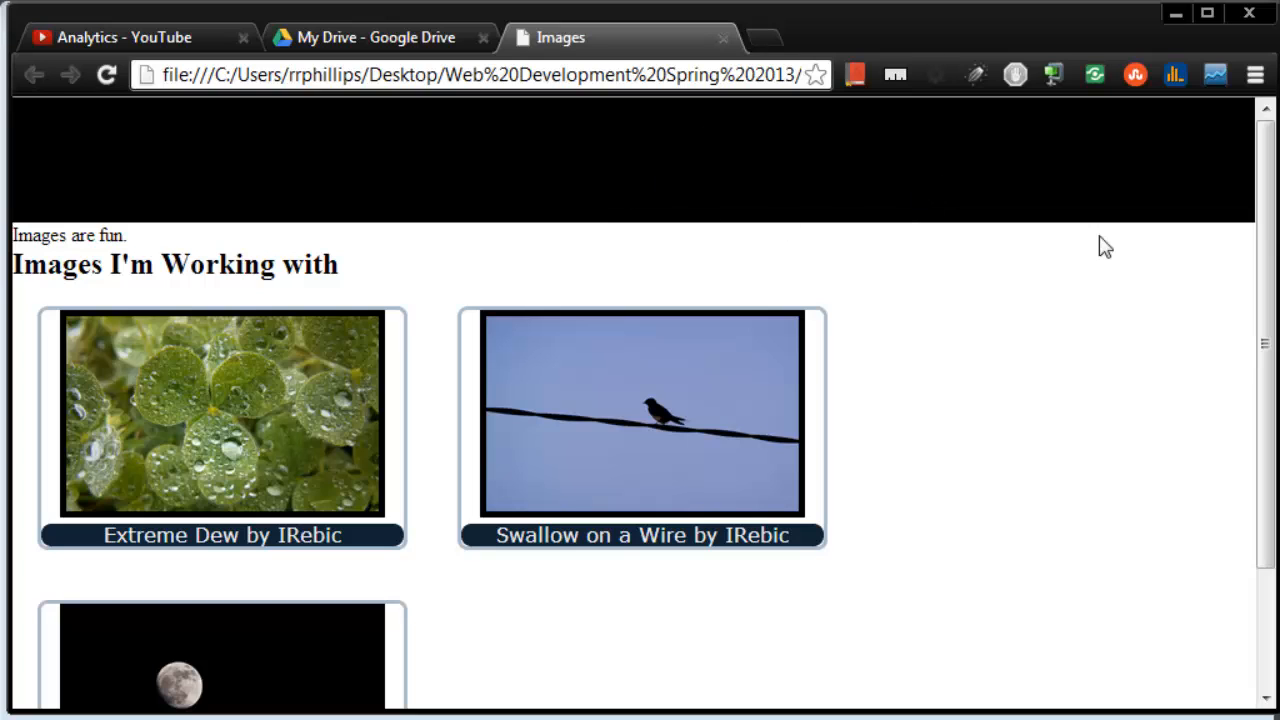
mouse_move(856, 222)
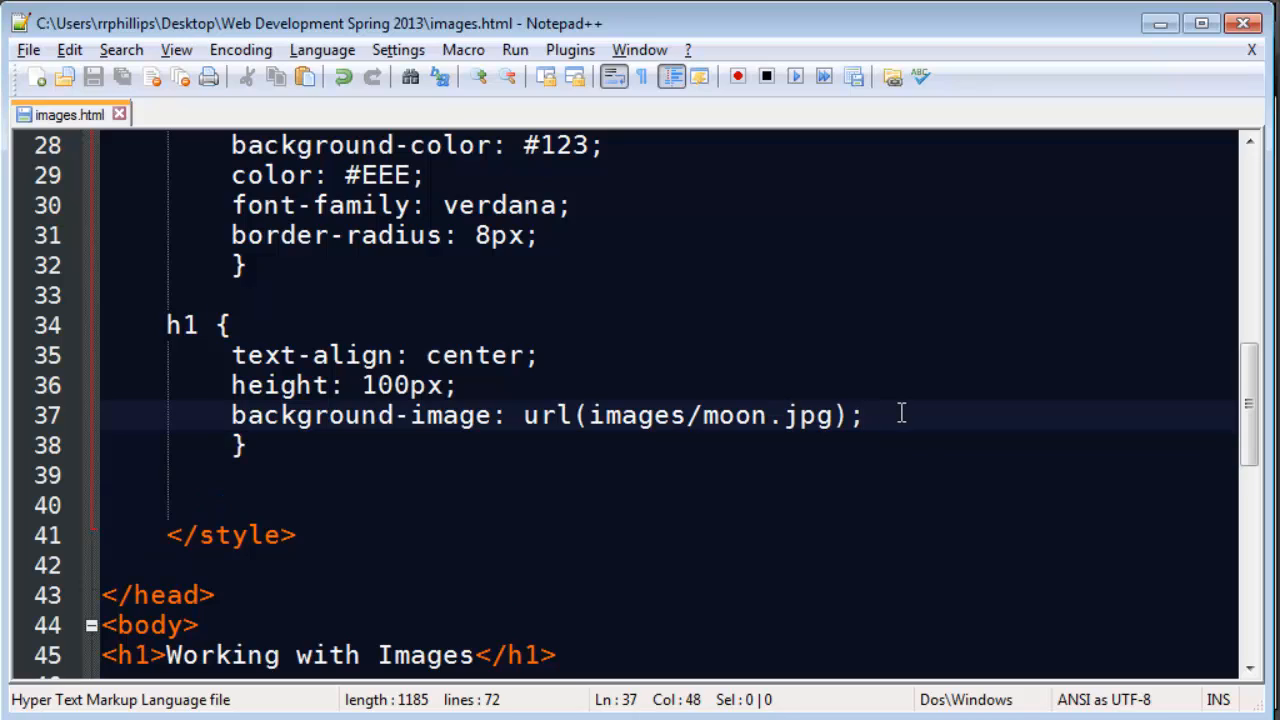
mouse_move(914, 422)
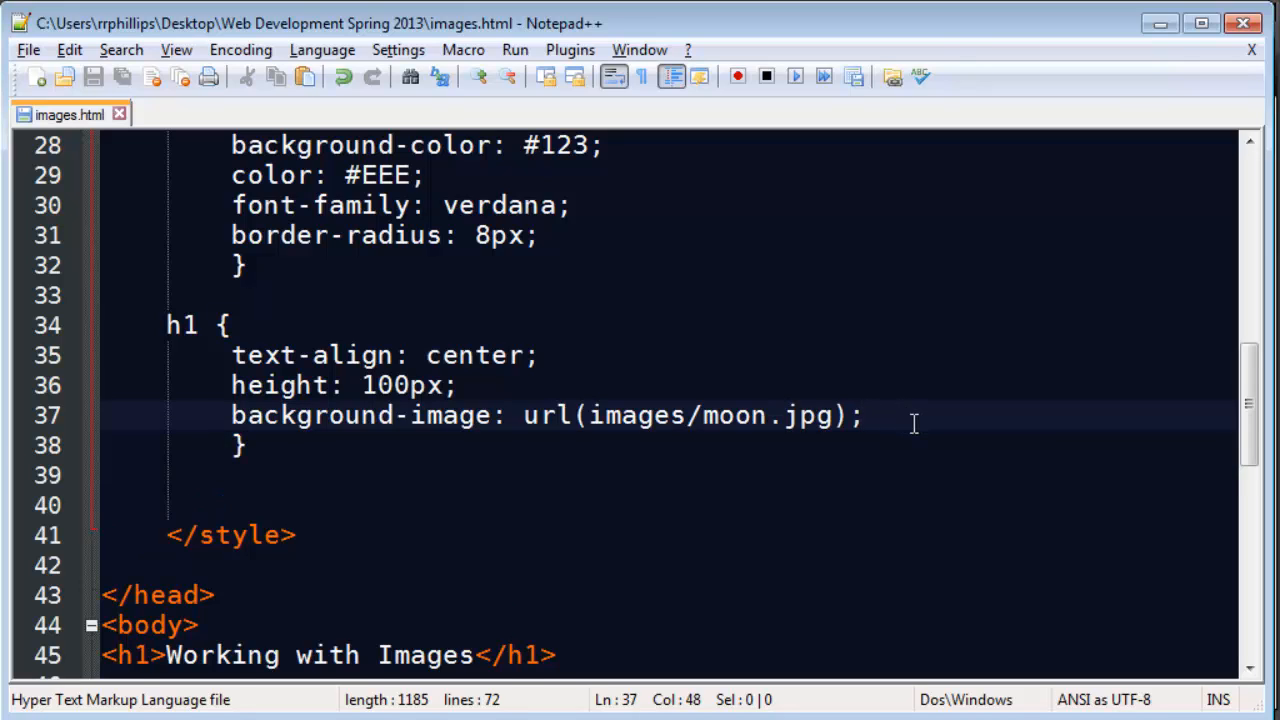
Add color: #FFC to the h1 rule and reload Chrome to check
type("color:")
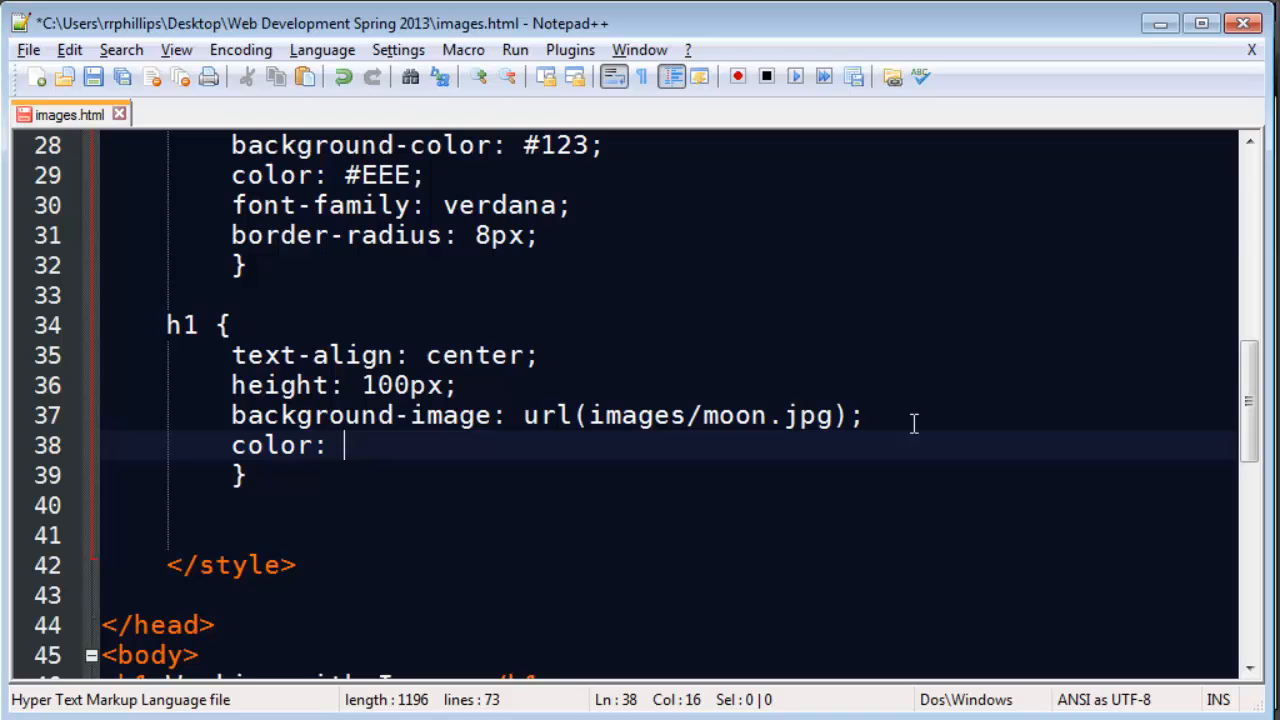
type("#FFC;")
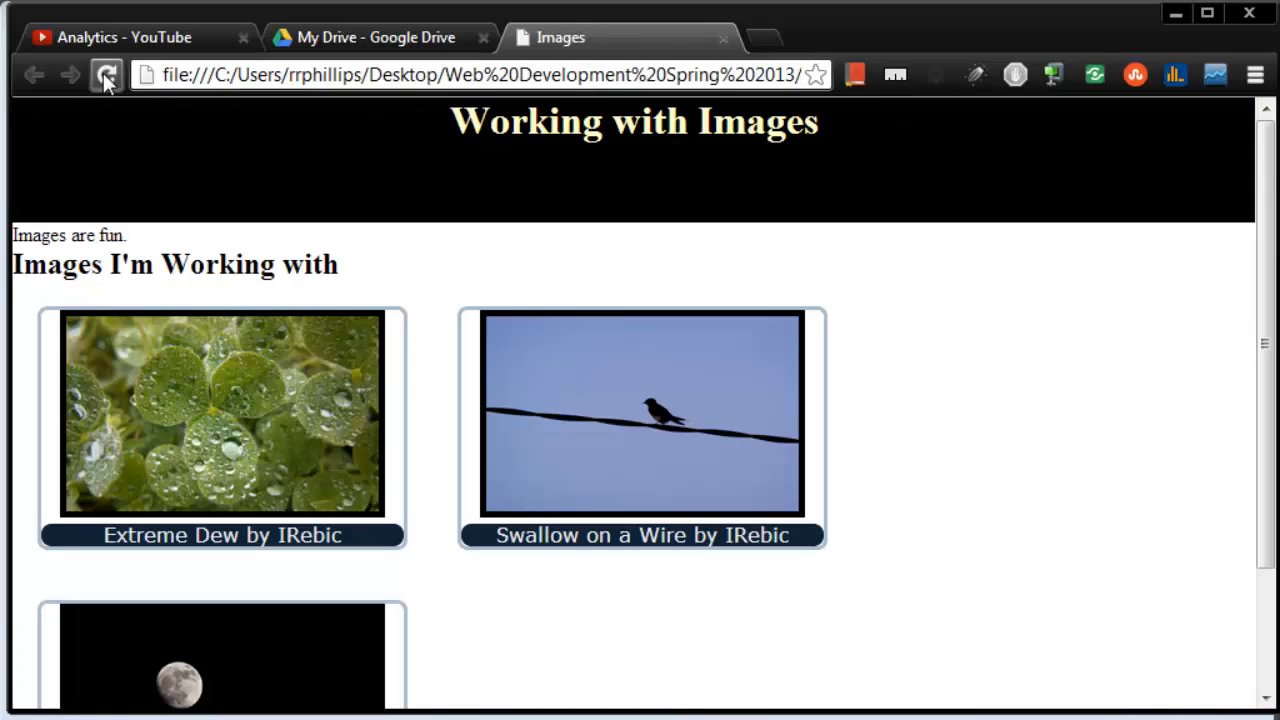
left_click(104, 76)
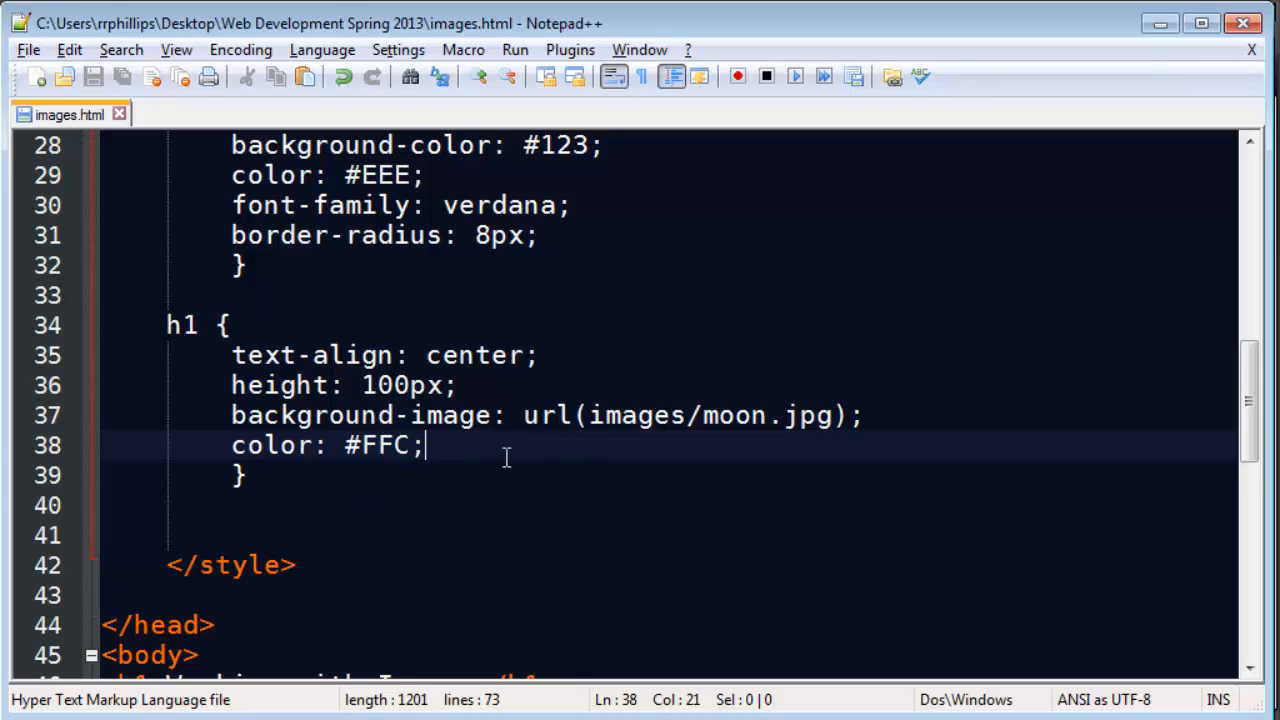
Add background-size: 20% to the h1 rule and reload Chrome to see tiled moons
type("bac")
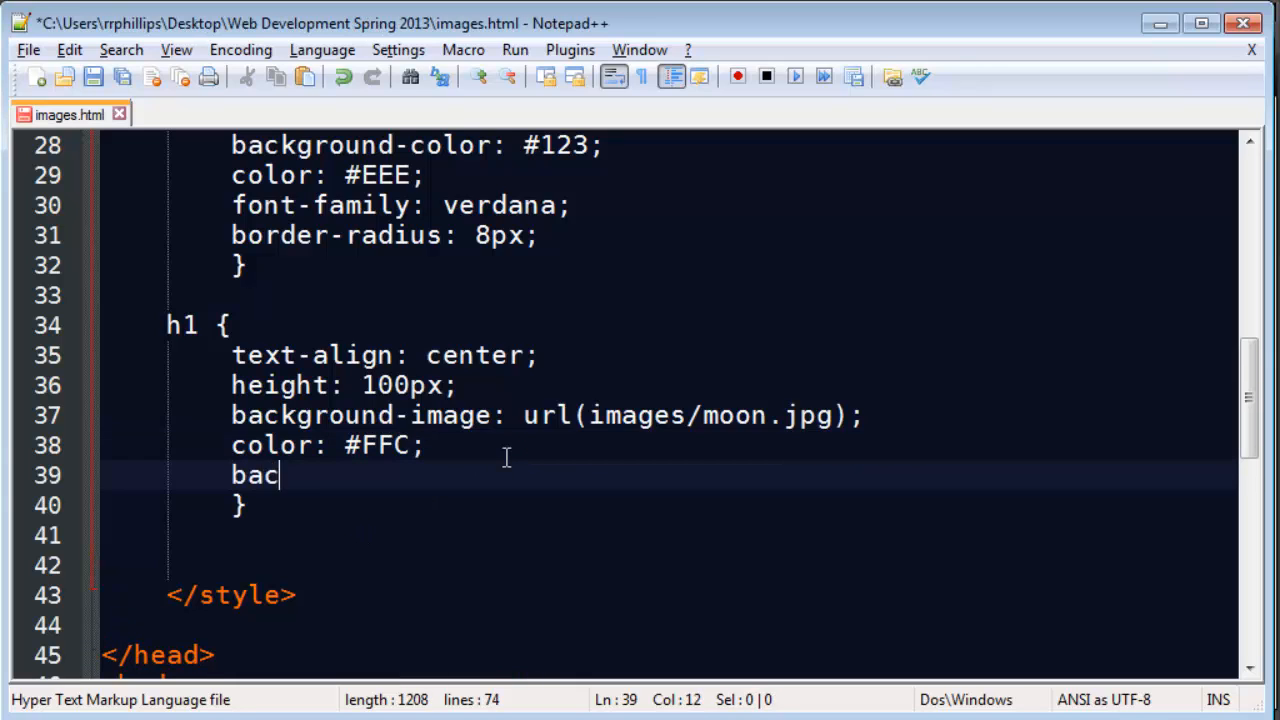
type("k")
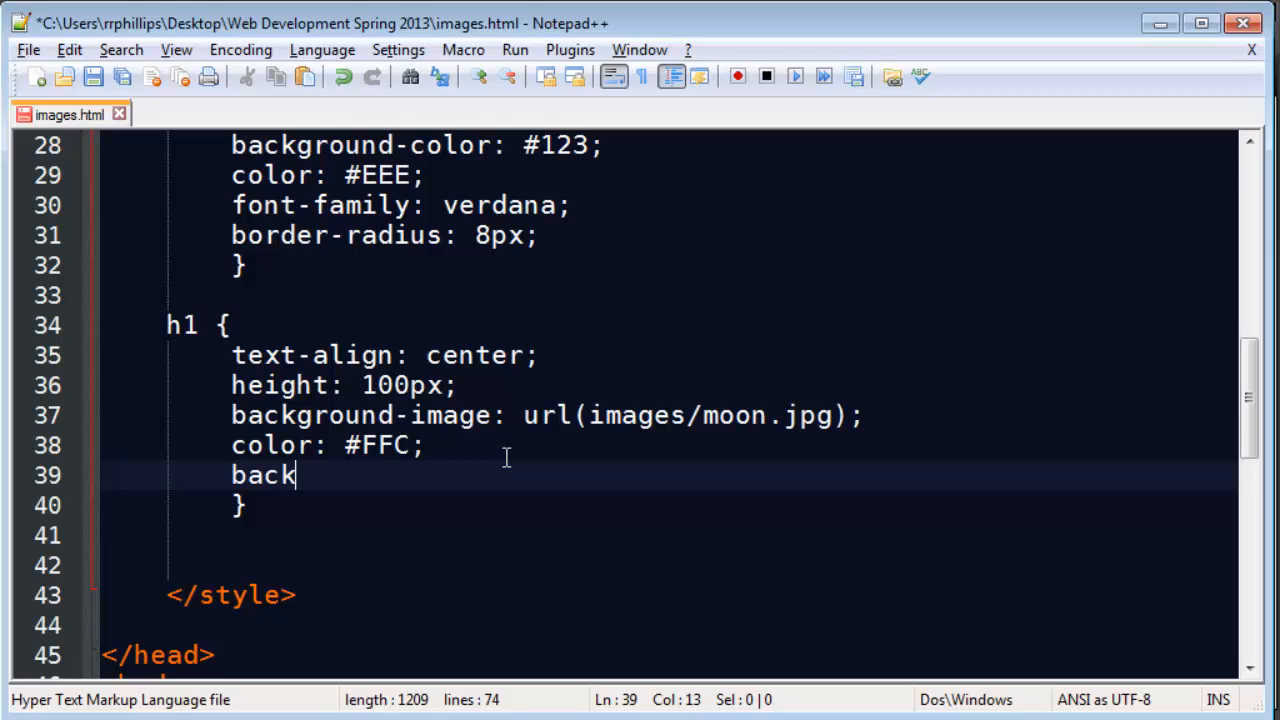
type("ground-size:")
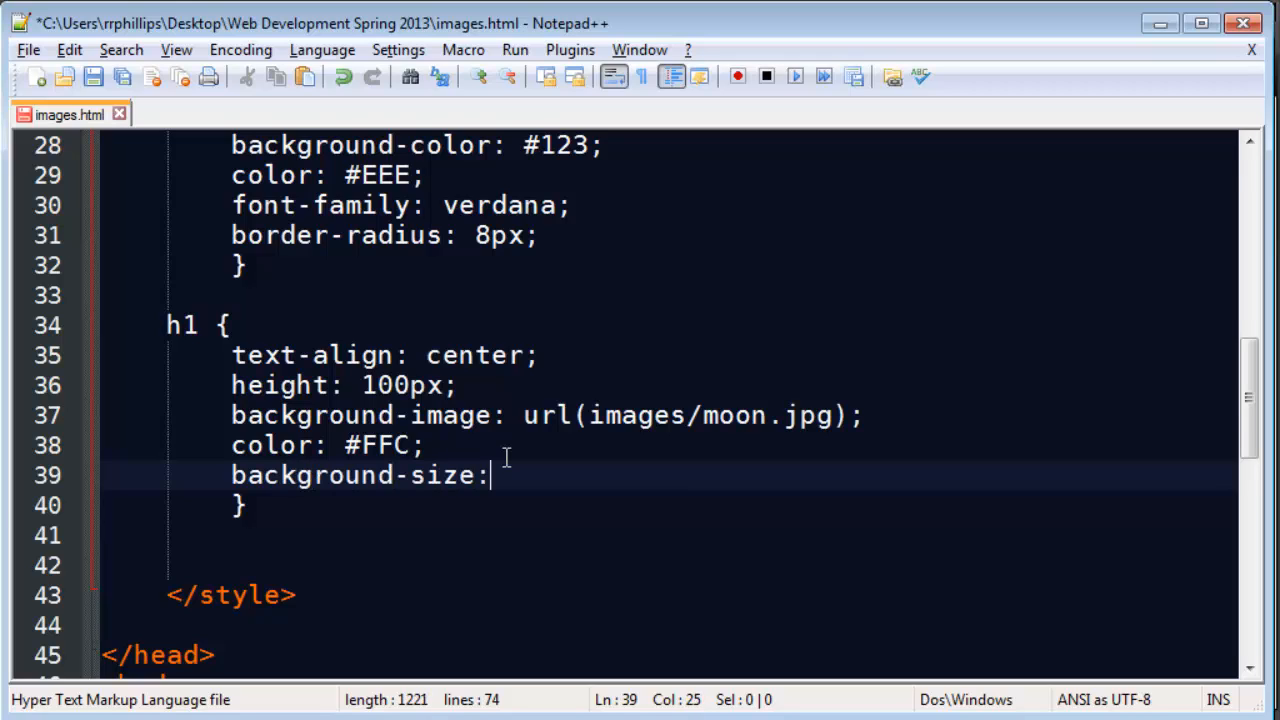
type("\" \"")
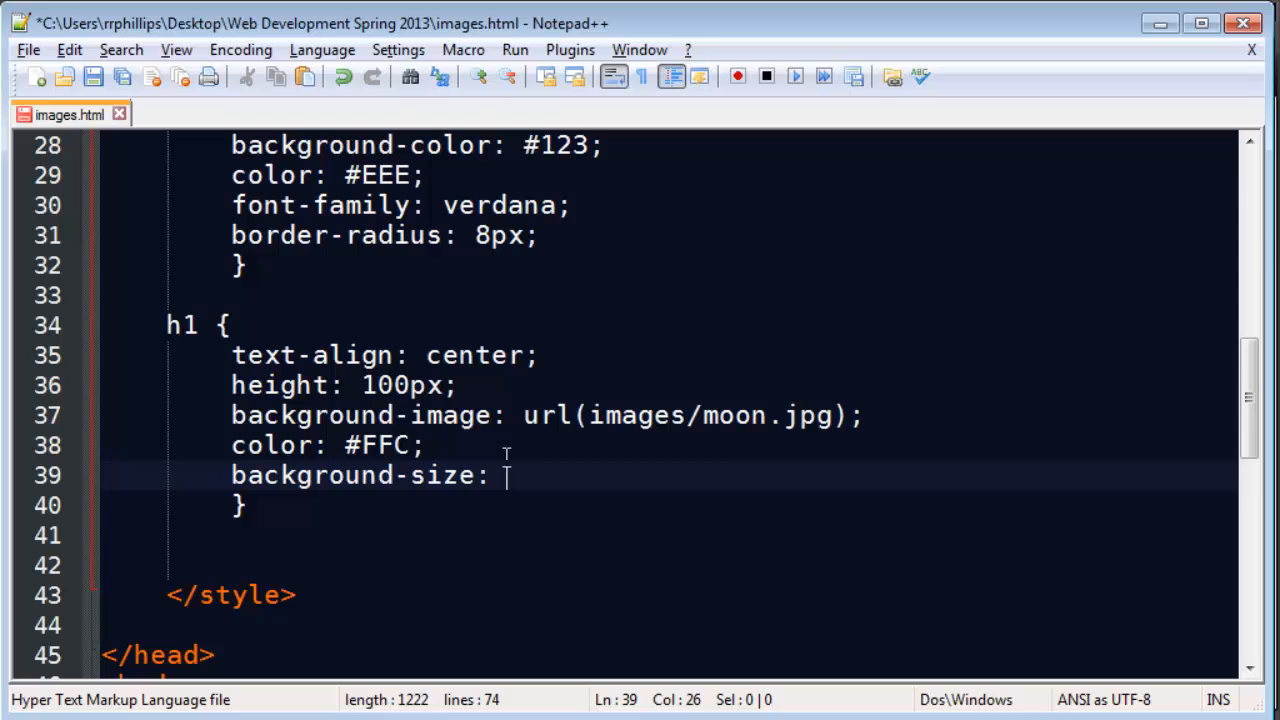
type("20%;")
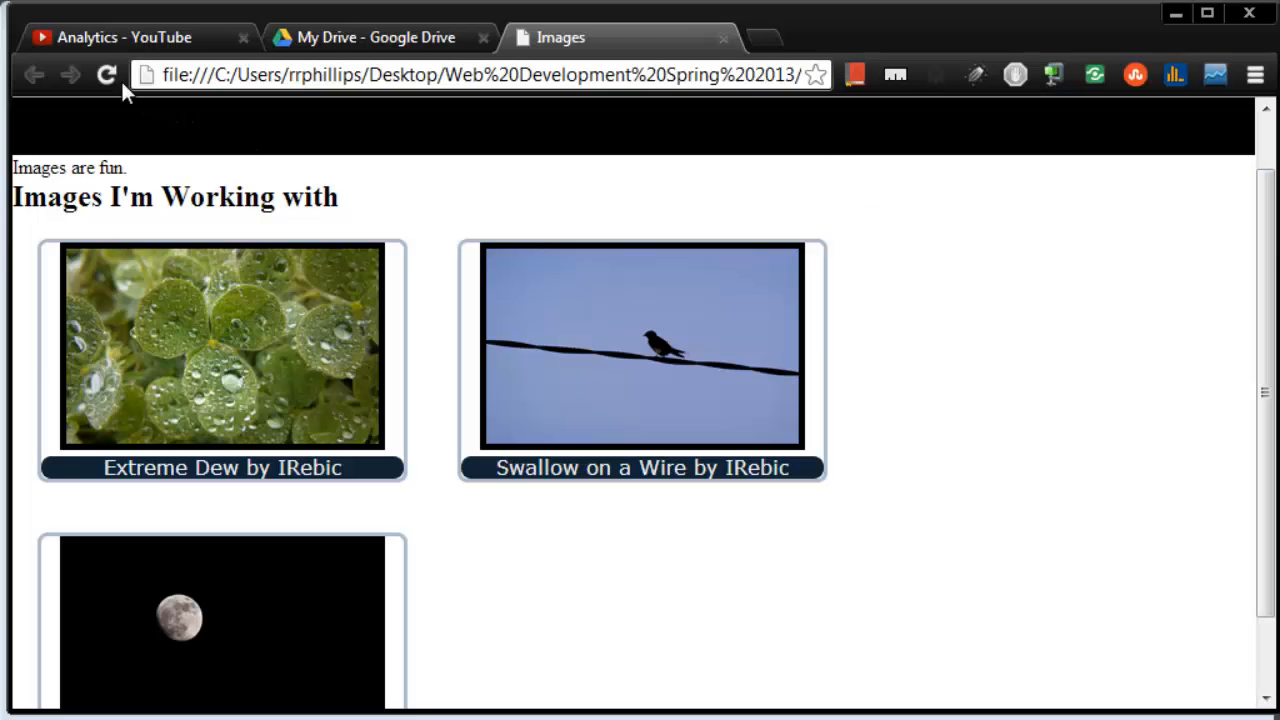
left_click(104, 76)
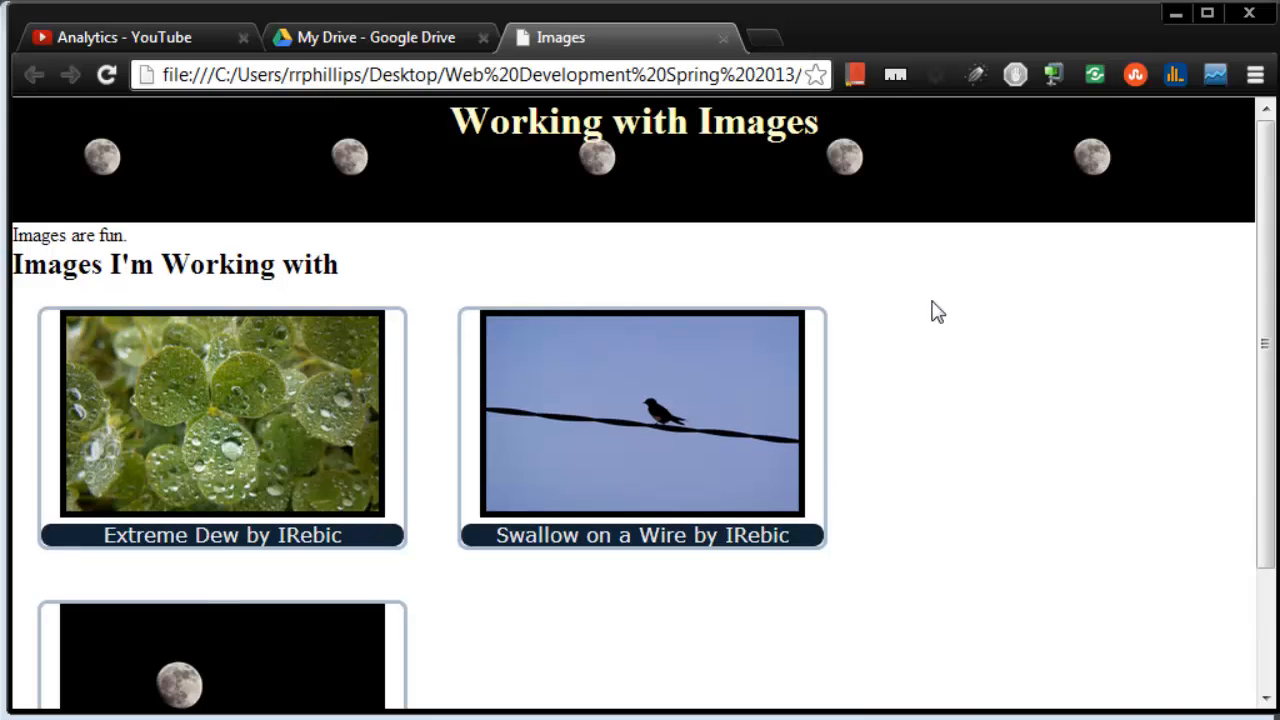
mouse_move(240, 178)
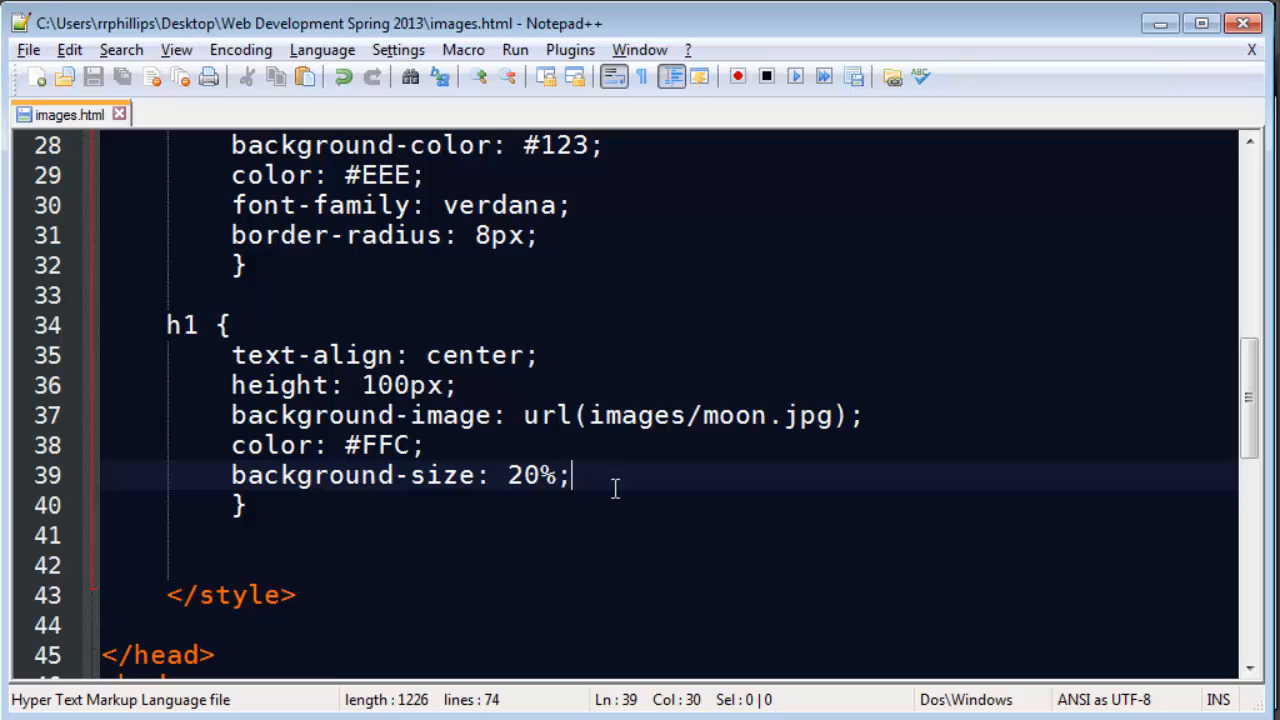
Add 'background-repeat: no-repeat;' and 'background-color: #000;' to the h1 rule
type("background-re")
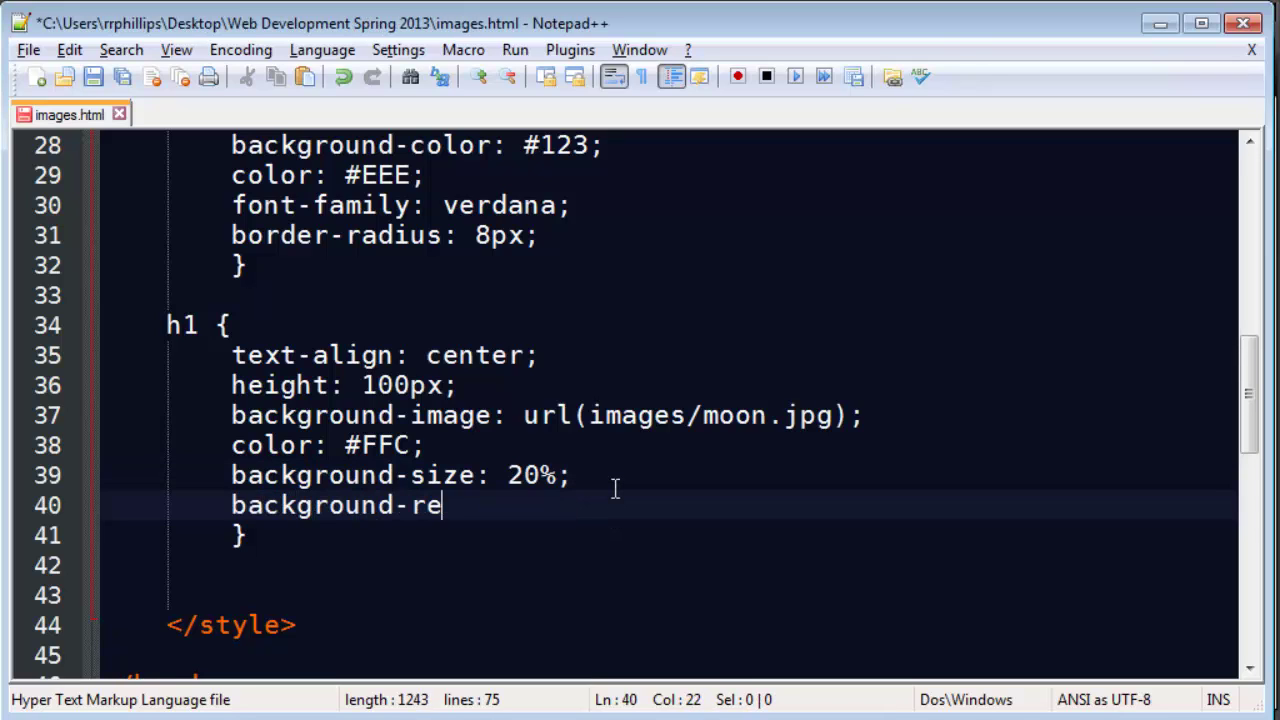
type("peat: no-repeat;")
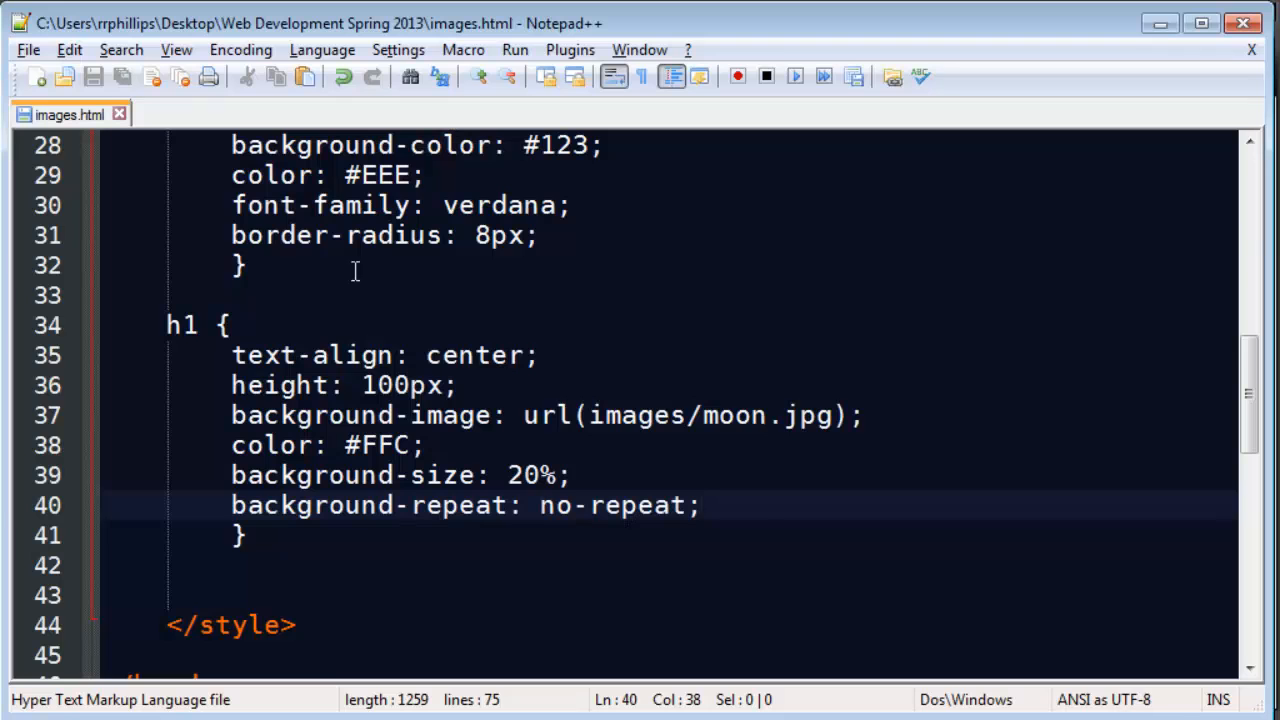
type("b")
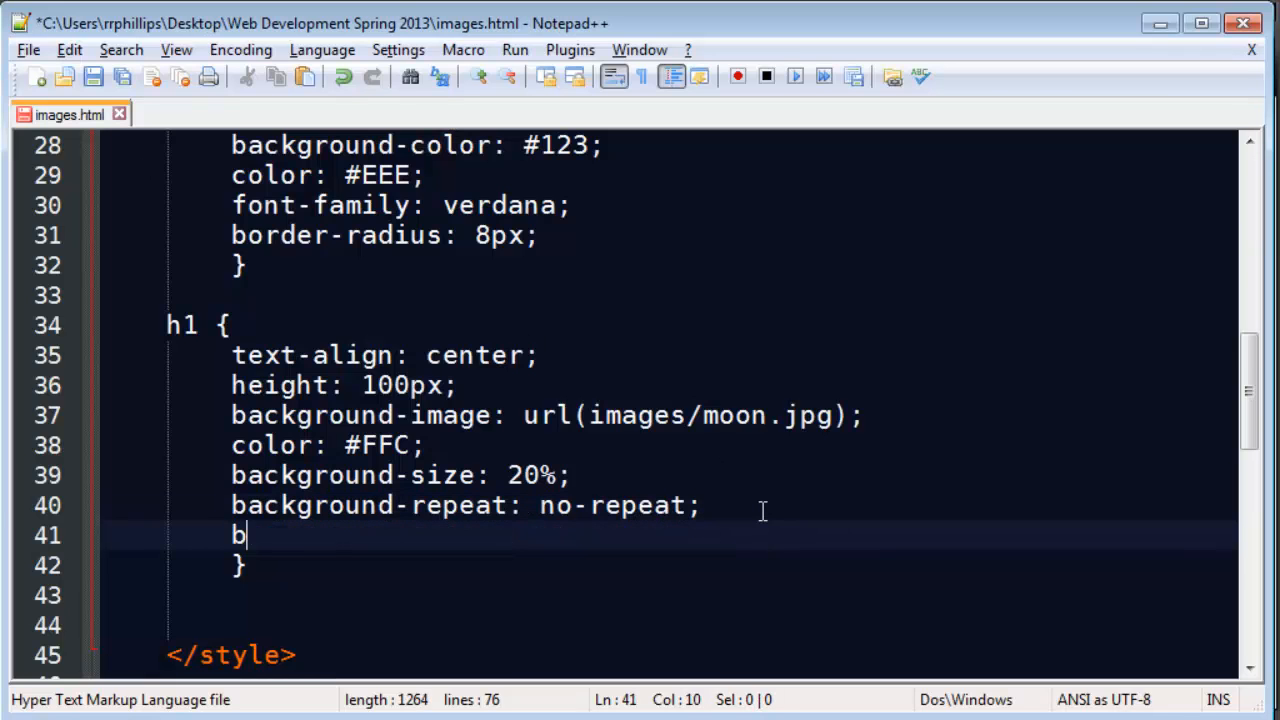
type("ackground-color:")
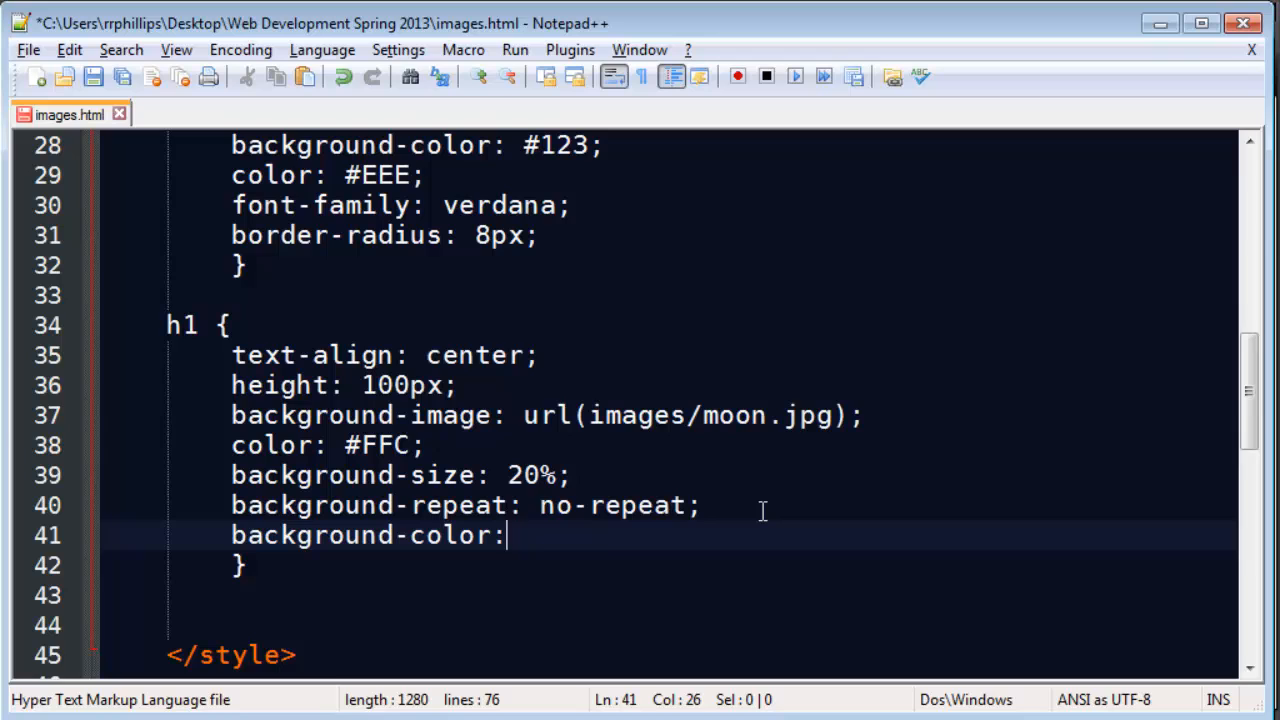
type("#000;")
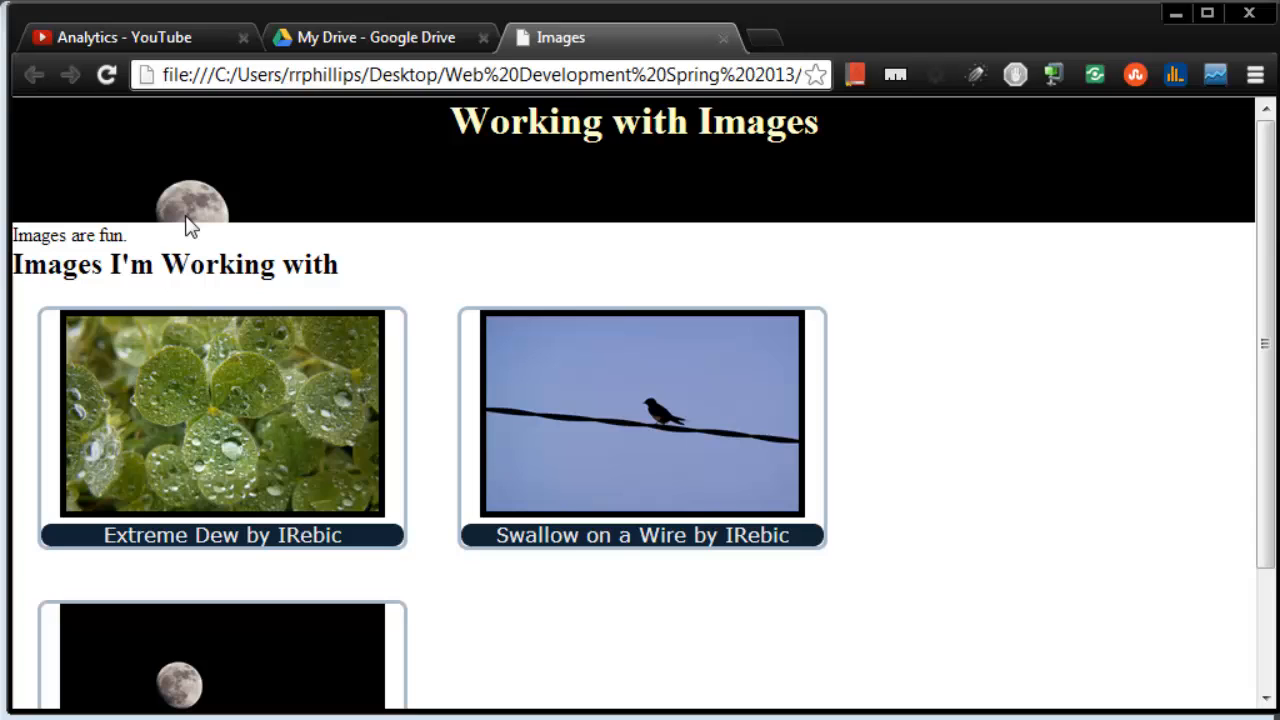
mouse_move(216, 220)
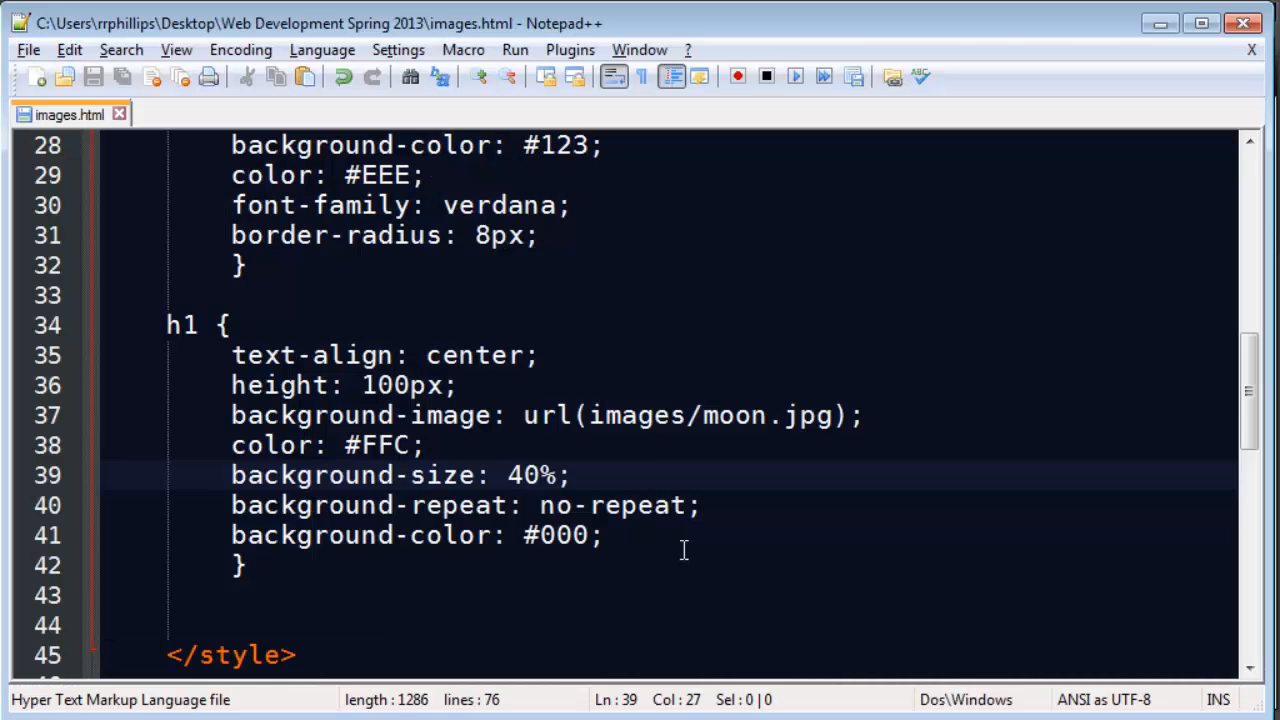
Add a 'background-position:' declaration with a placeholder value to the h1 rule
type("bac")
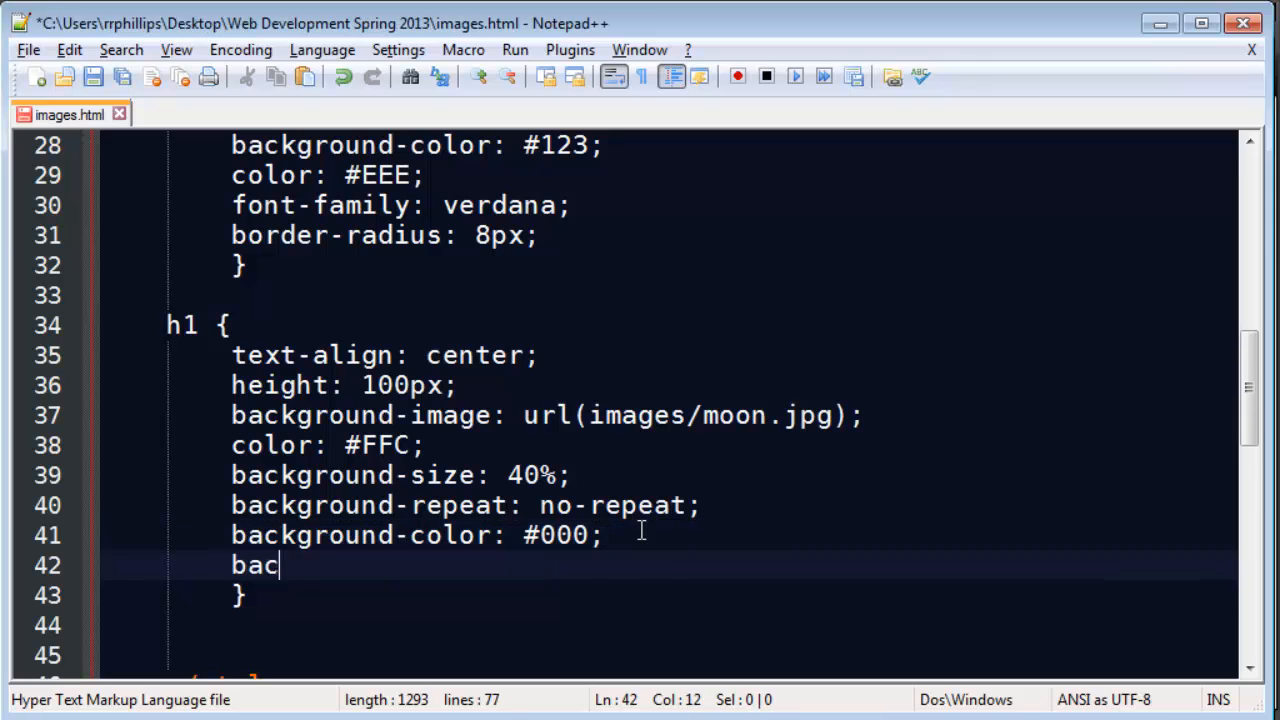
type("kground-")
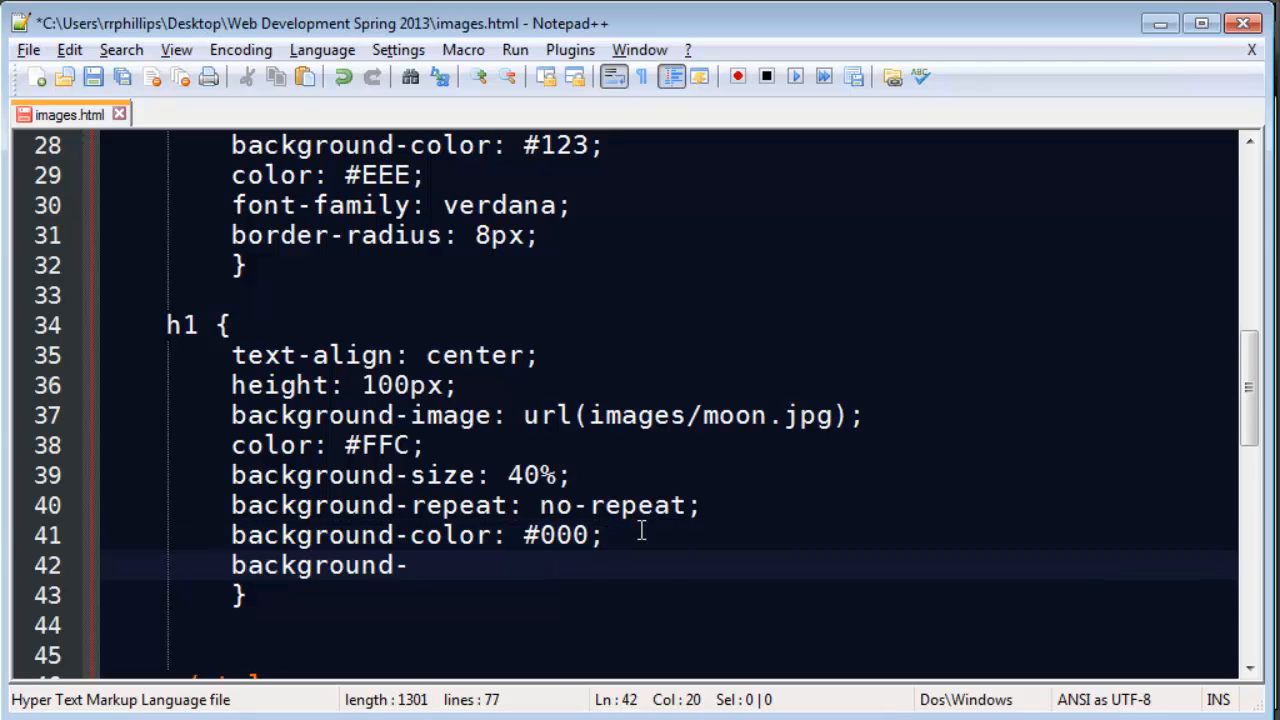
type("position:")
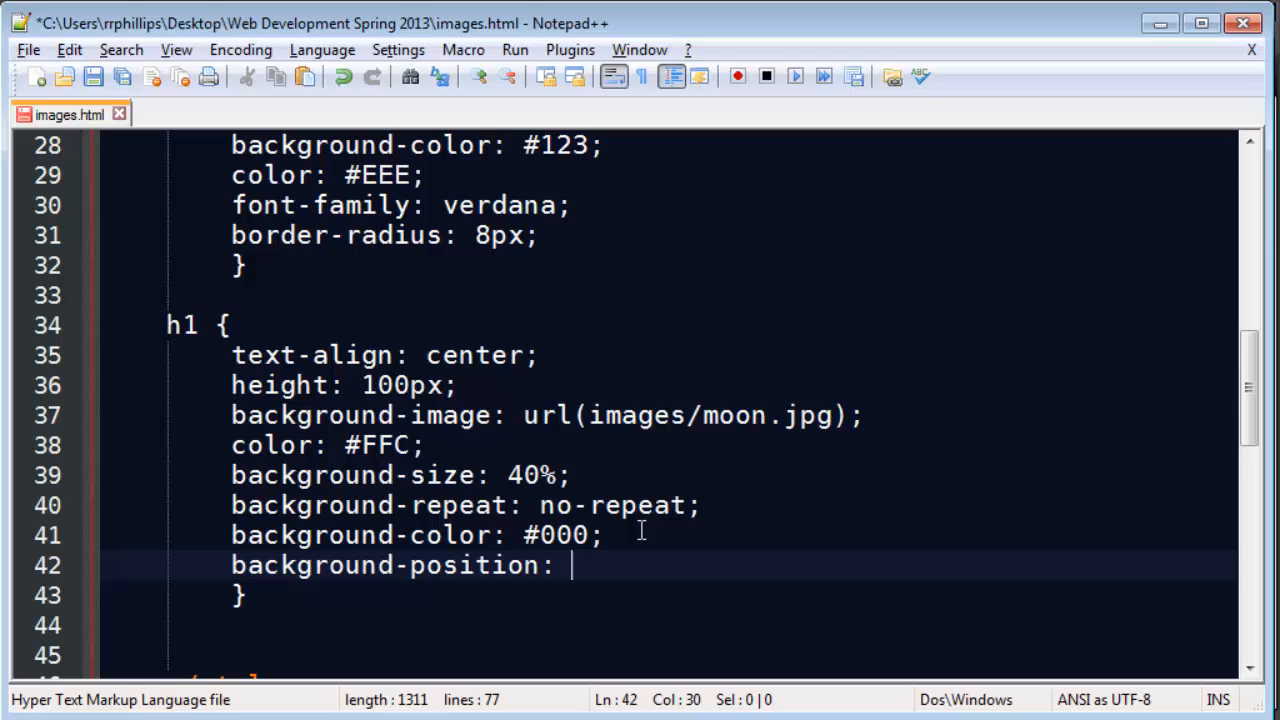
type("? ?")
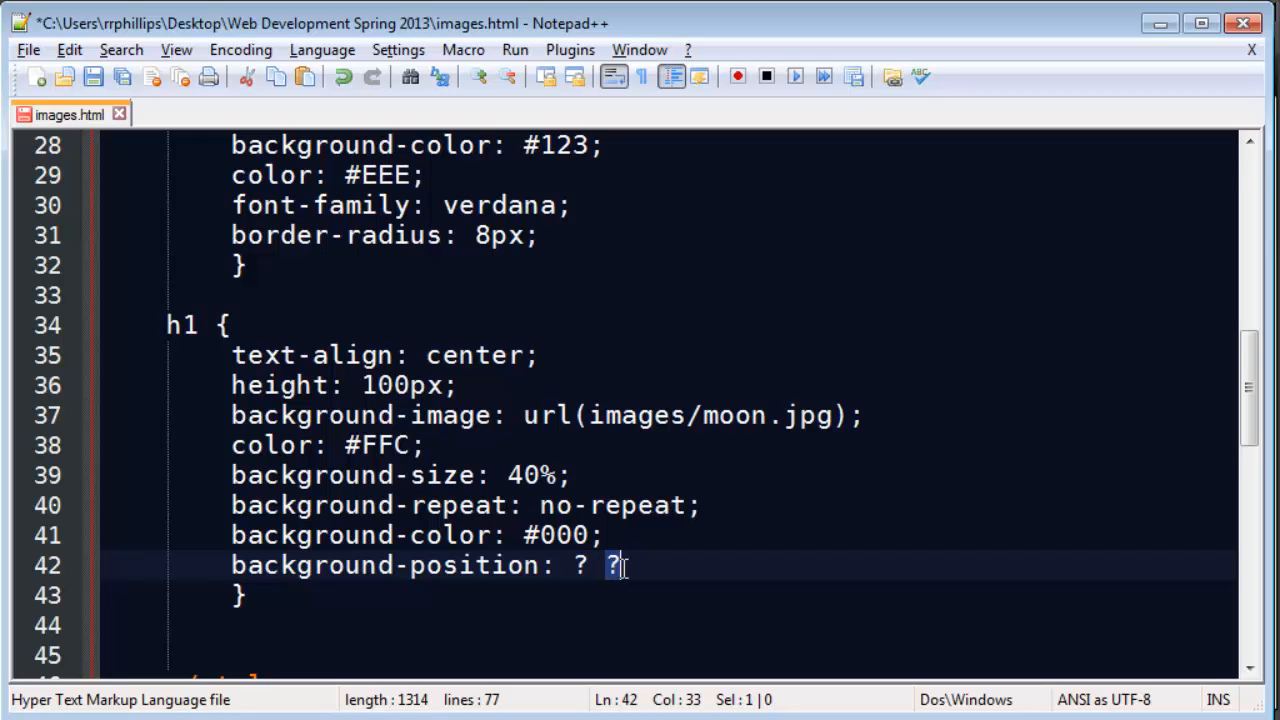
type(";")
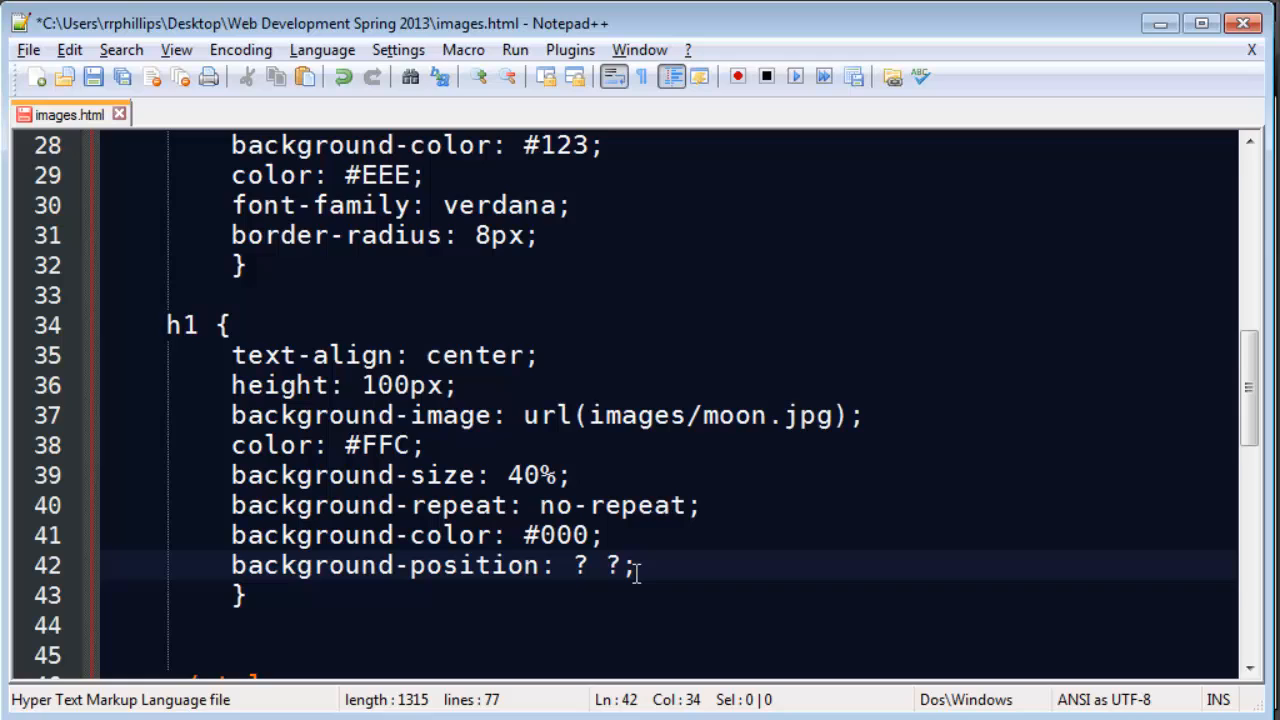
Set the background-position to 50px 0px and refresh the moon banner preview
double_click(574, 564)
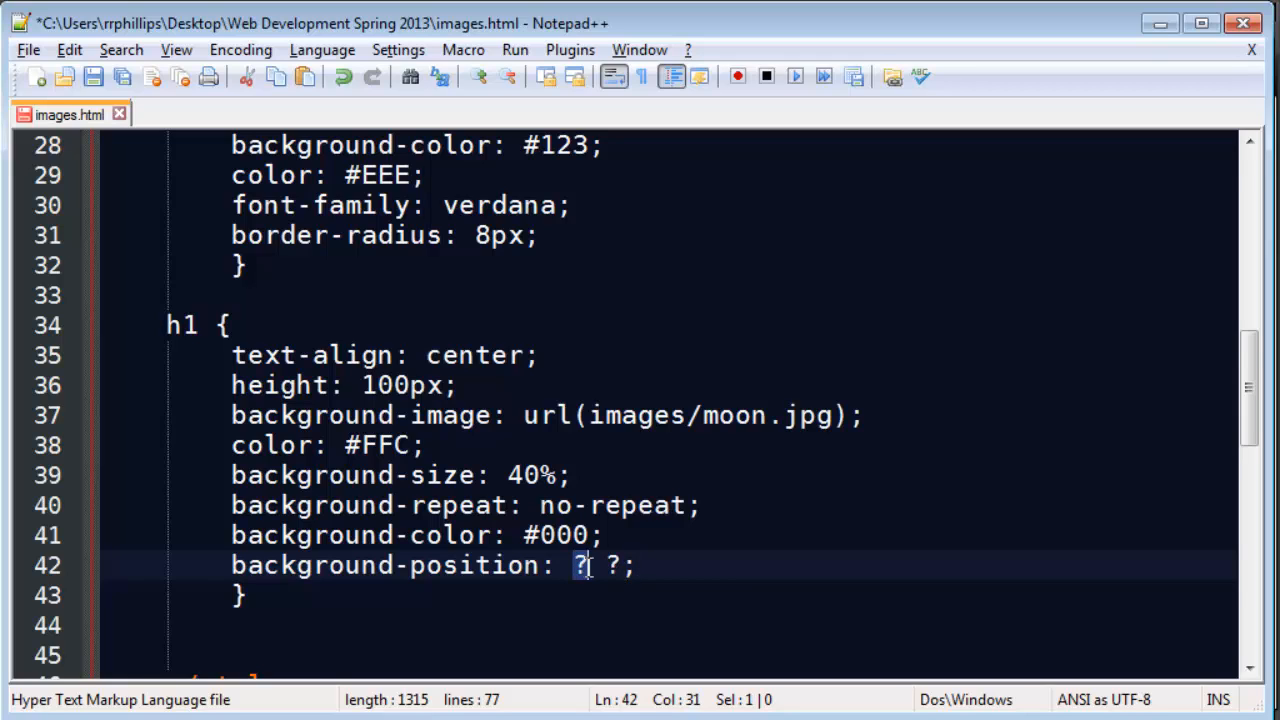
type("50px")
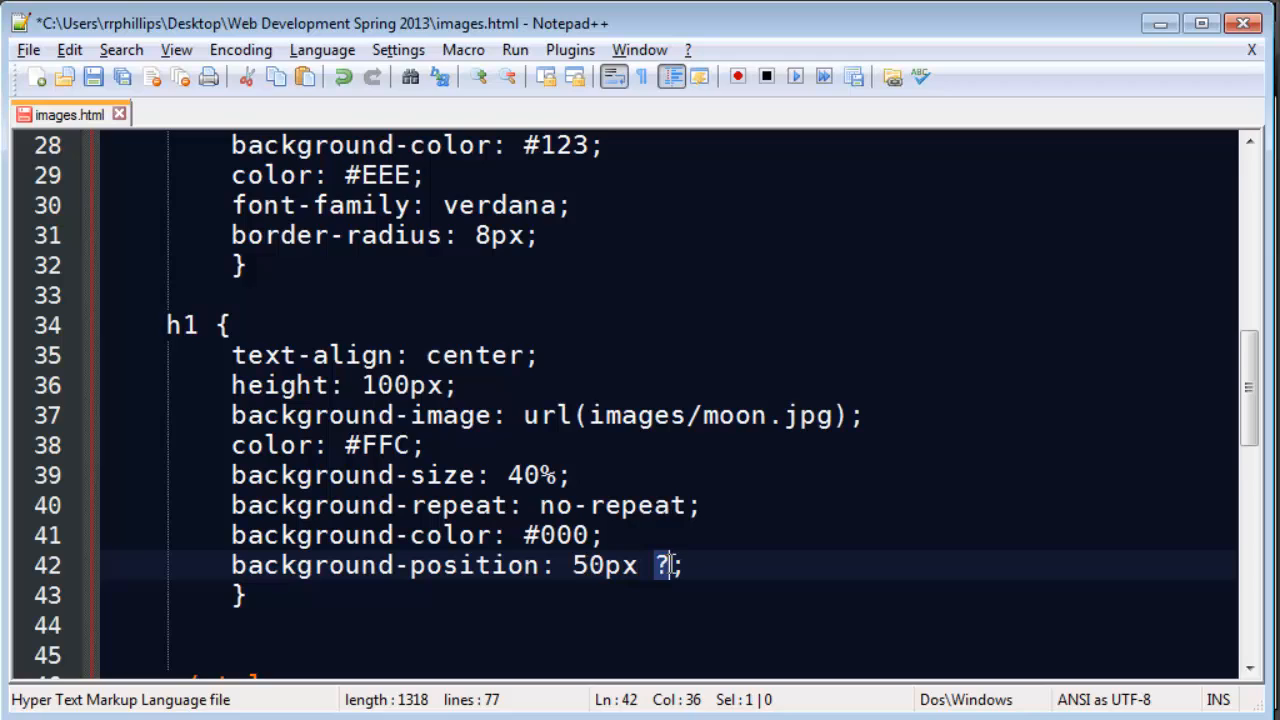
type("0px")
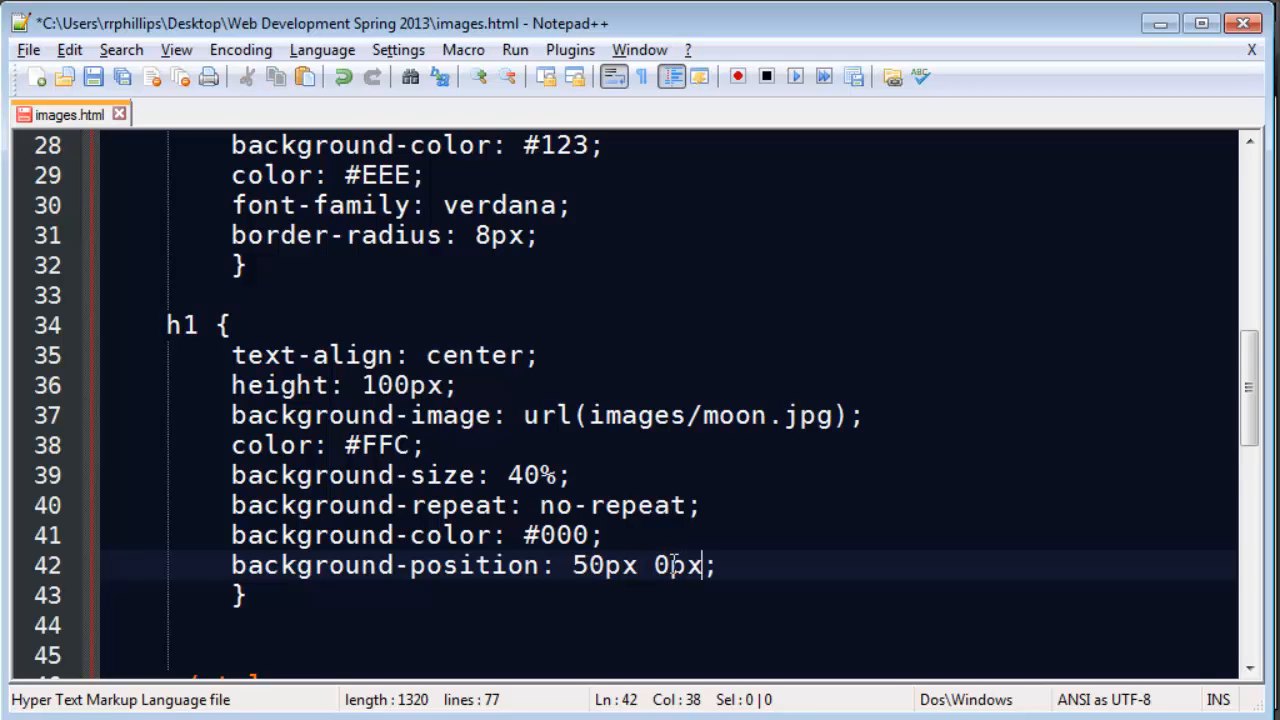
double_click(588, 564)
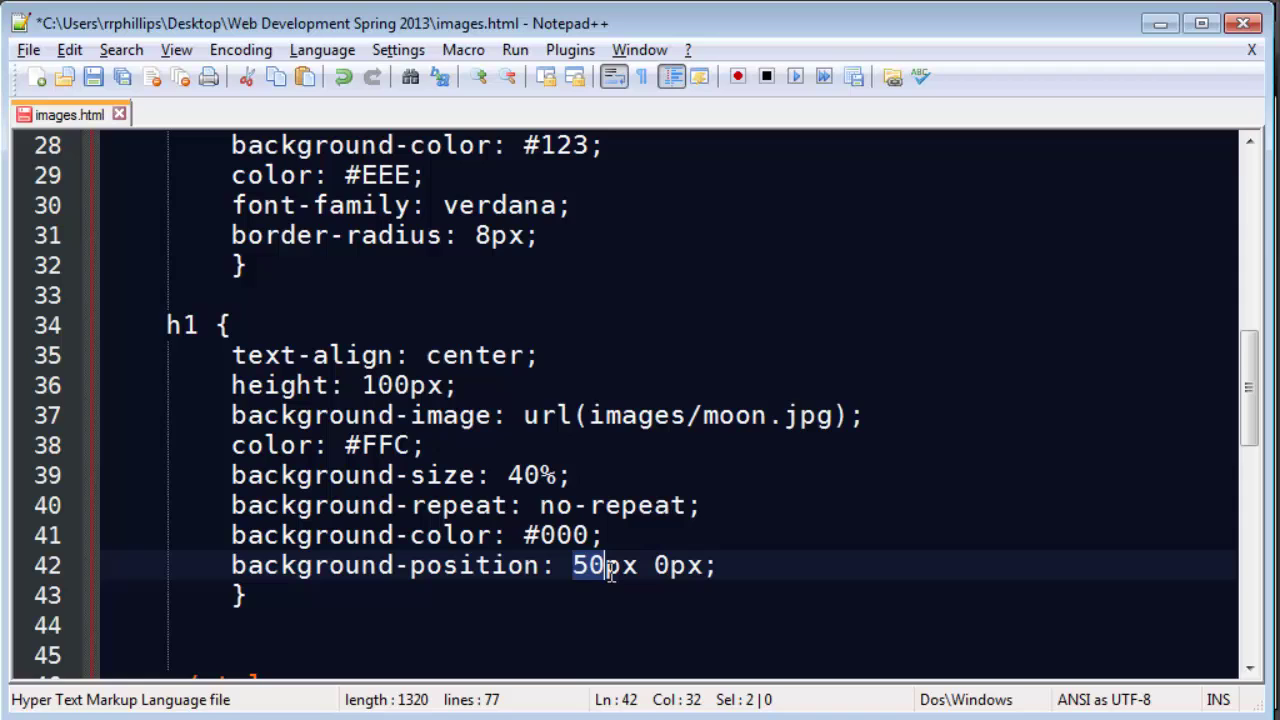
left_click(624, 568)
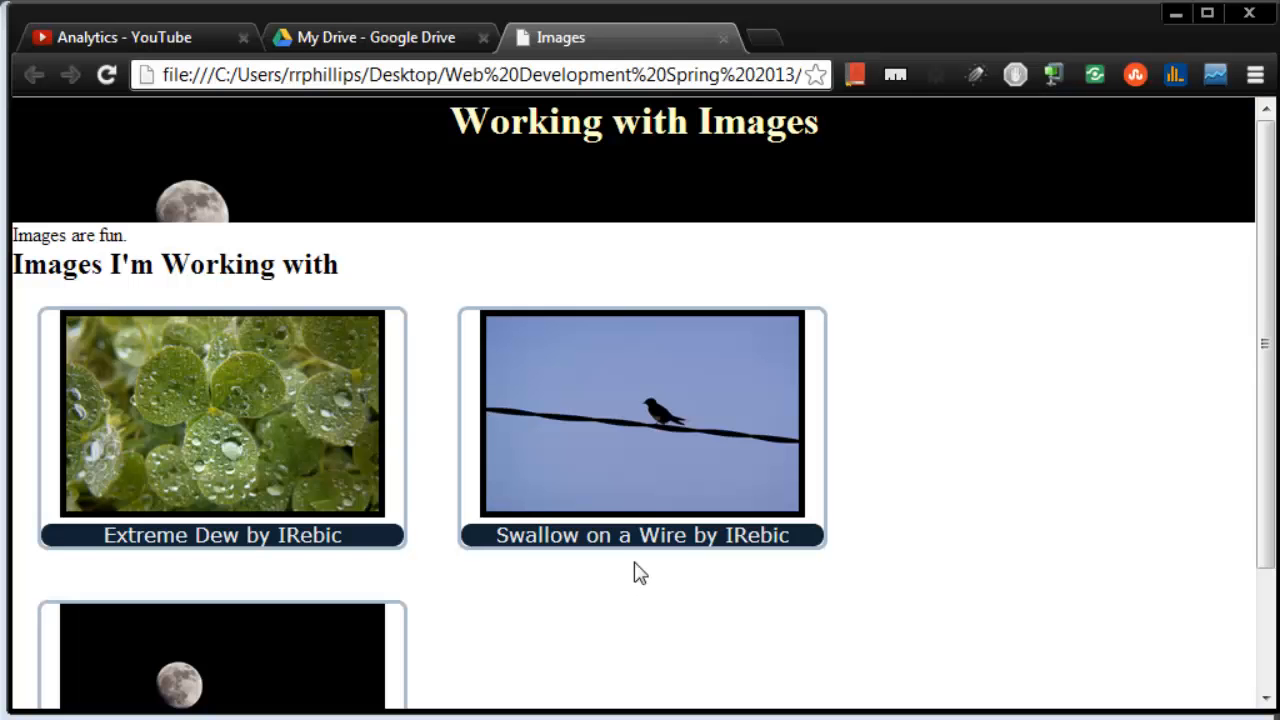
mouse_move(192, 212)
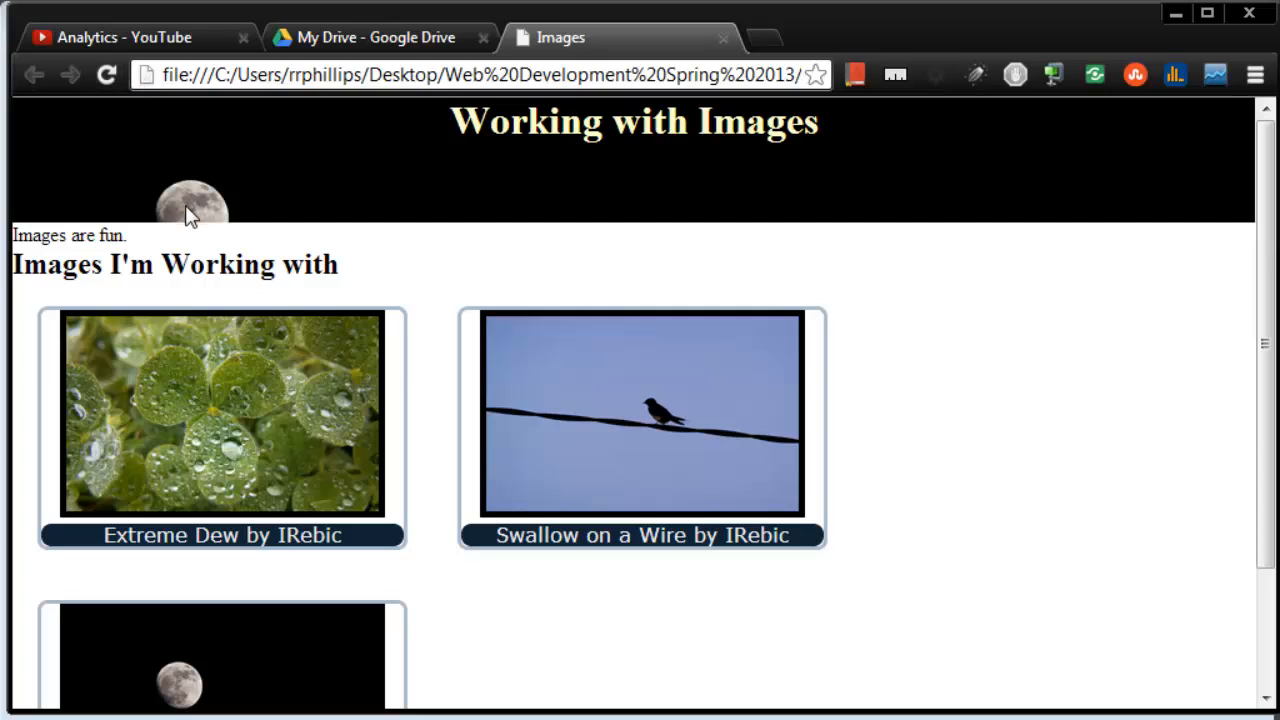
Try a 200px horizontal offset, then clear it back to 0px
left_click(104, 76)
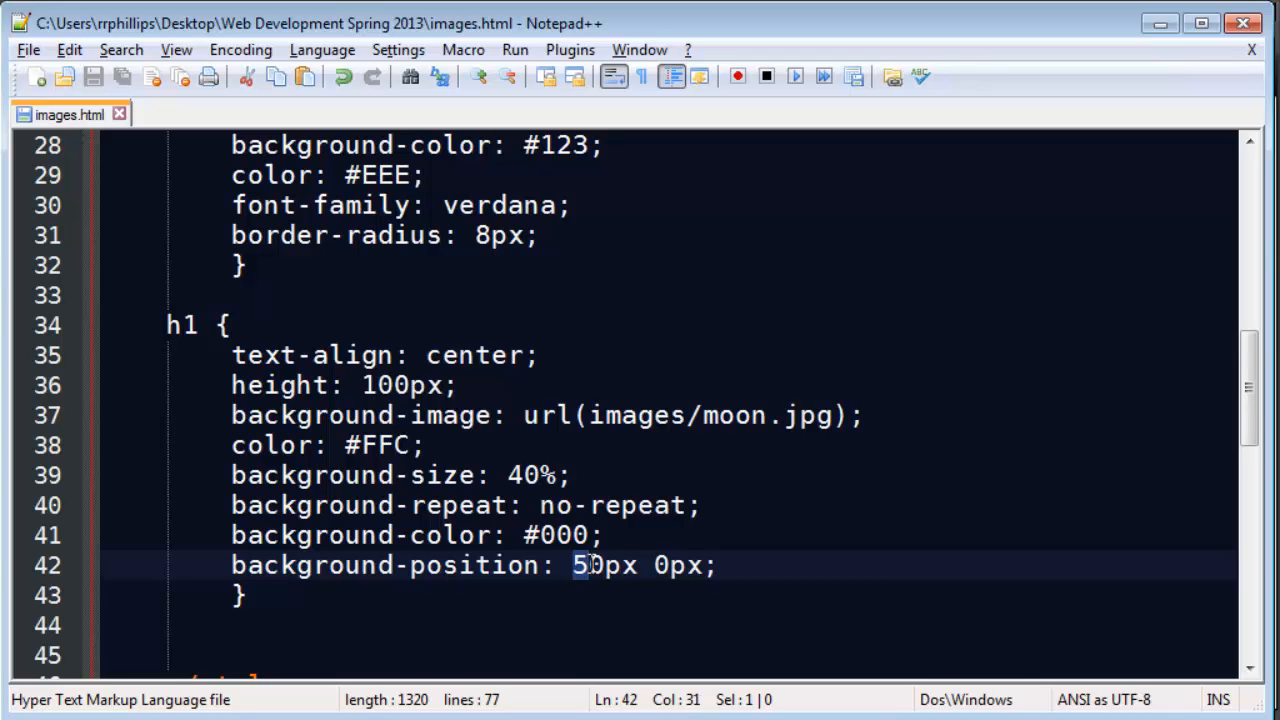
type("20")
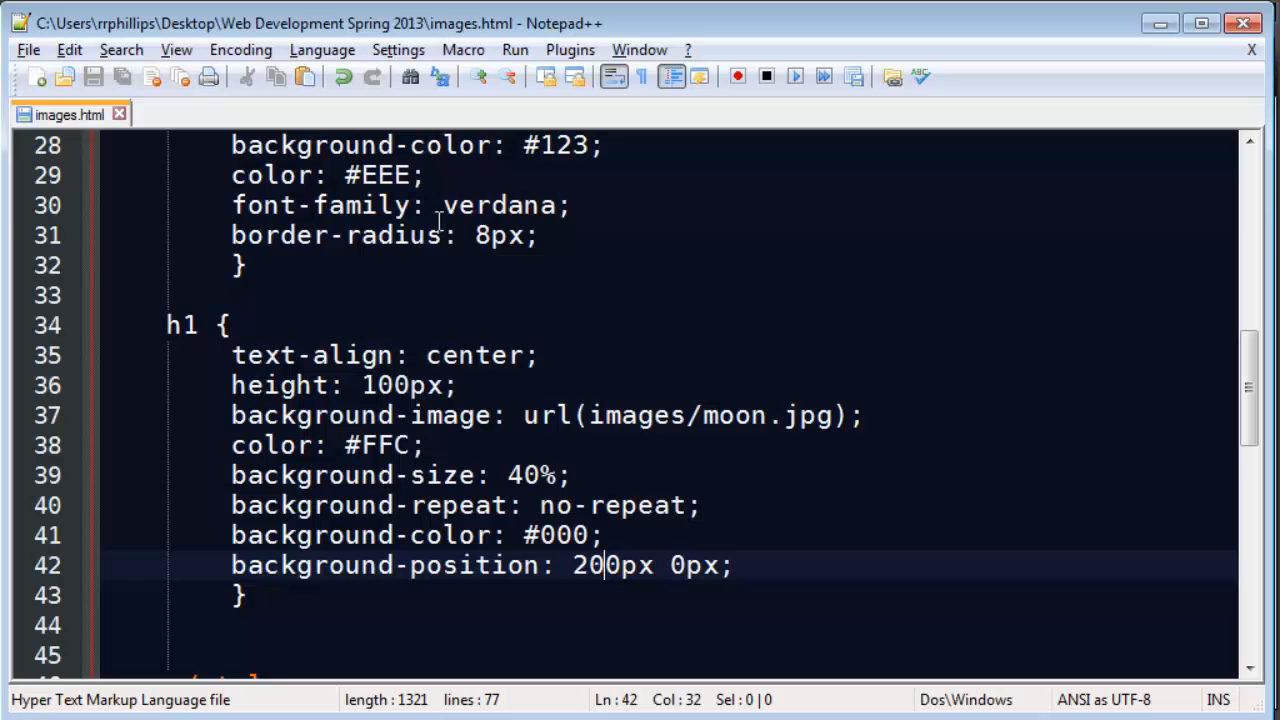
double_click(594, 564)
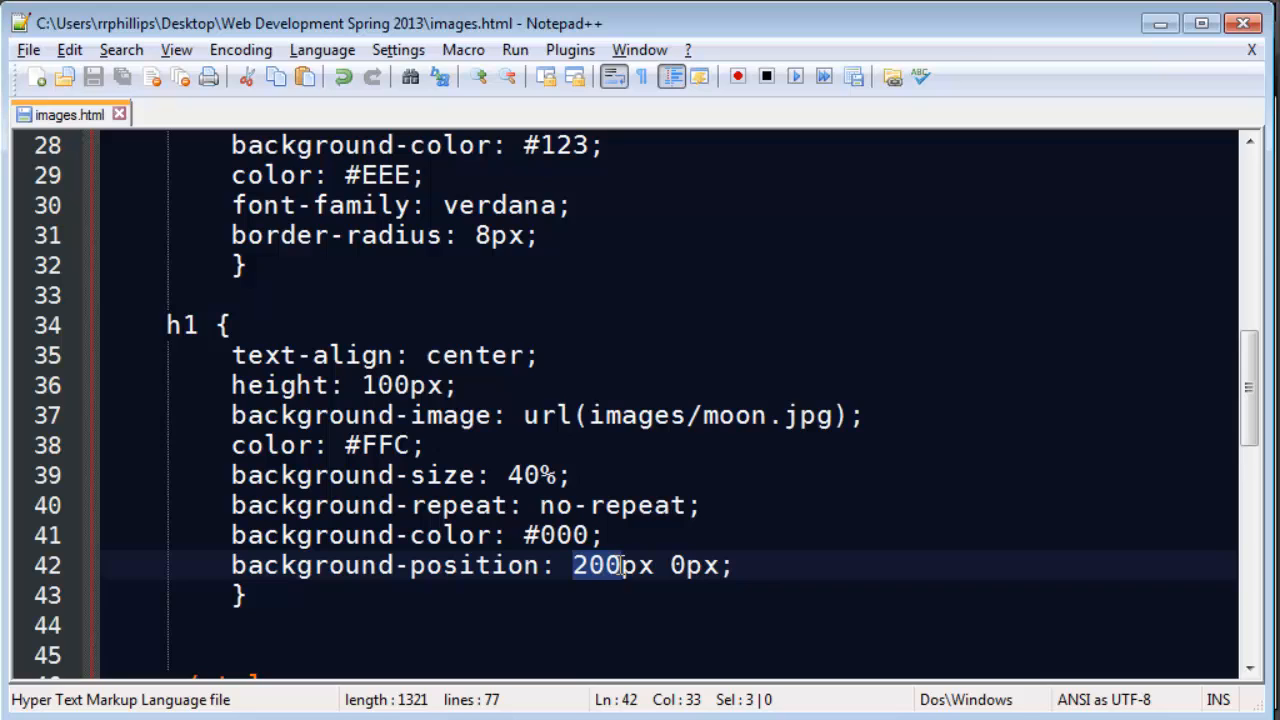
key("Delete")
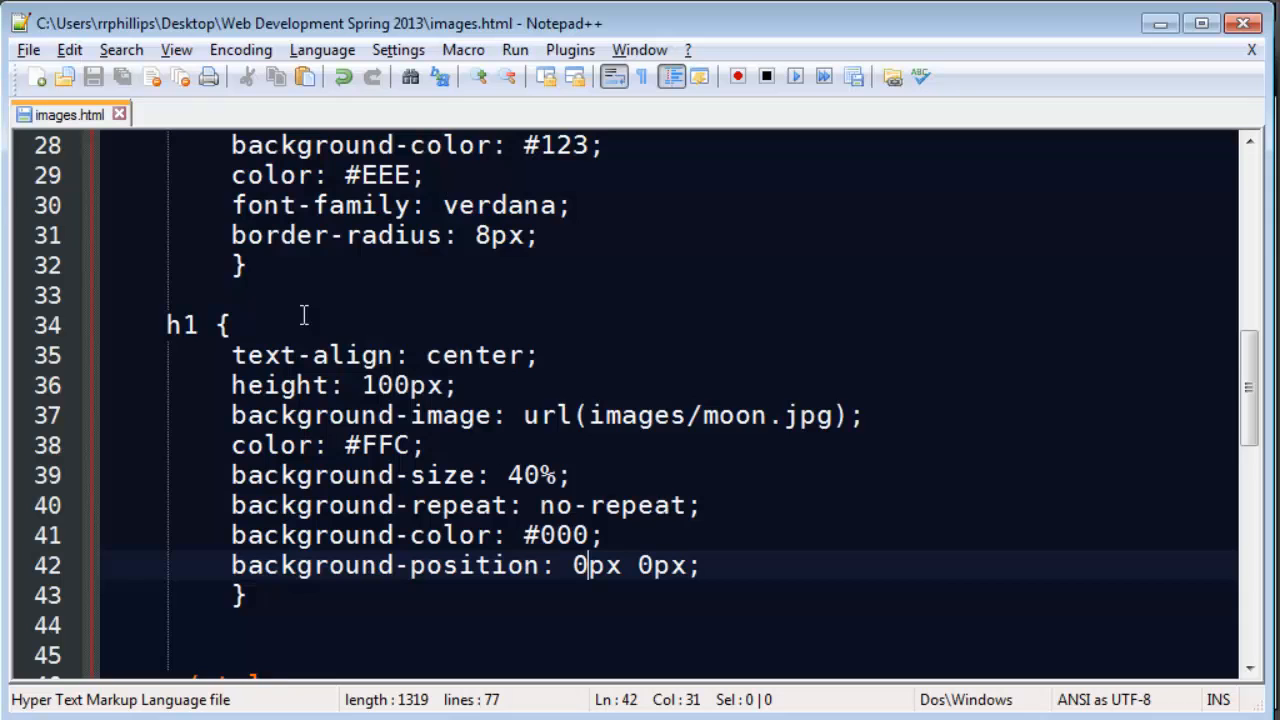
Set the vertical offset to -50px and reload Chrome to check the moon's position
type("-5")
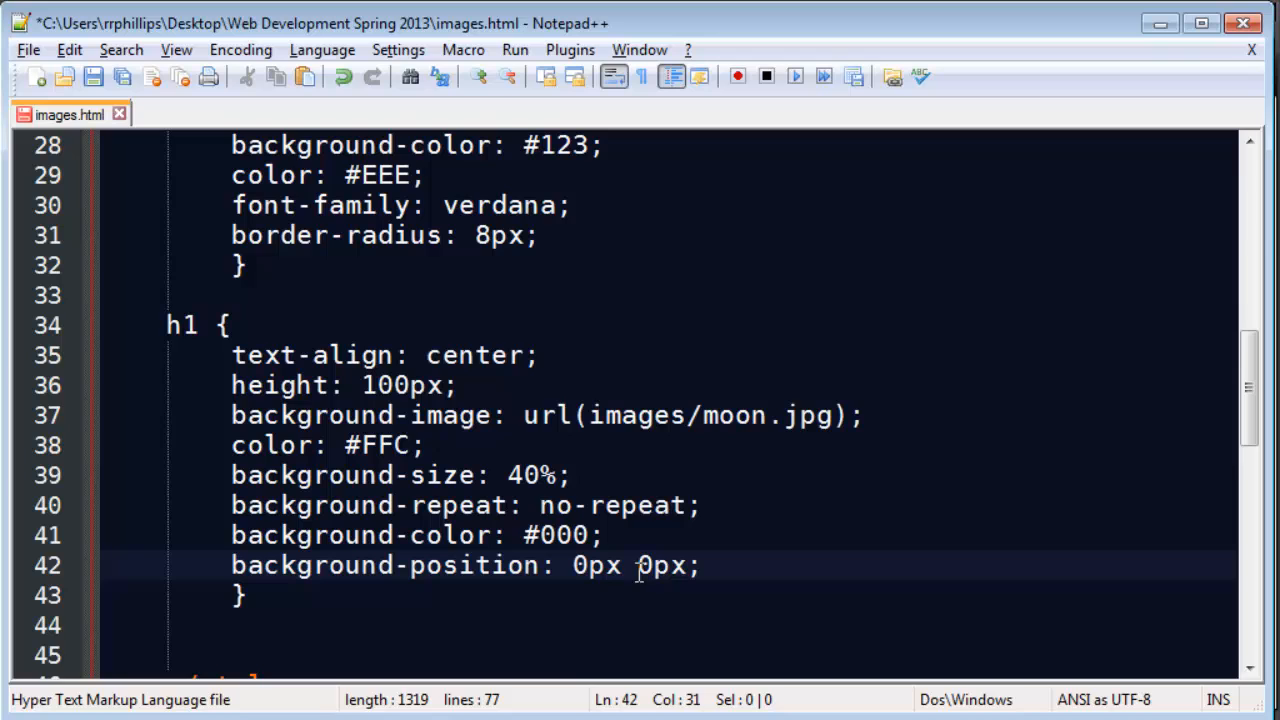
type("-5")
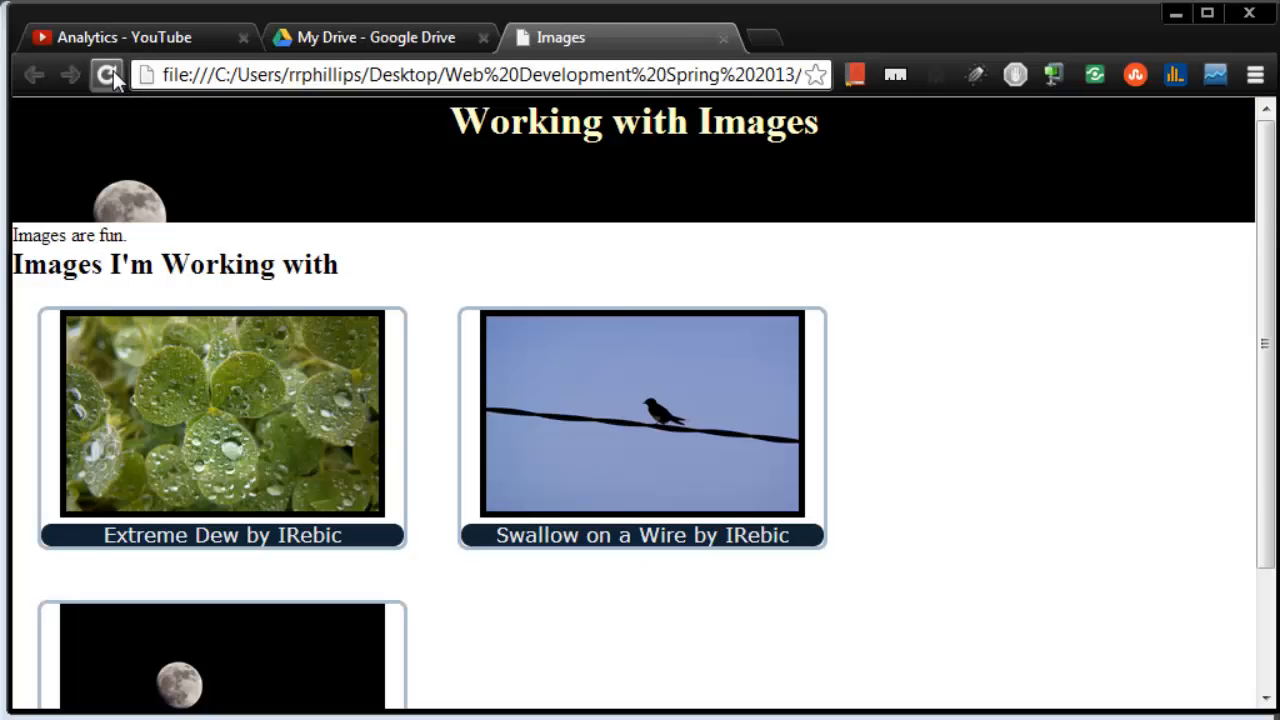
left_click(104, 74)
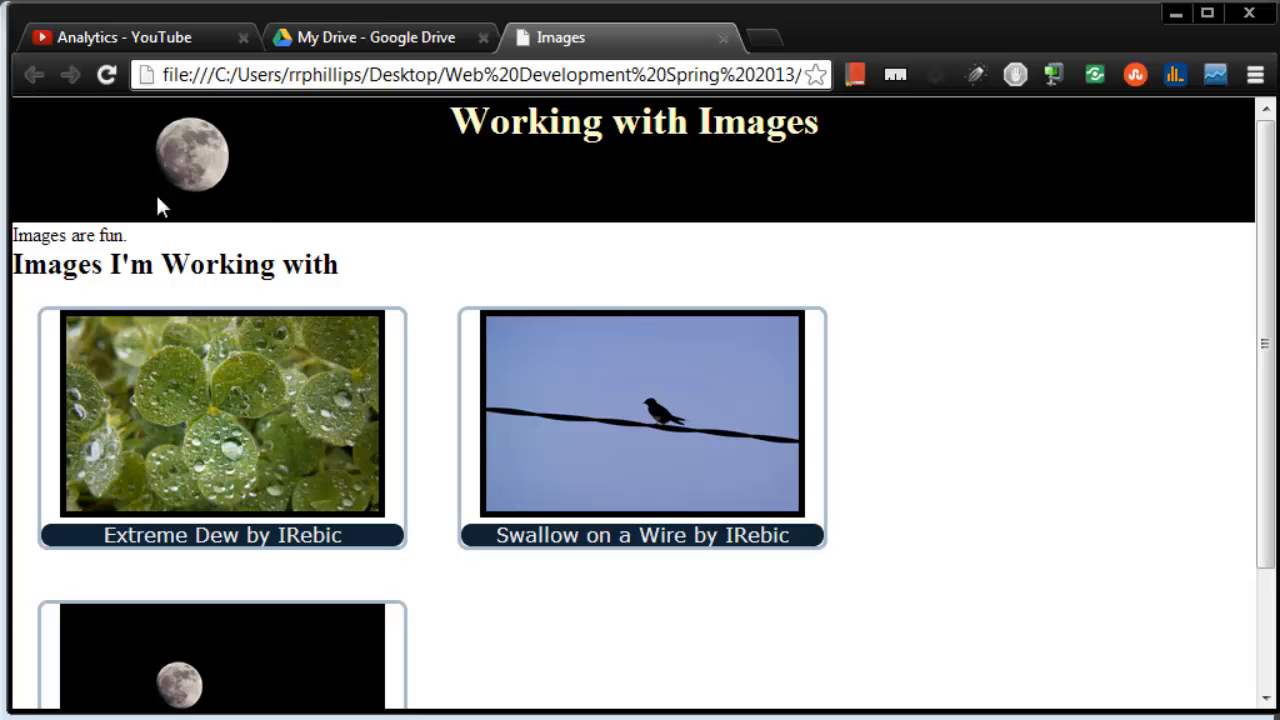
mouse_move(1072, 196)
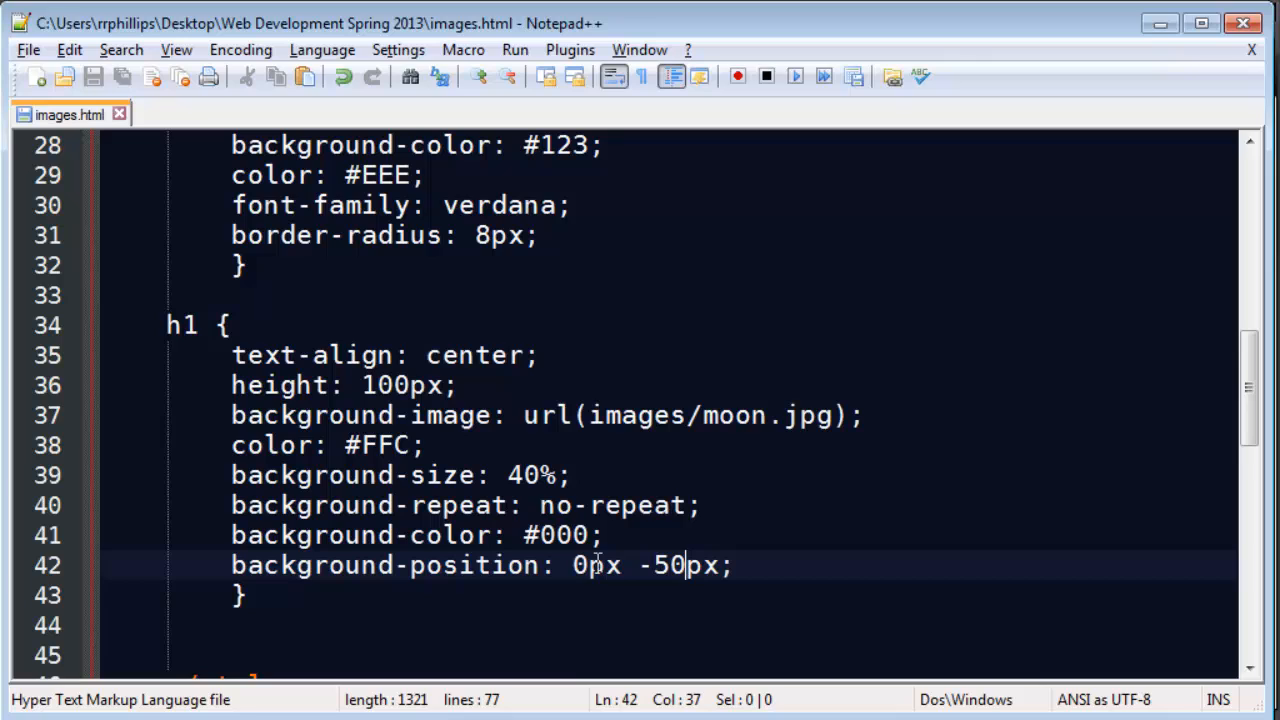
Replace the 0px horizontal offset with 100%
double_click(592, 564)
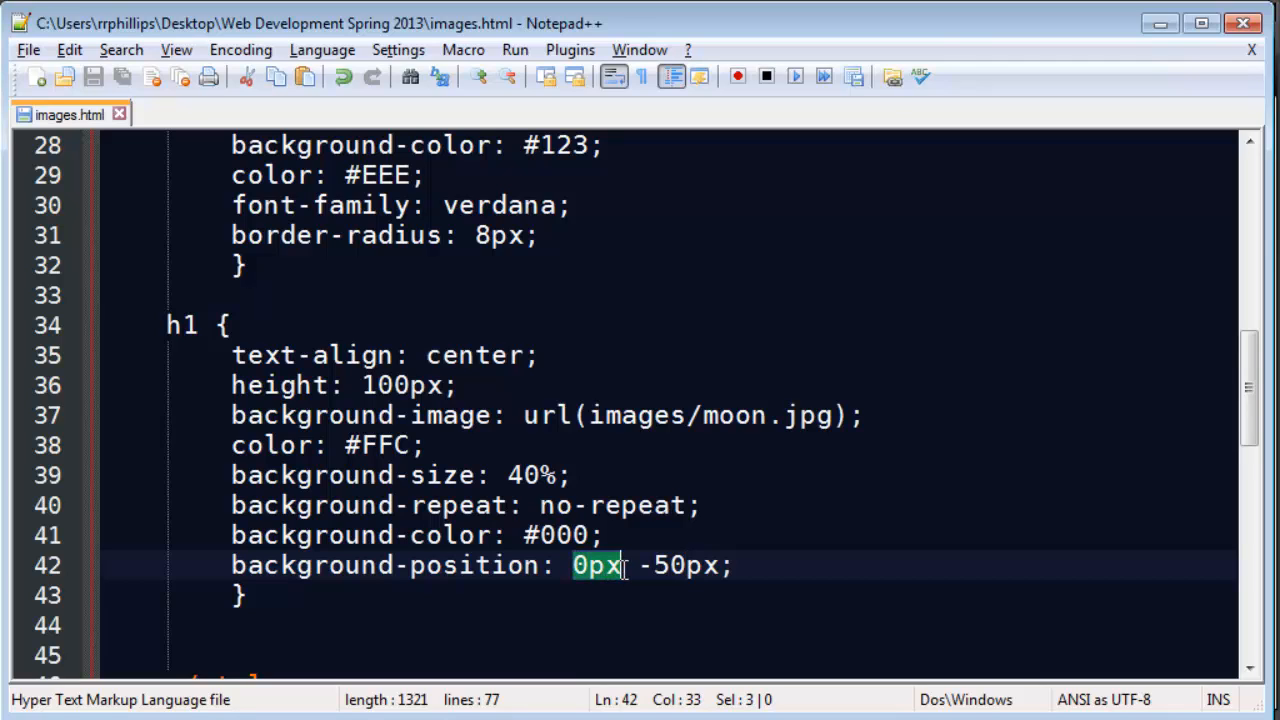
type("100")
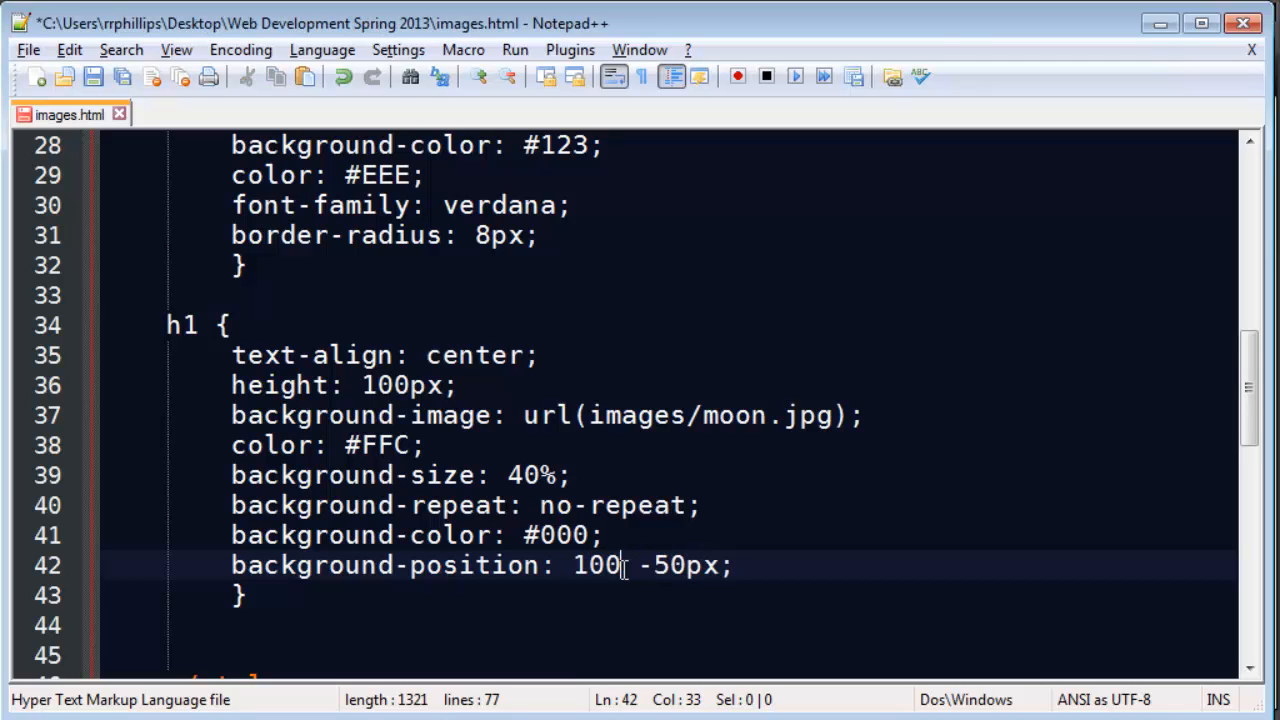
type("%")
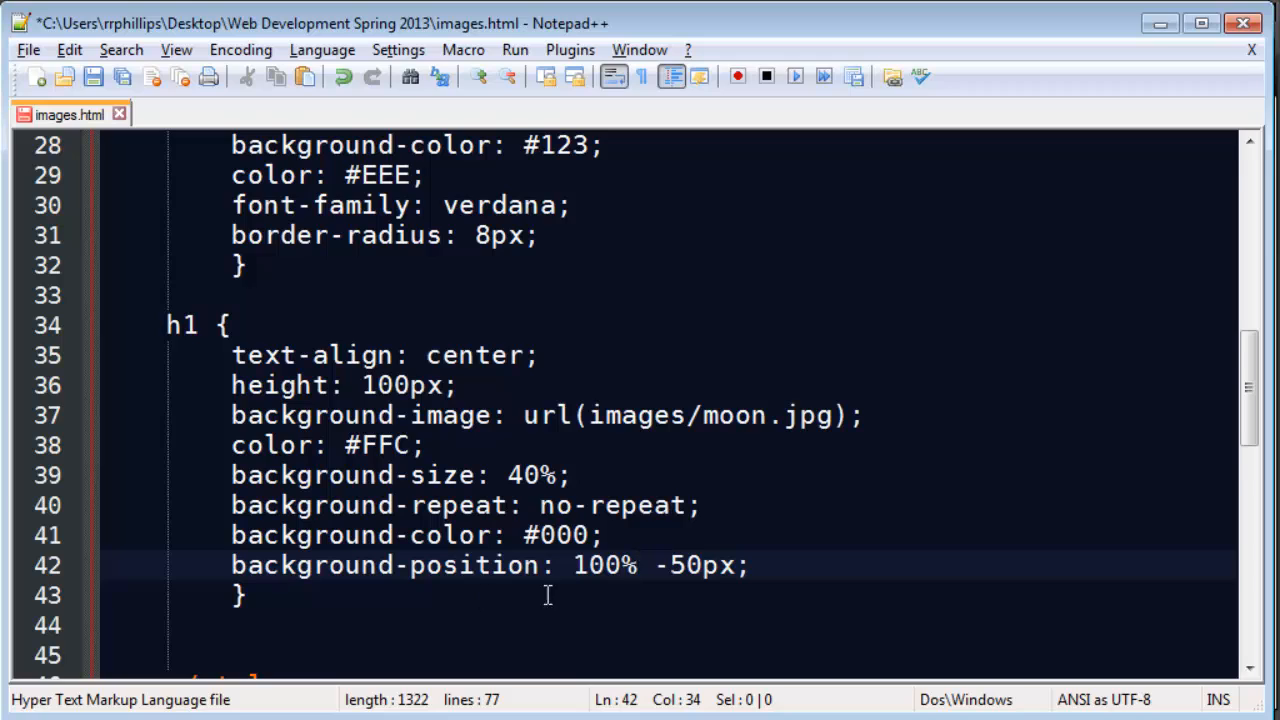
double_click(604, 564)
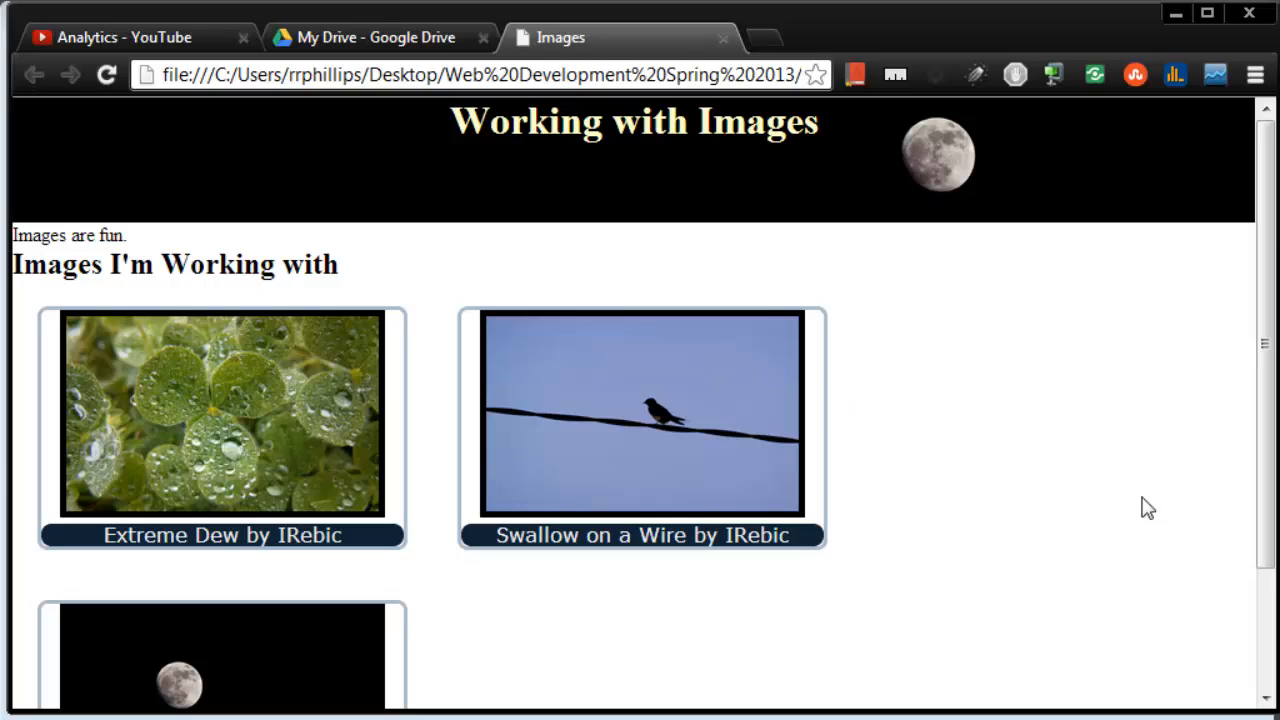
Change the horizontal offset to 120% and refresh the preview
scroll("down", 3)
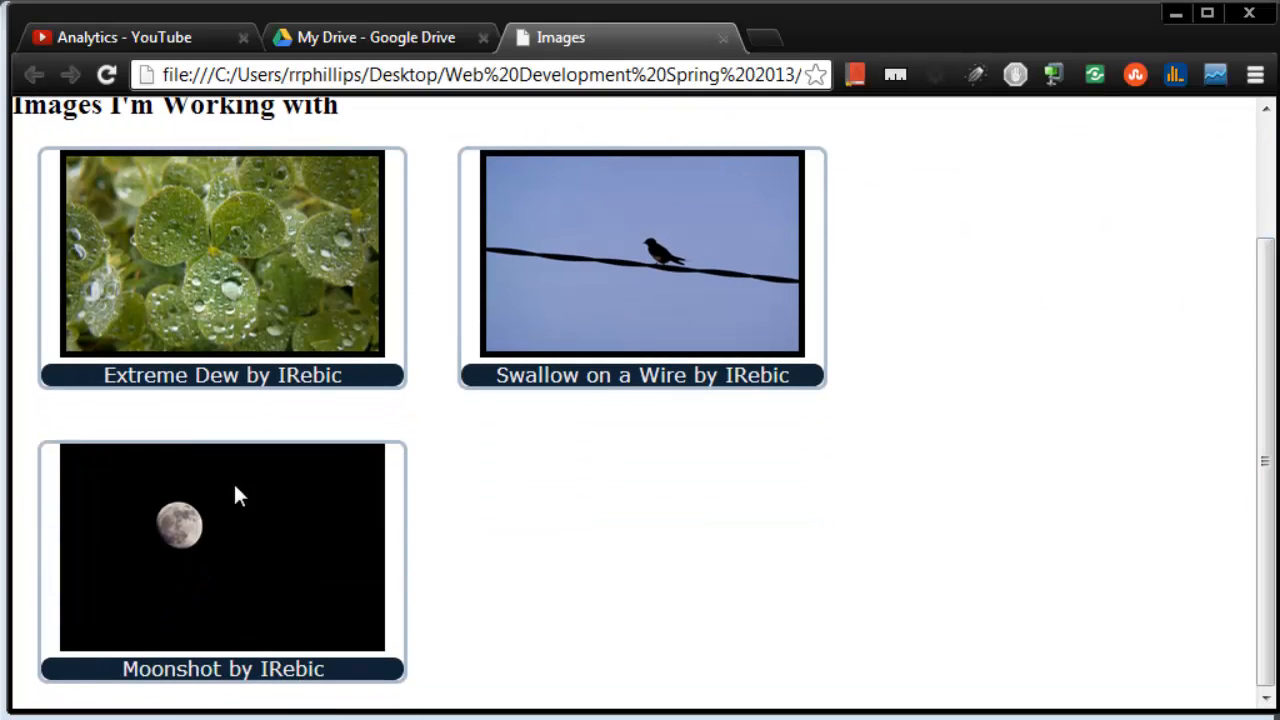
mouse_move(292, 518)
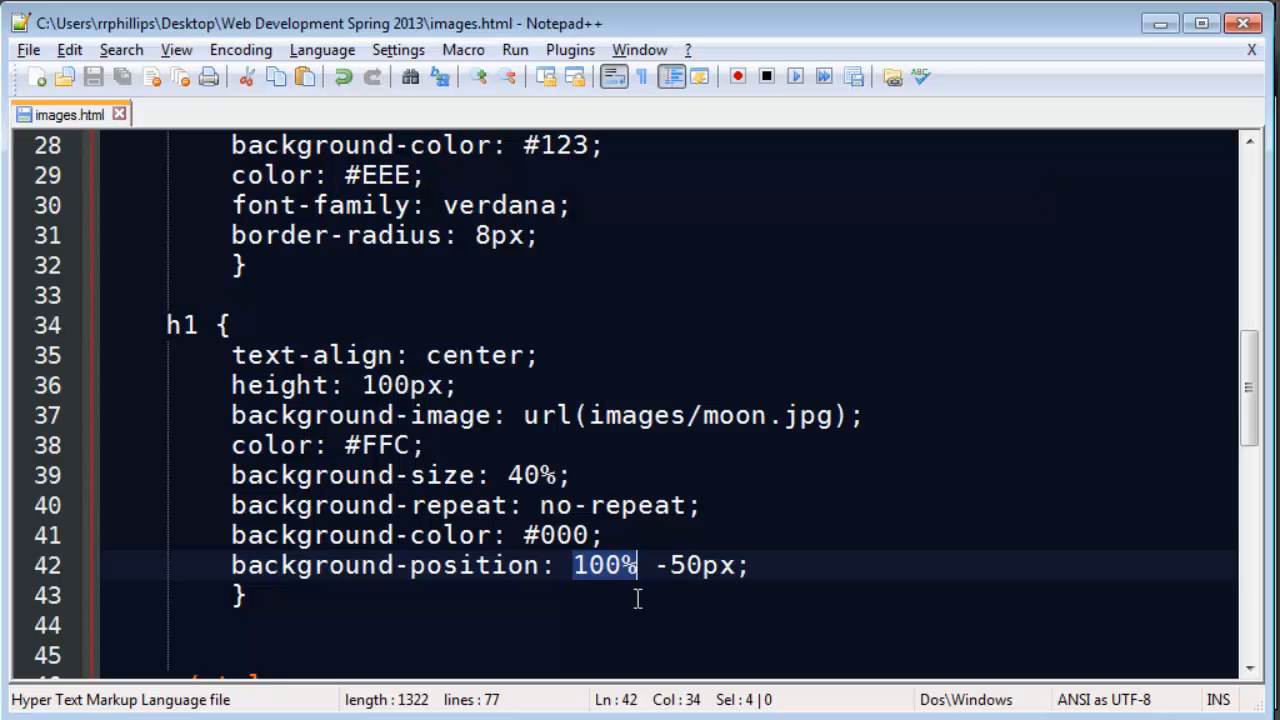
type("120")
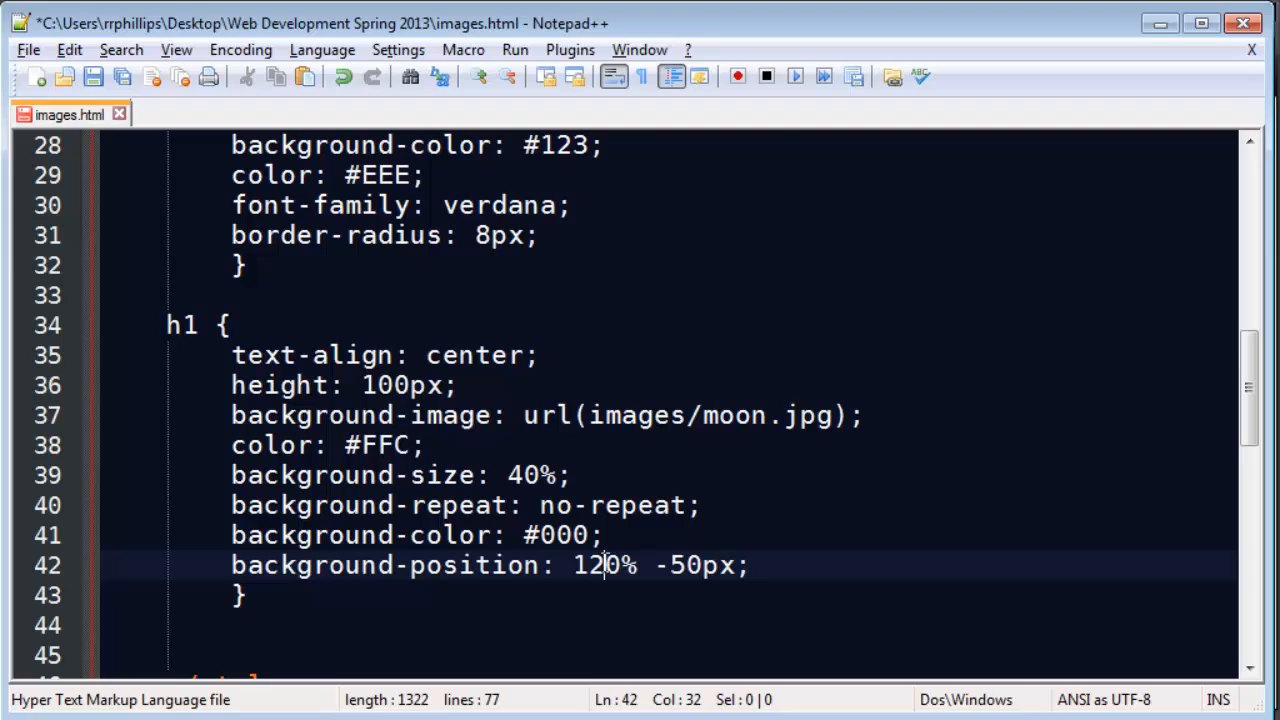
left_click(104, 76)
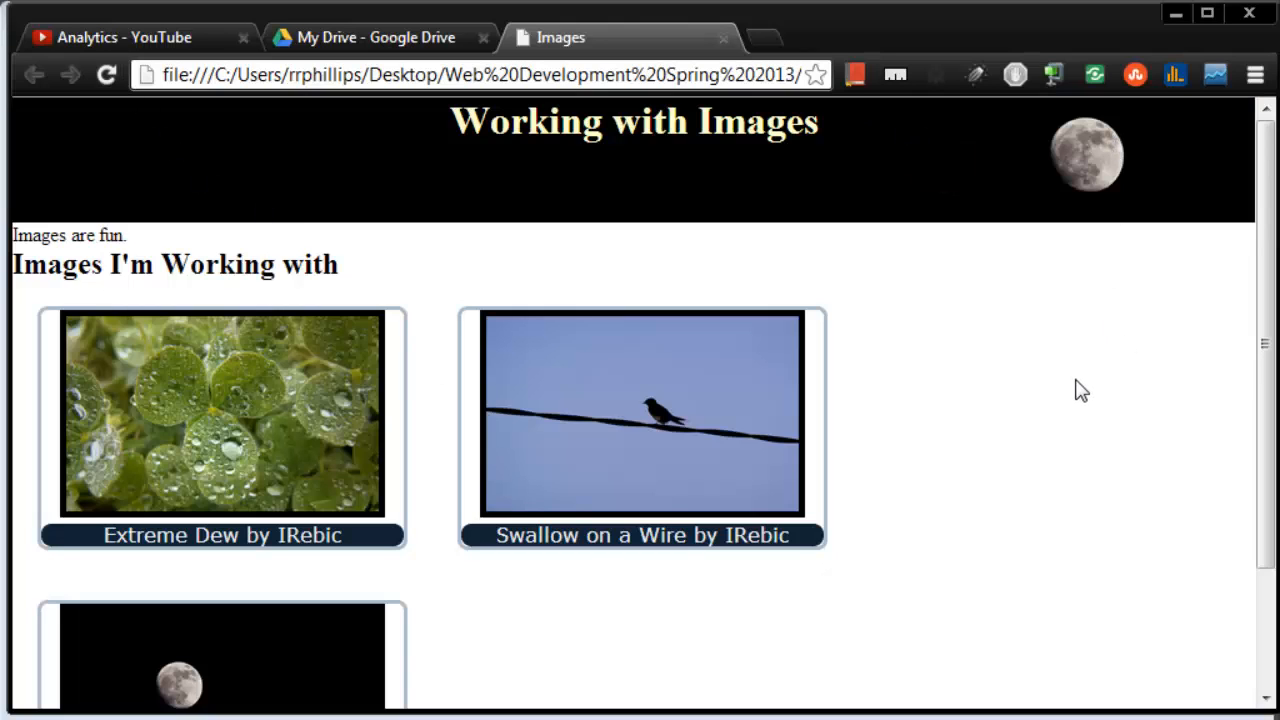
mouse_move(1064, 412)
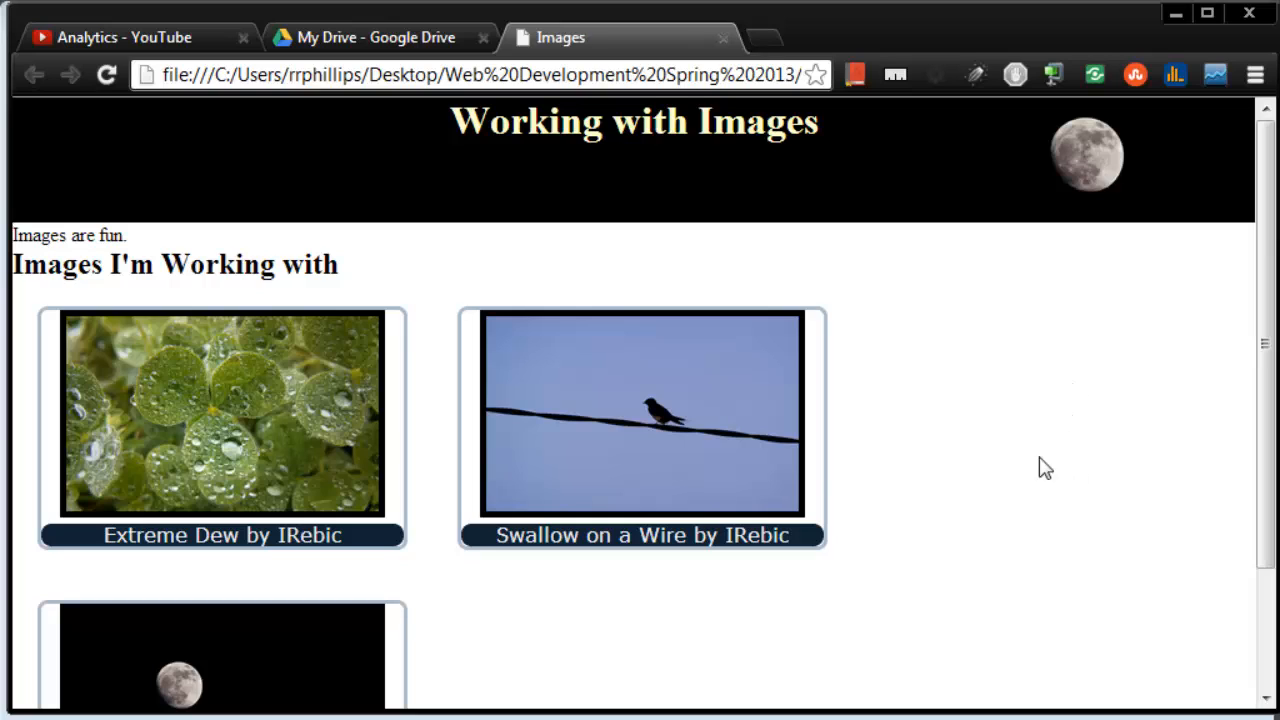
mouse_move(1060, 156)
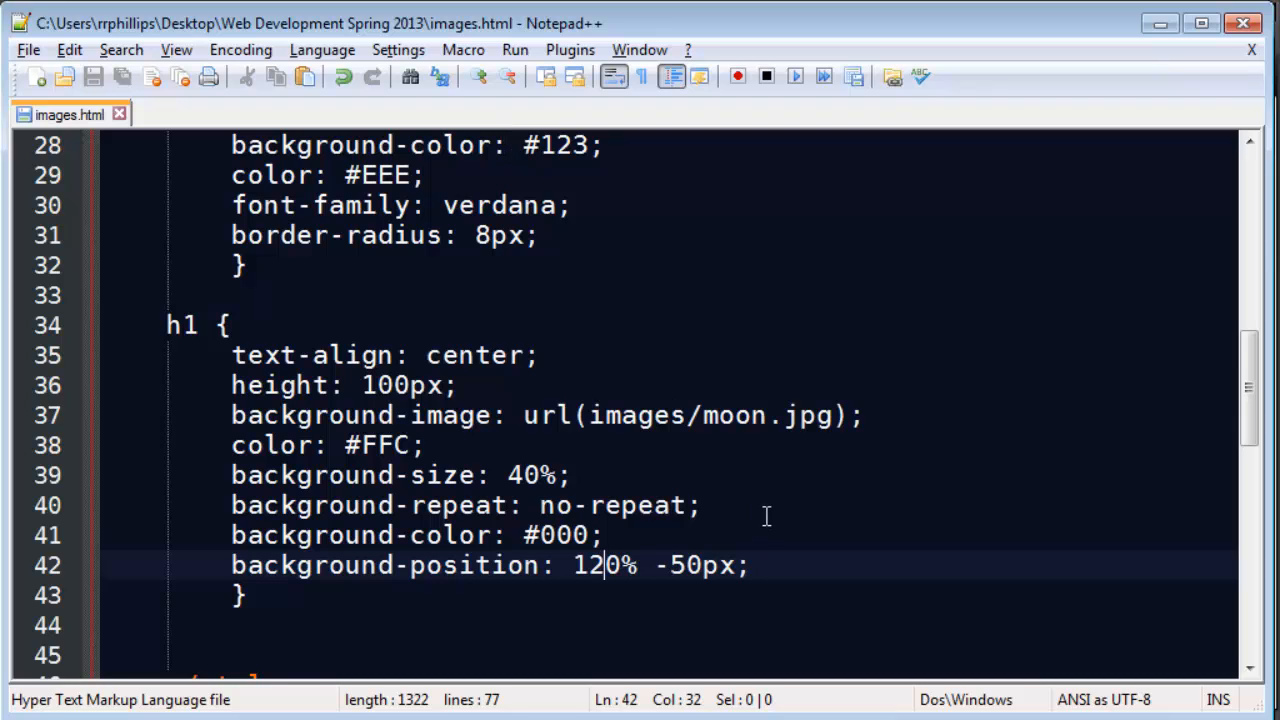
Type '<h1>Another Headline</h1>' at the end of the body after the figures
scroll("down", 3)
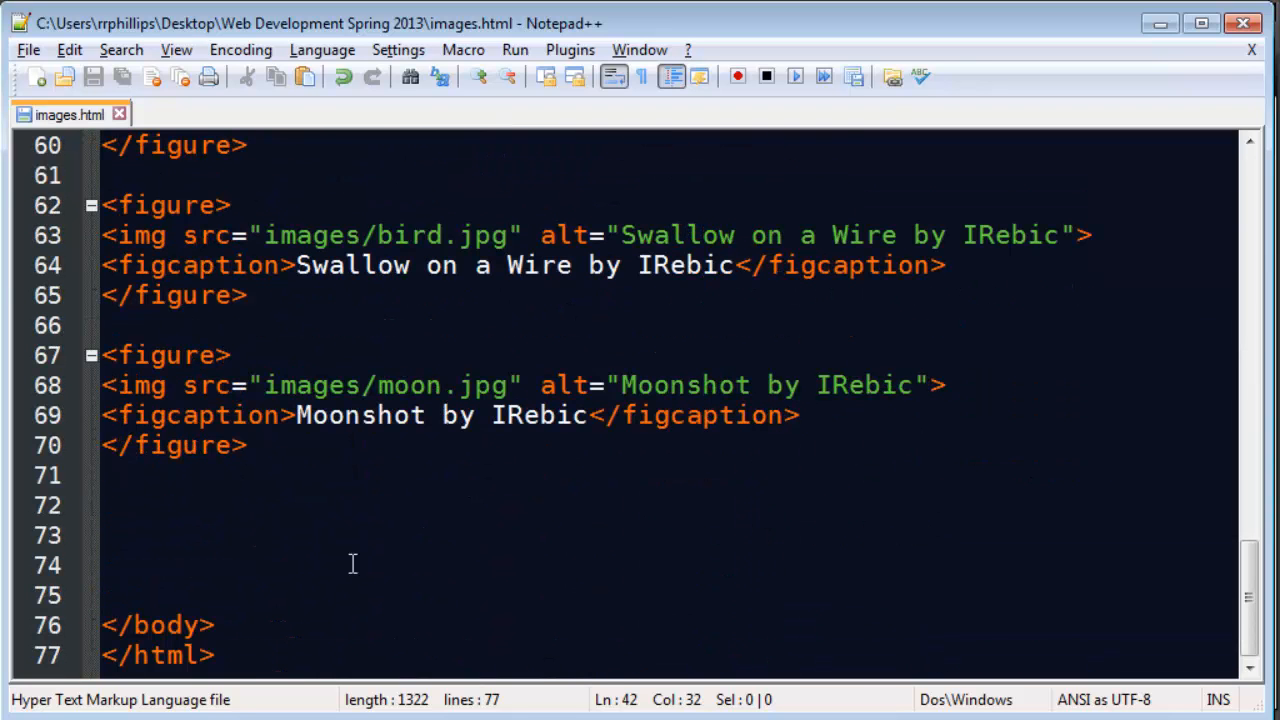
type("<h1")
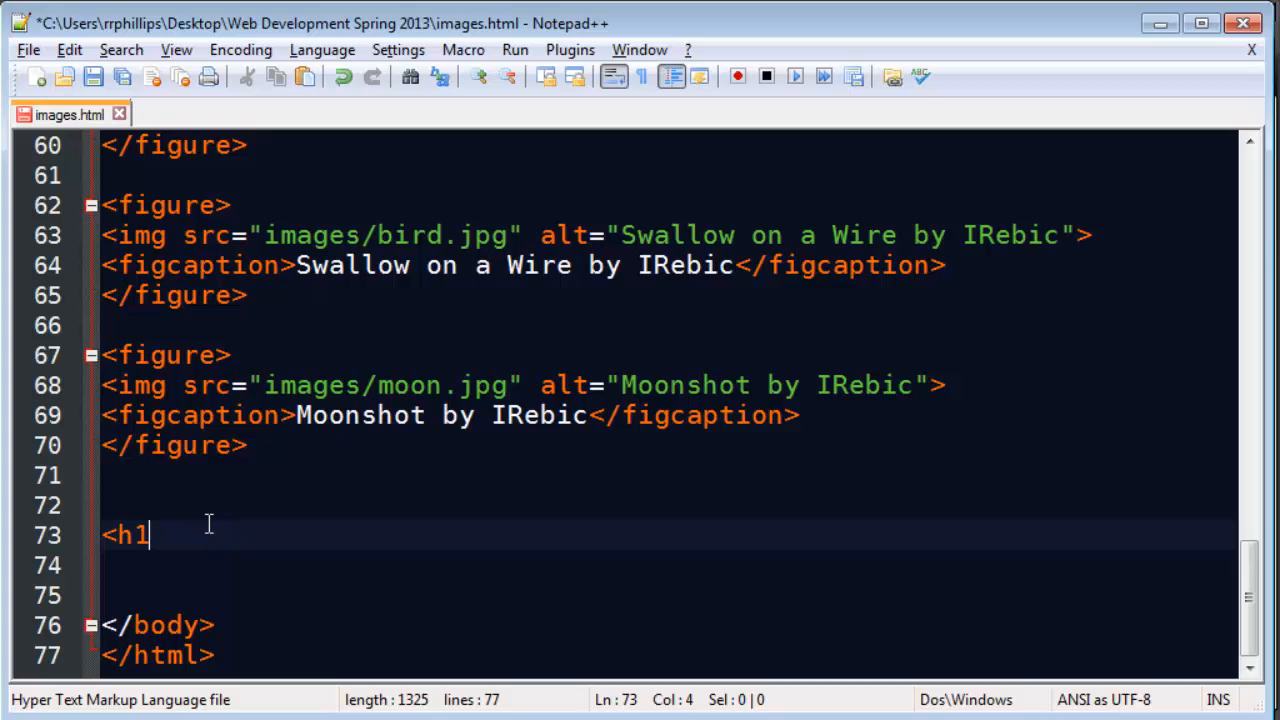
type(">")
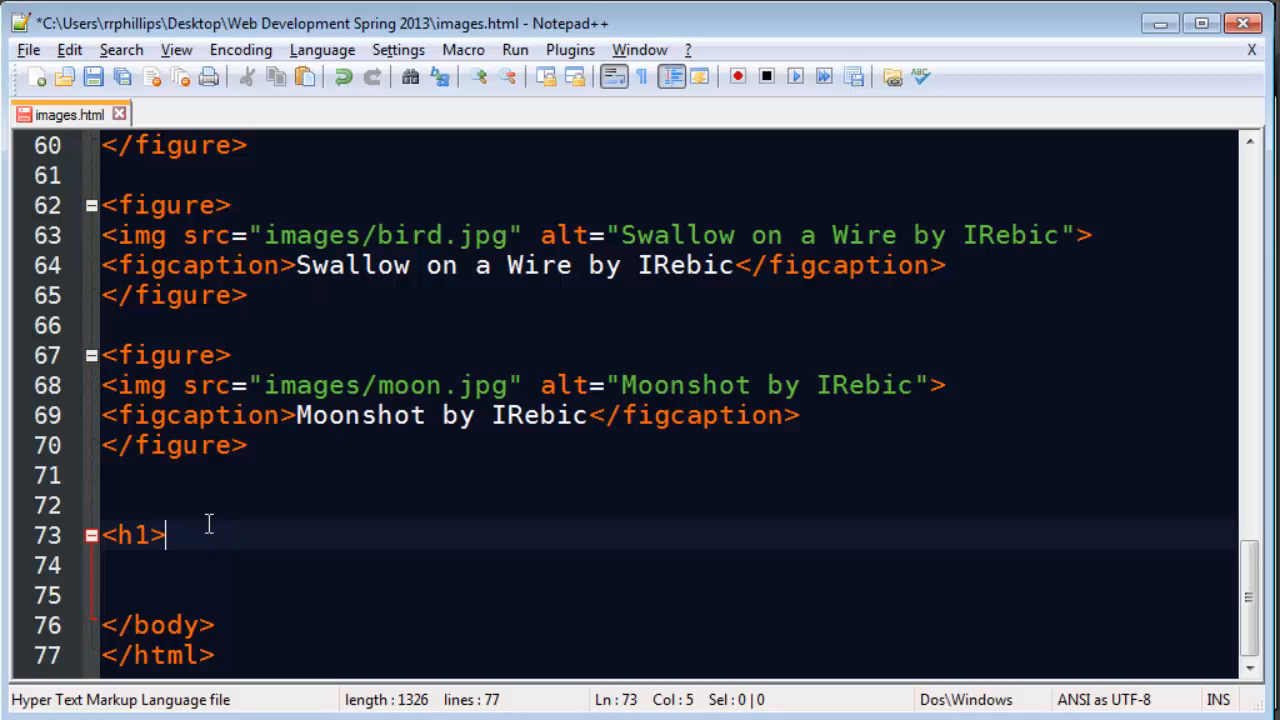
type("Another")
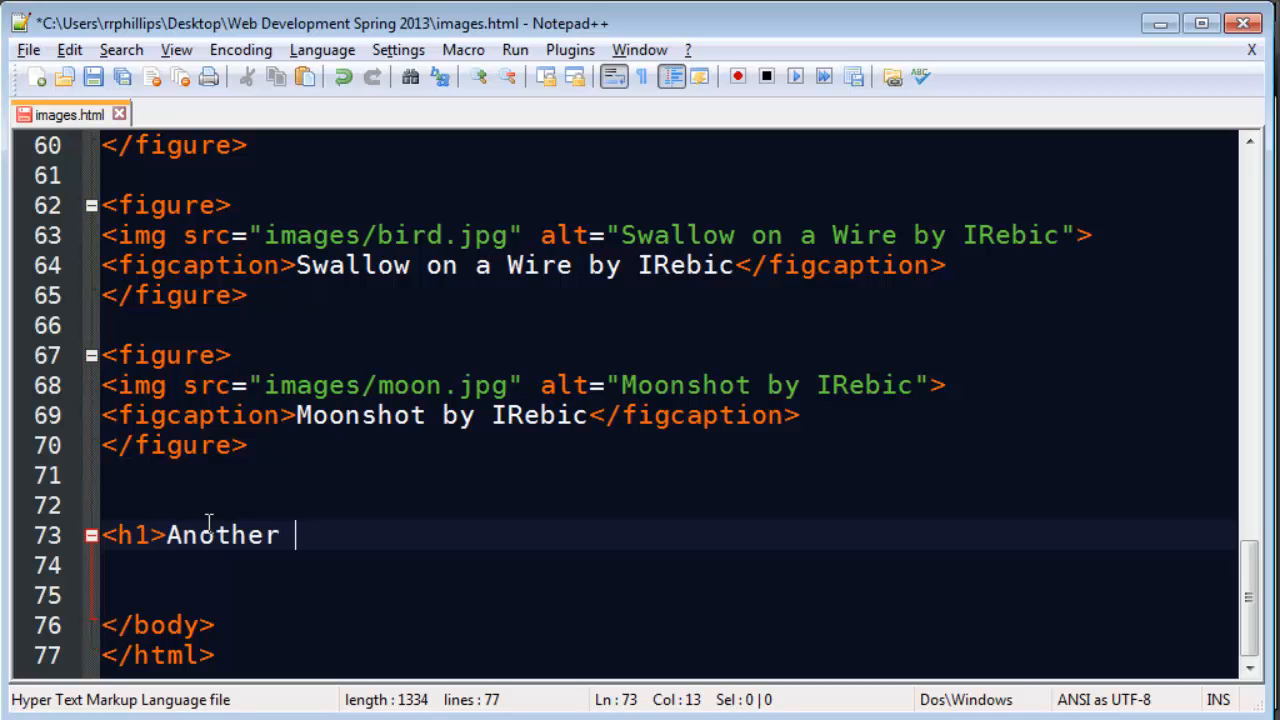
type("Headline<")
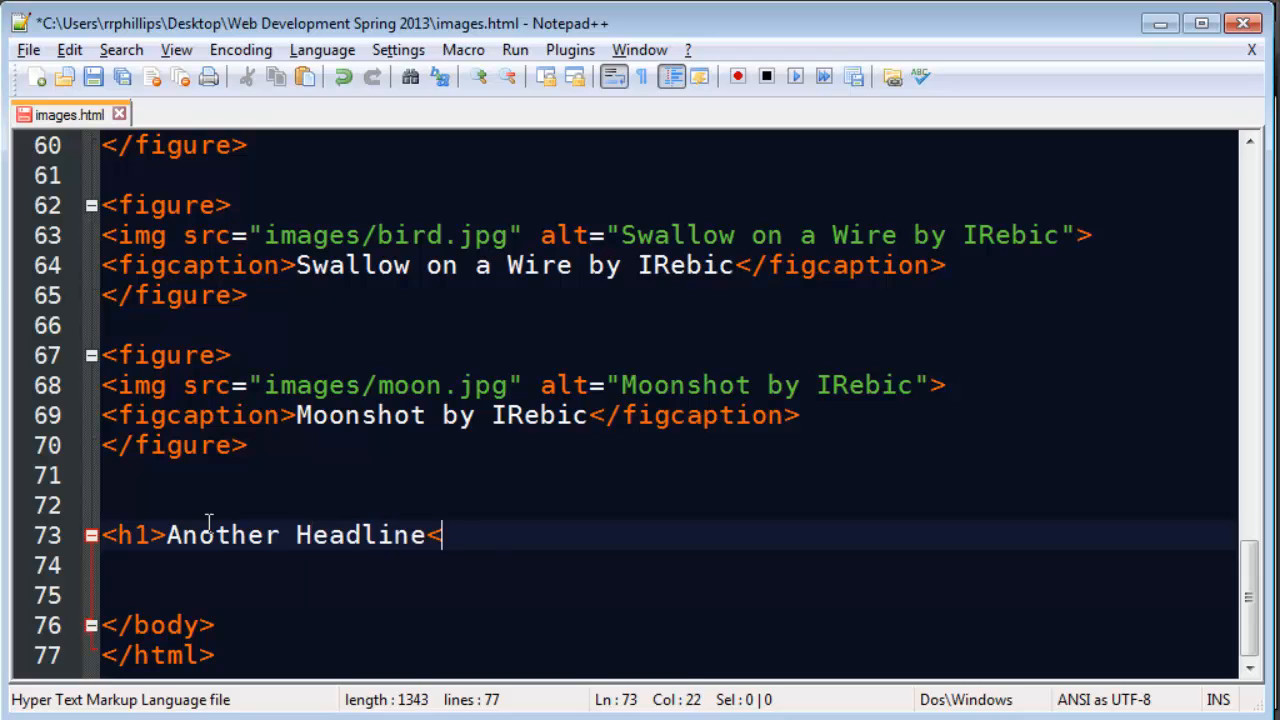
type("/h1>")
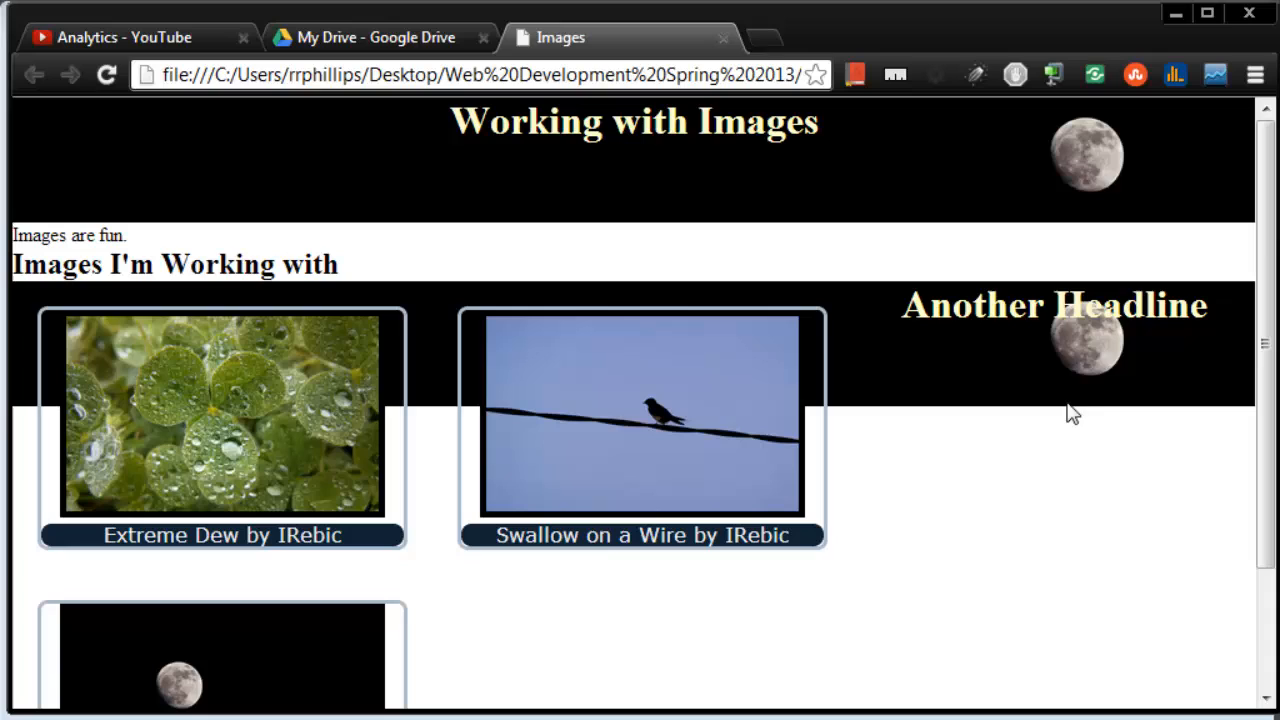
mouse_move(1084, 364)
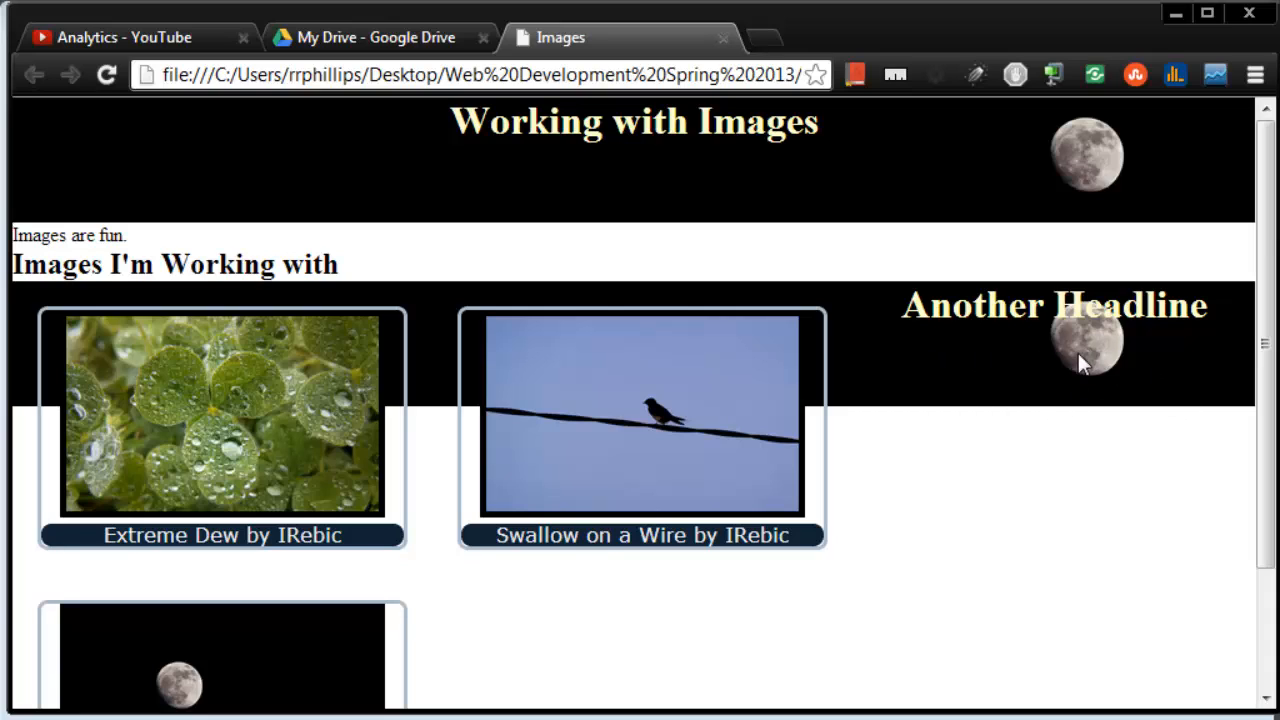
mouse_move(688, 382)
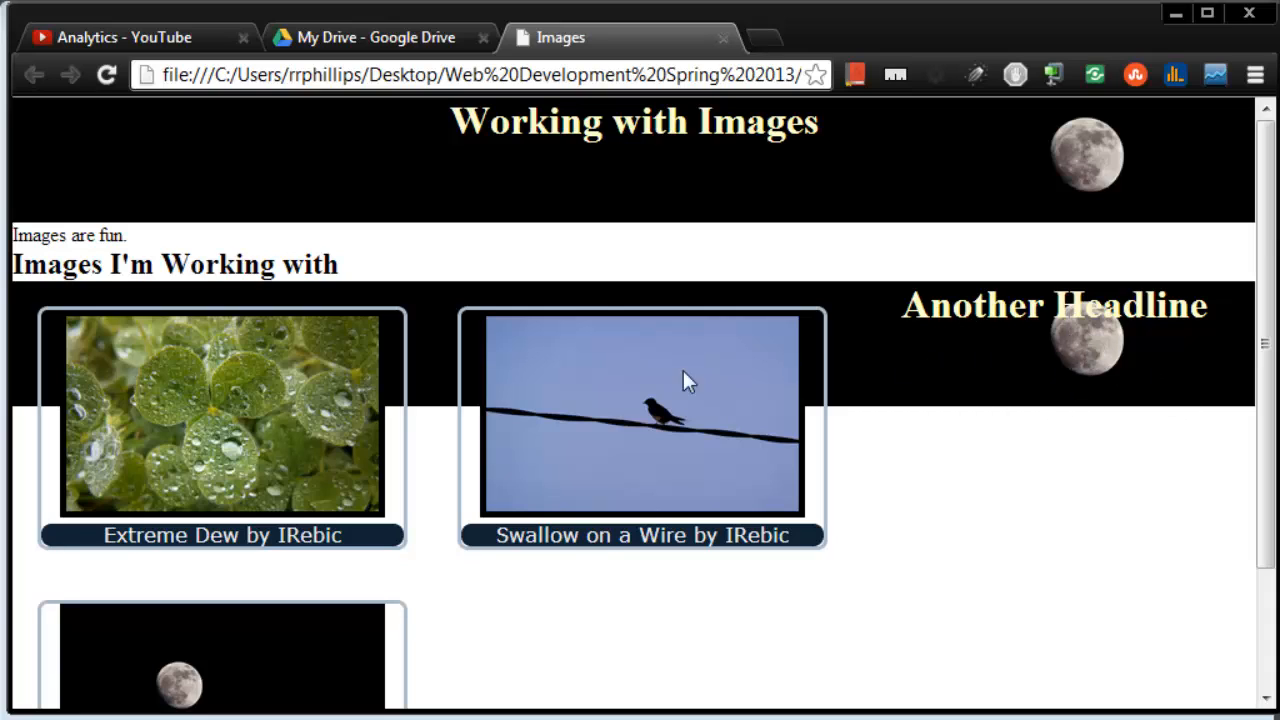
mouse_move(612, 344)
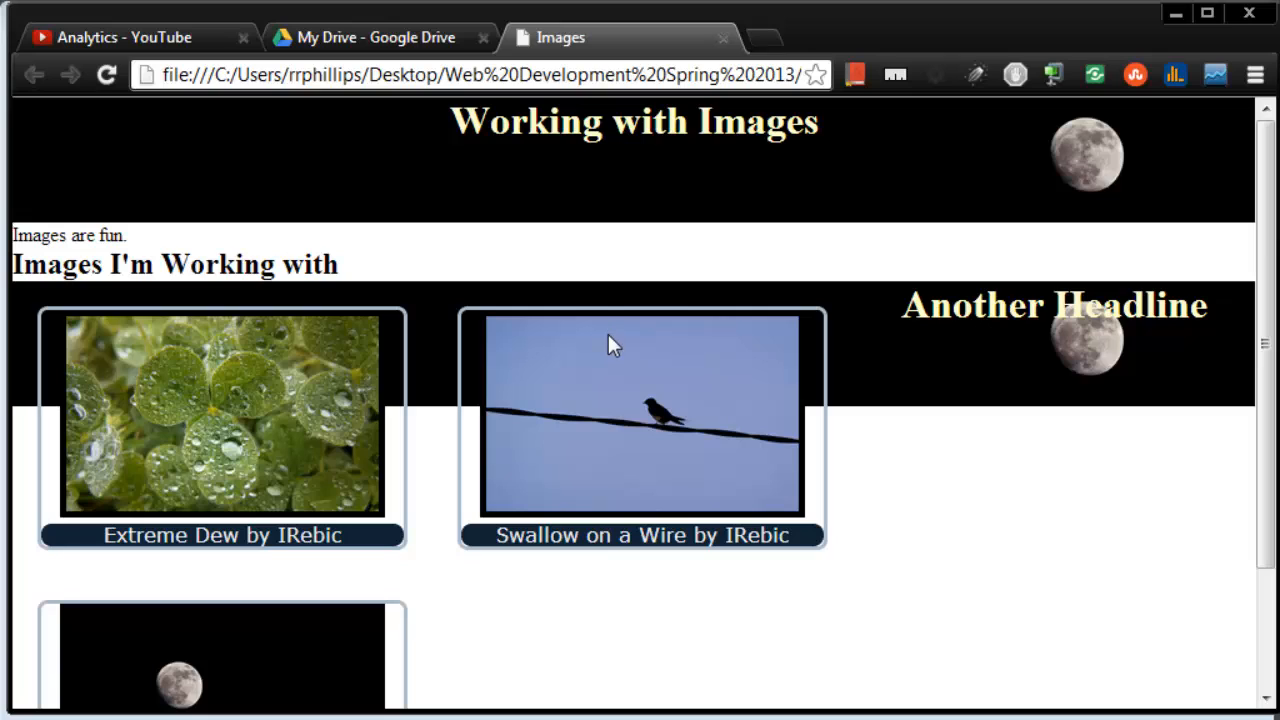
mouse_move(588, 414)
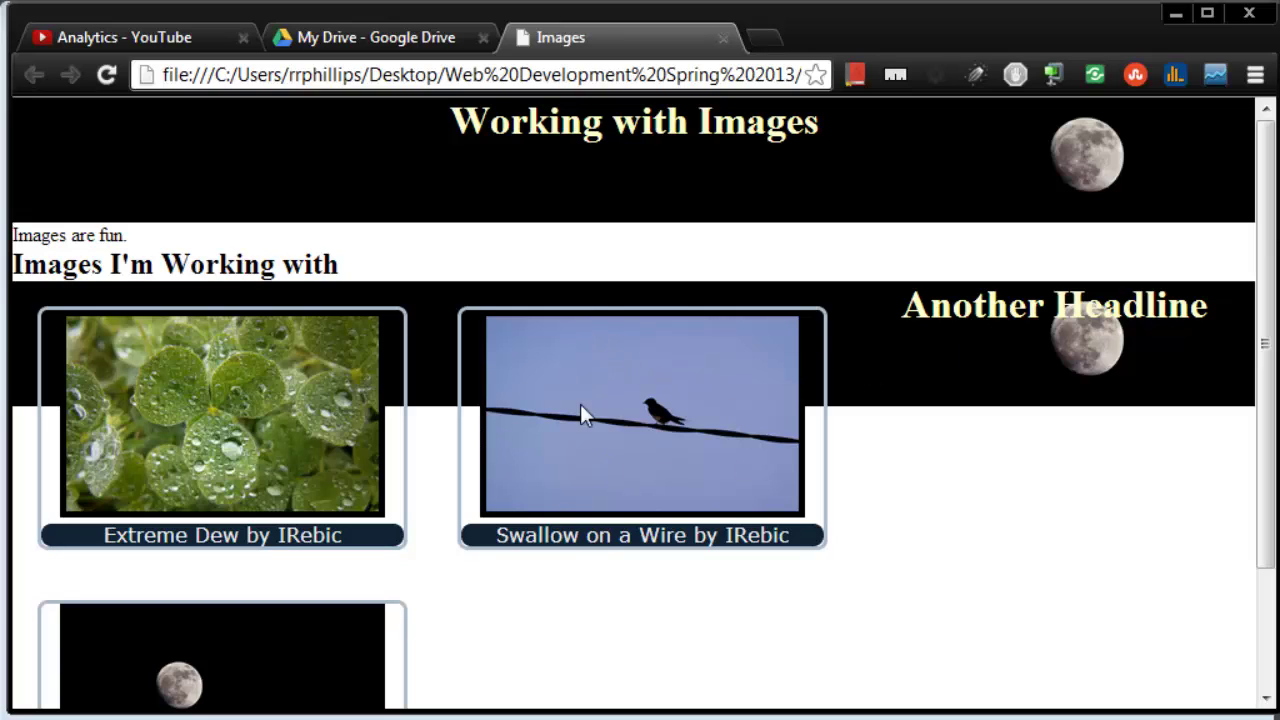
mouse_move(976, 348)
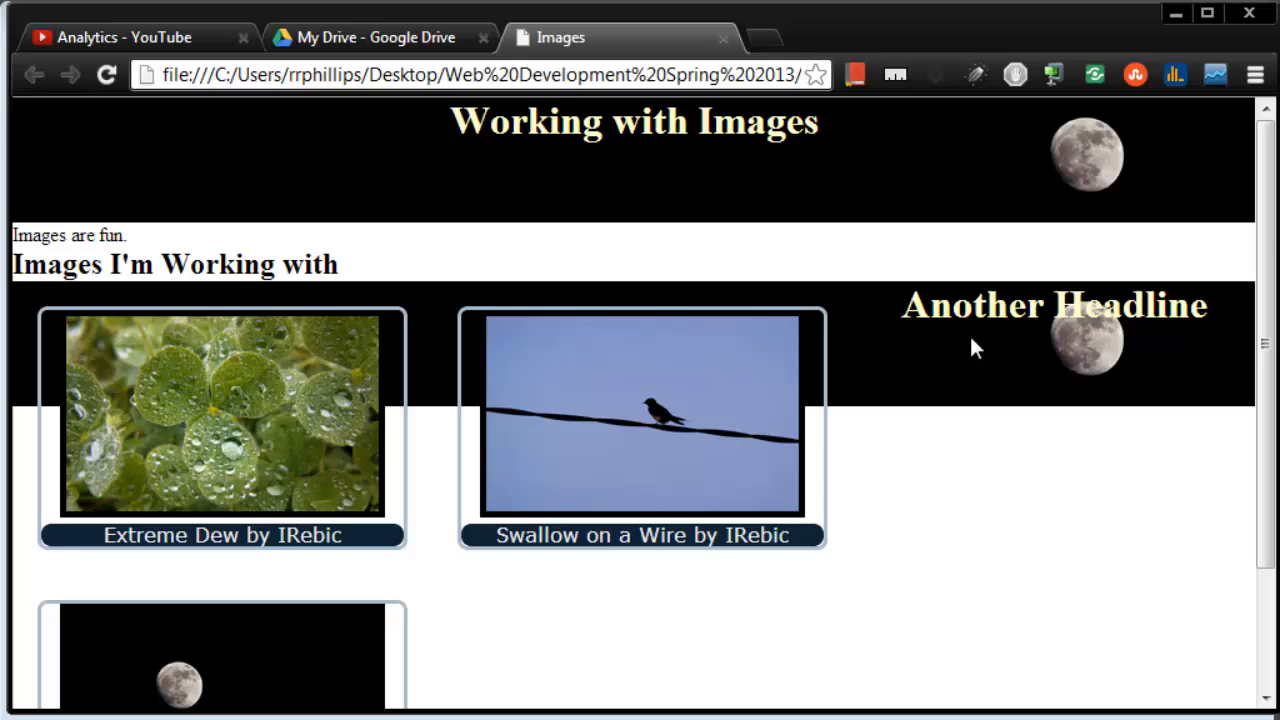